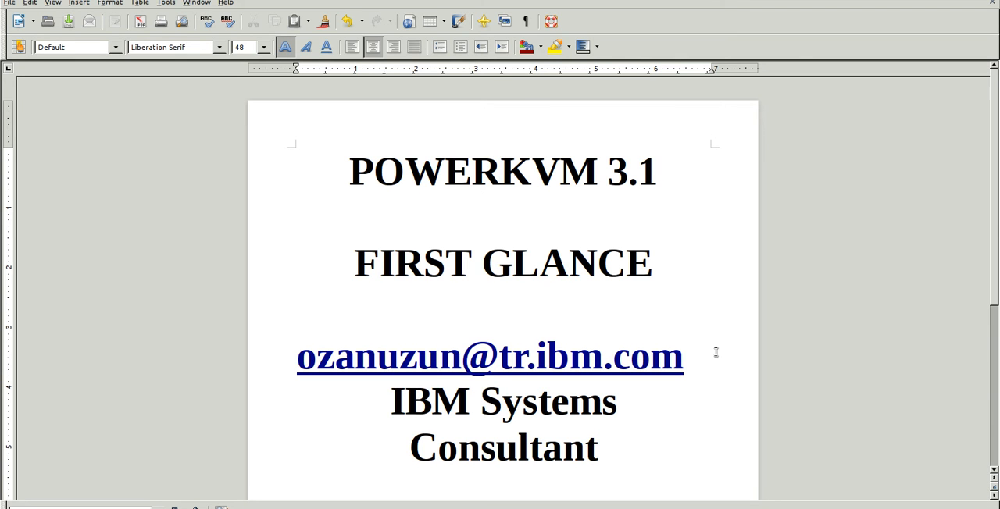
Scroll through the current page, then show the Network list with bridged, NAT and isolated networks
click(500, 172)
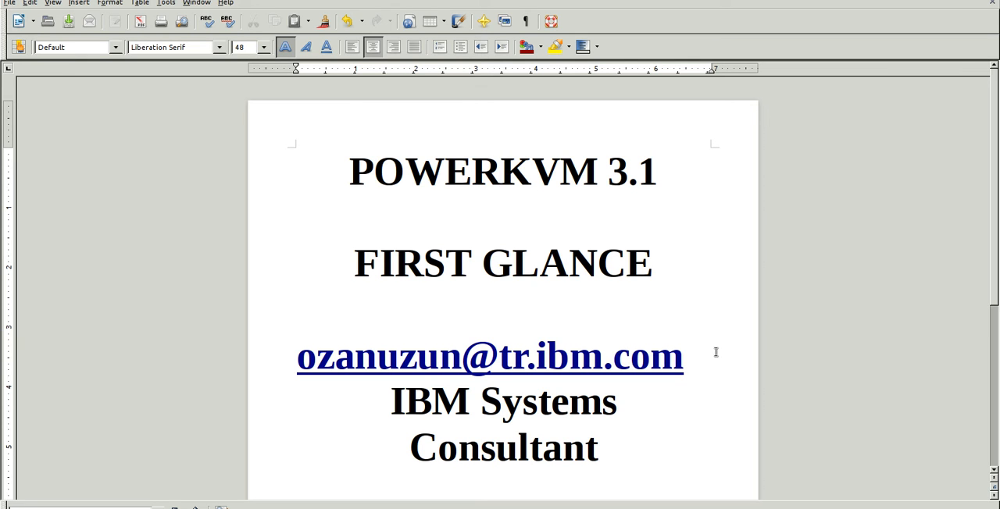
click(500, 172)
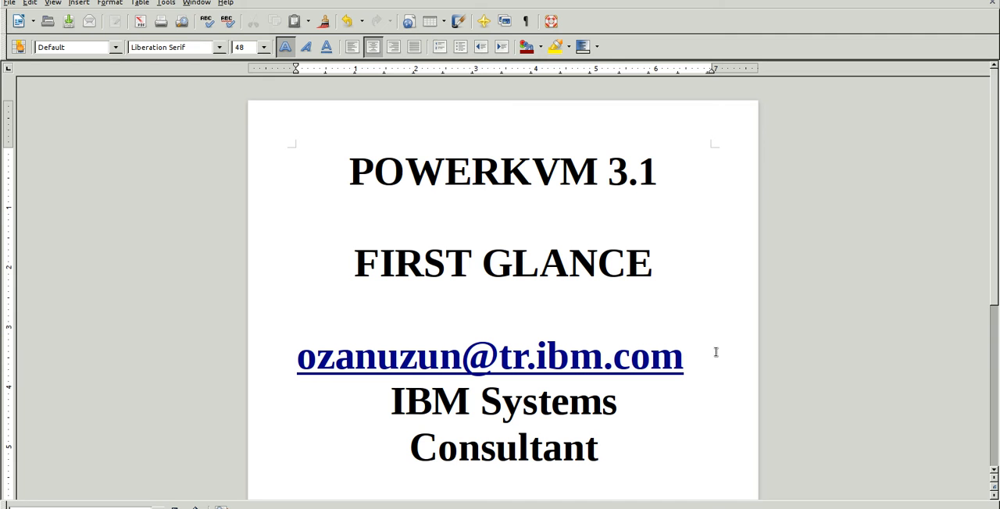
click(500, 172)
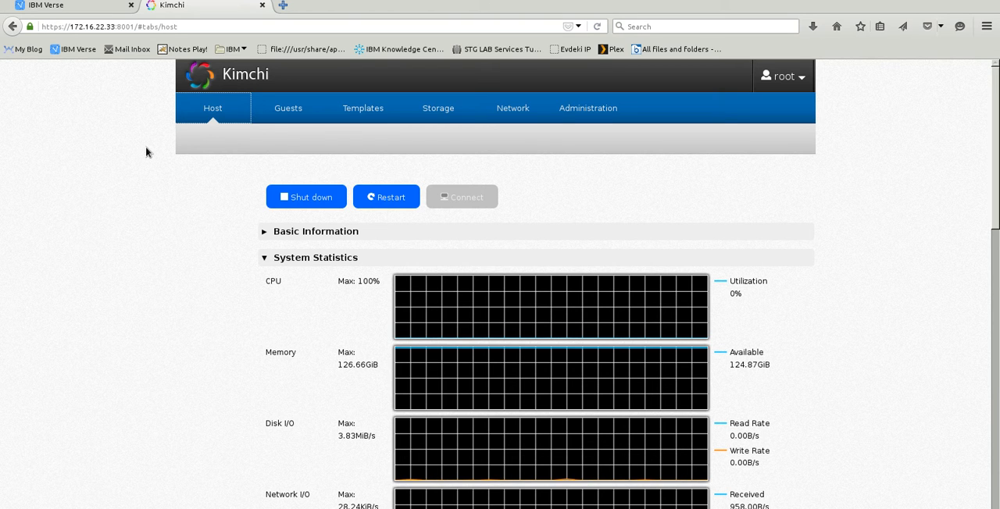
mouse_move(899, 194)
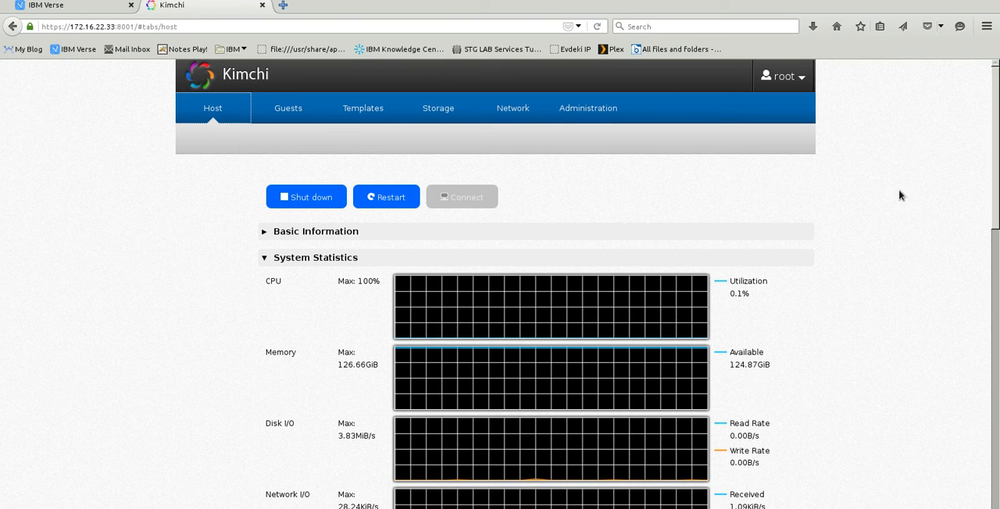
scroll(down, 3)
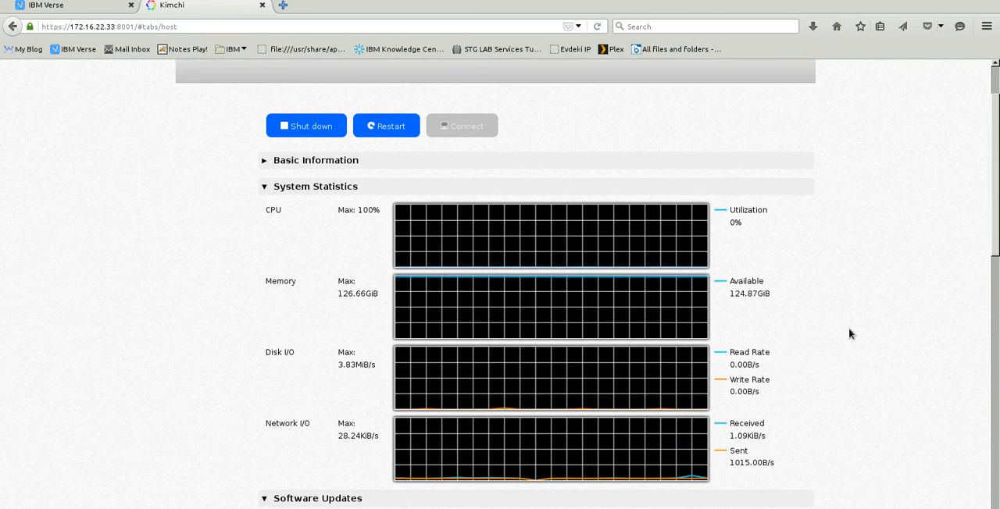
scroll(down, 3)
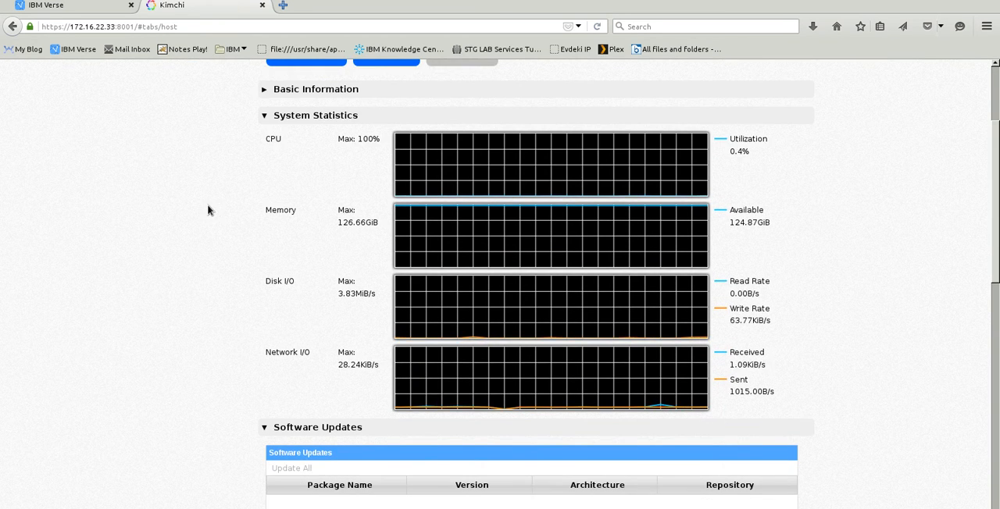
scroll(down, 3)
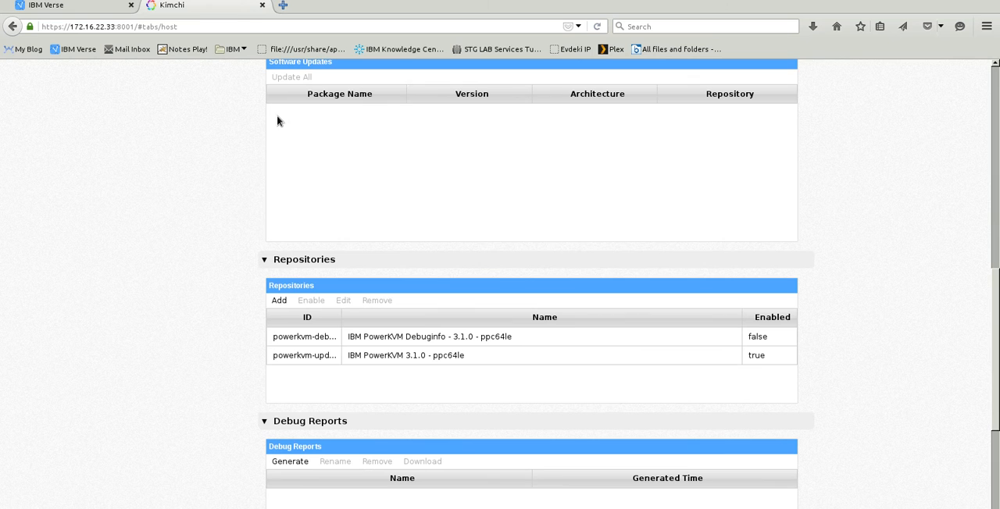
mouse_move(278, 78)
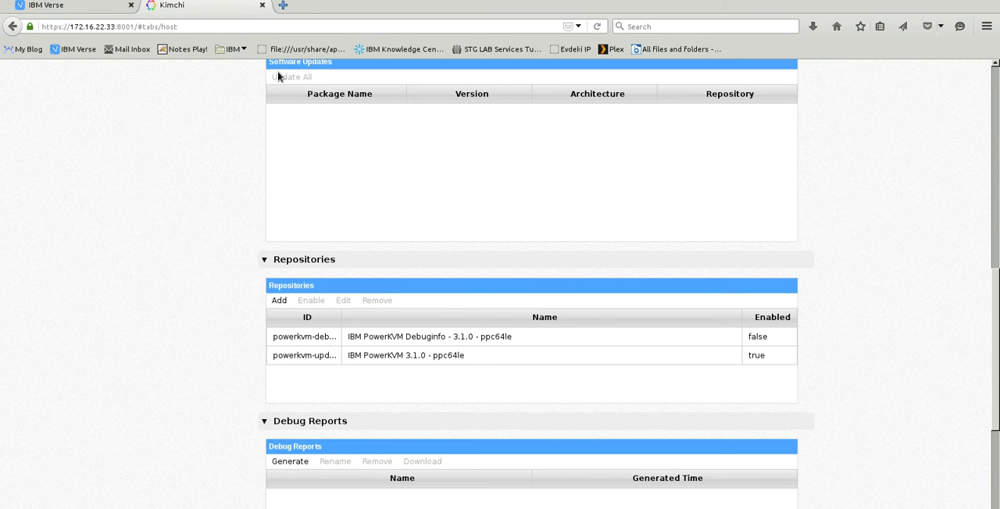
mouse_move(231, 101)
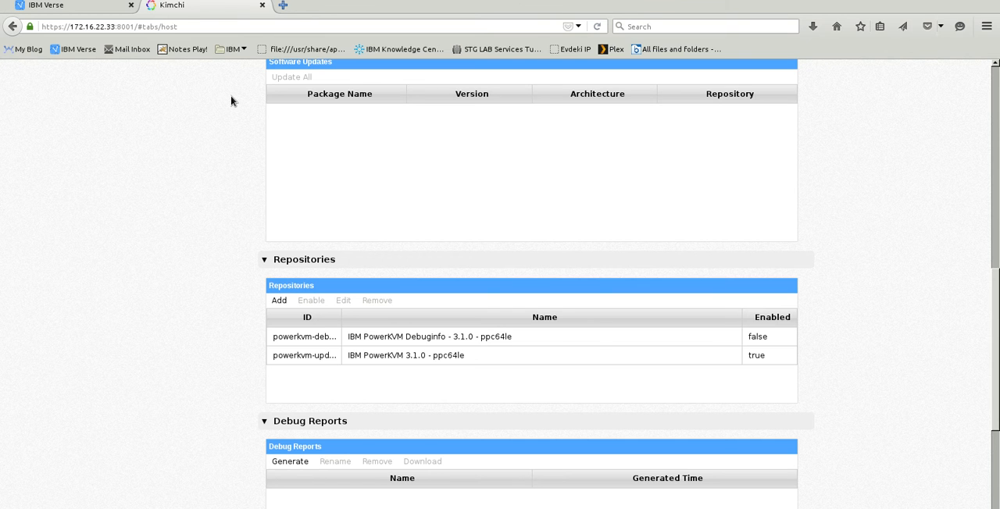
scroll(down, 3)
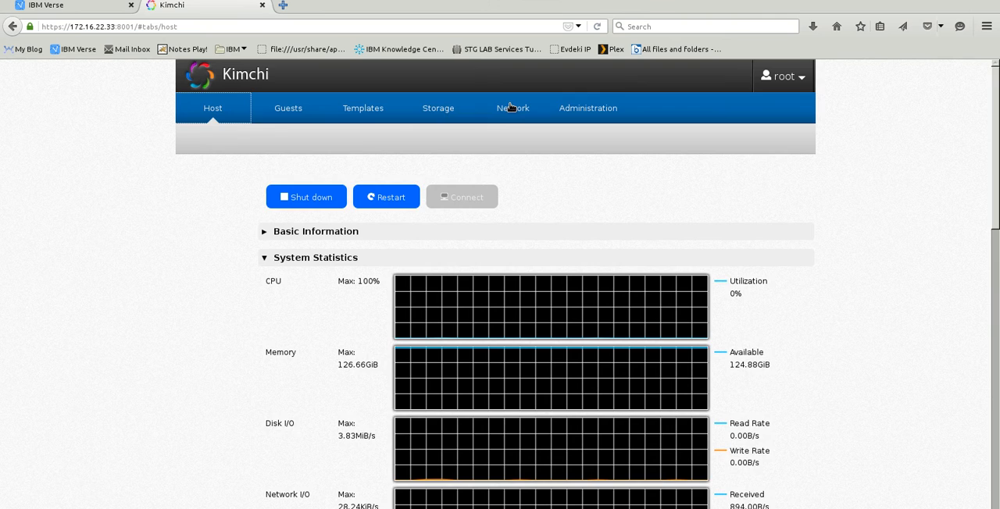
click(517, 107)
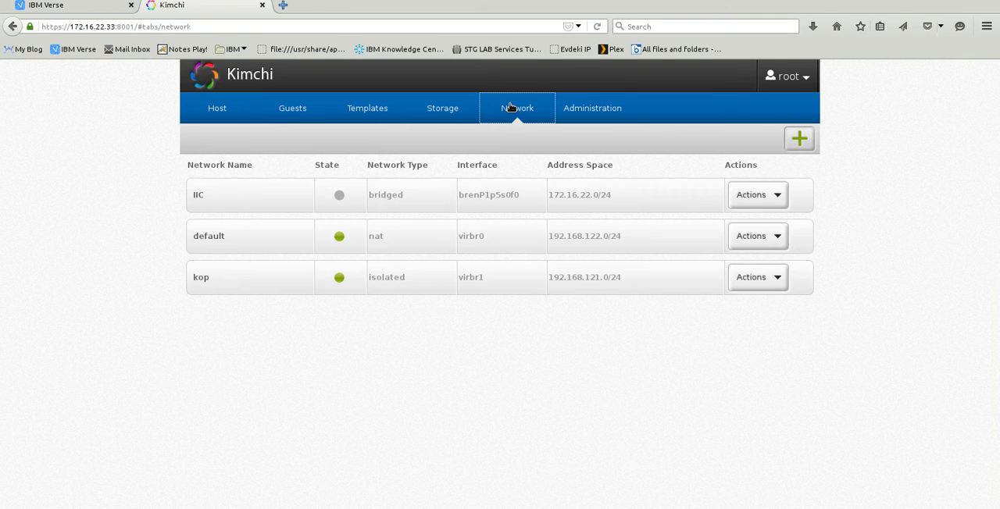
mouse_move(294, 263)
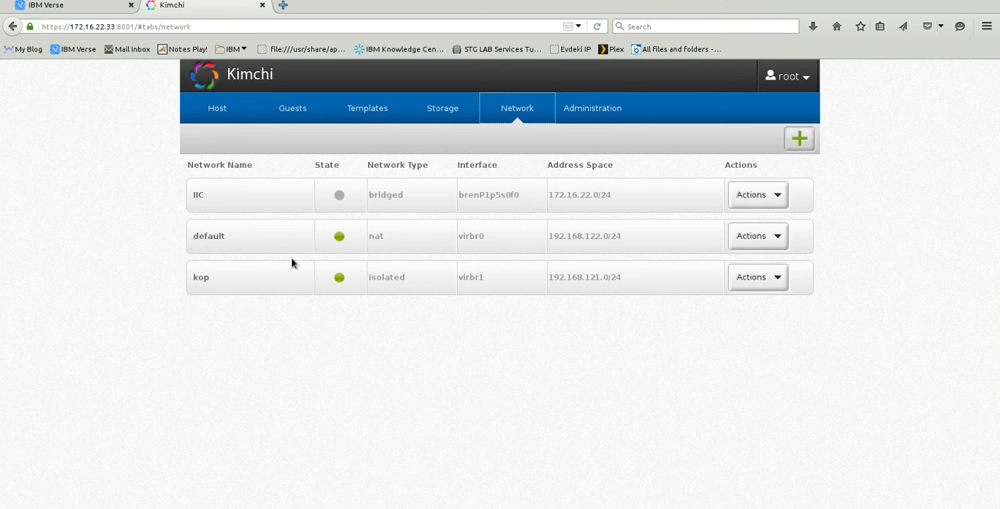
mouse_move(377, 278)
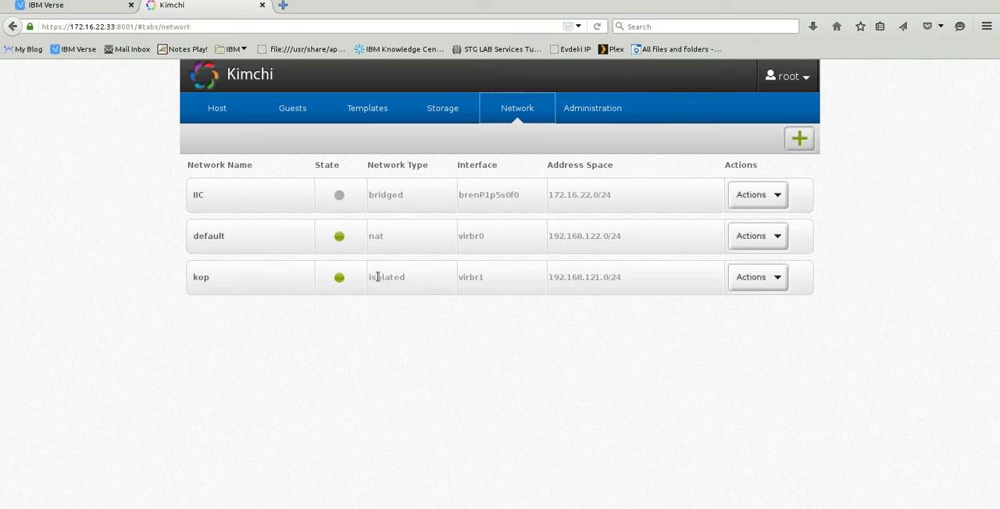
mouse_move(395, 250)
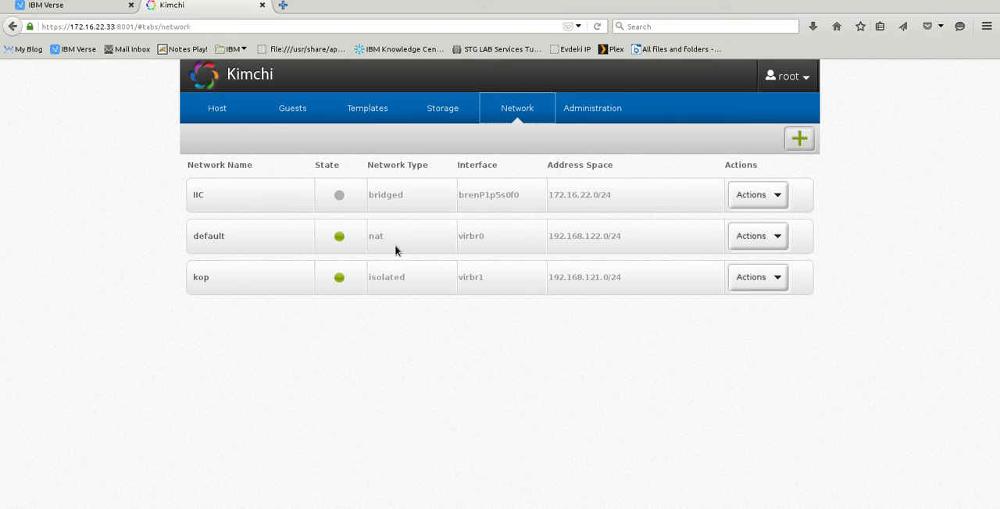
mouse_move(403, 247)
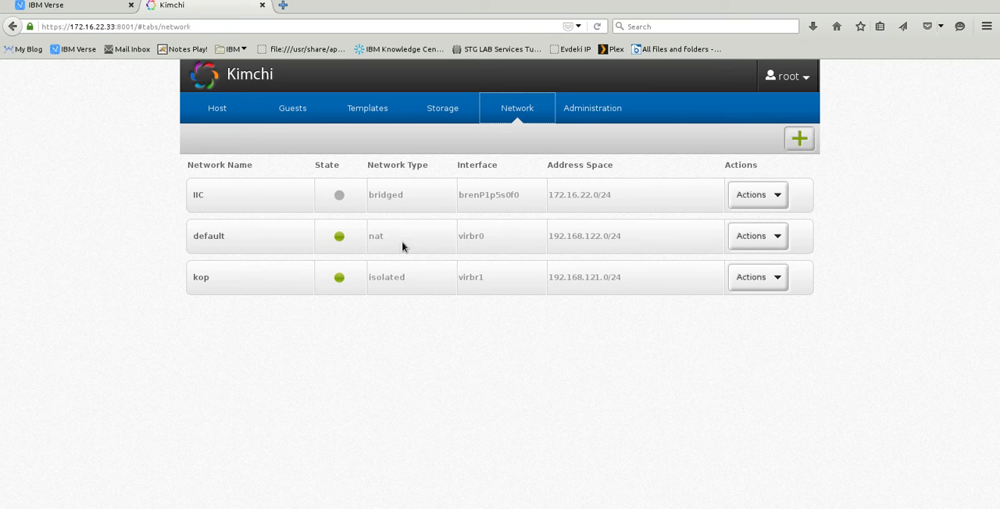
mouse_move(400, 247)
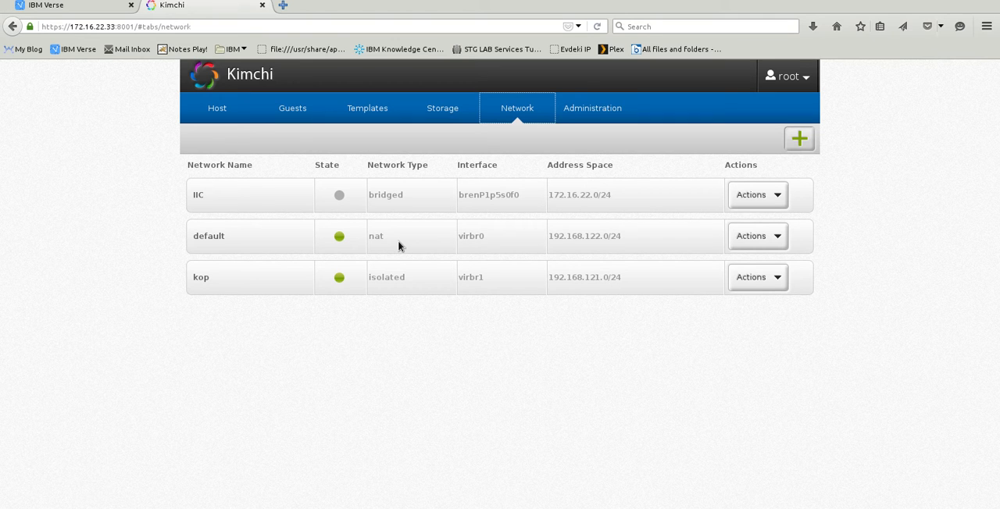
mouse_move(478, 240)
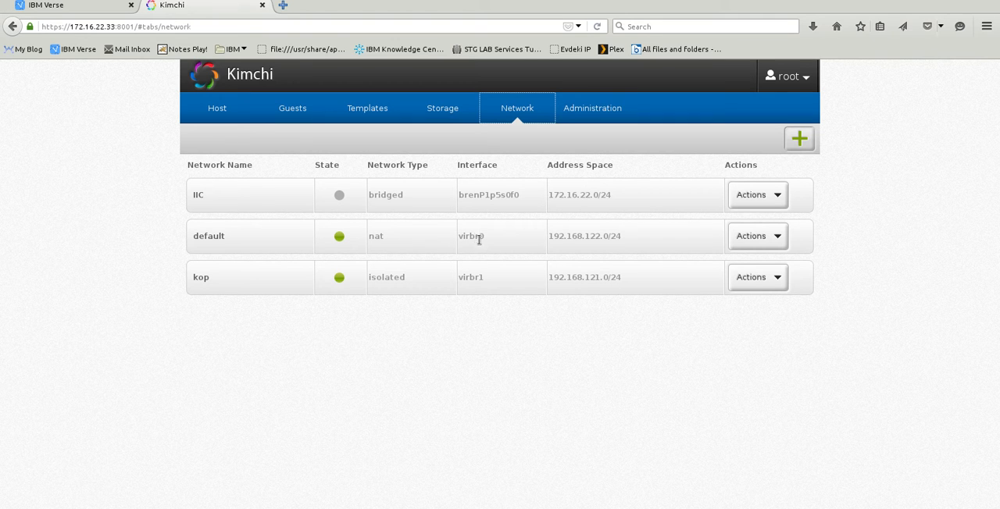
mouse_move(372, 228)
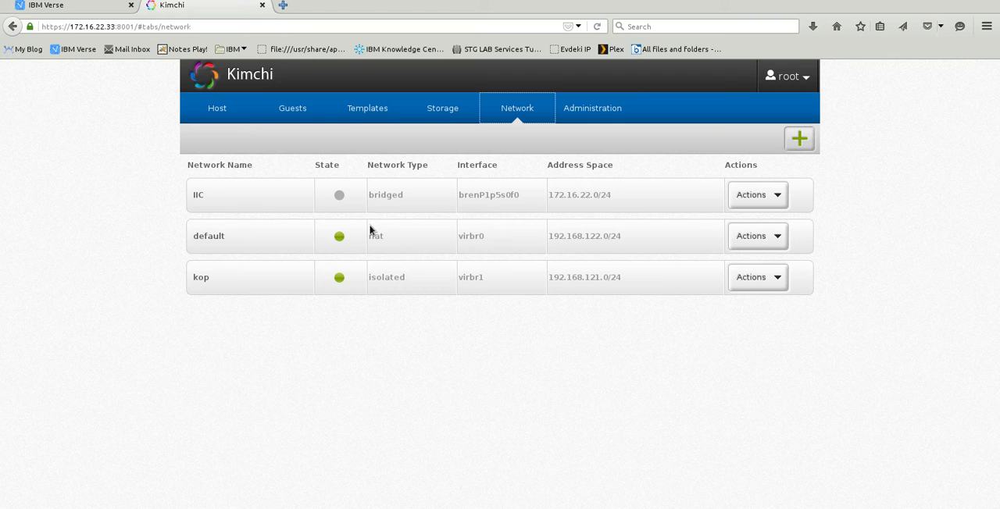
mouse_move(446, 200)
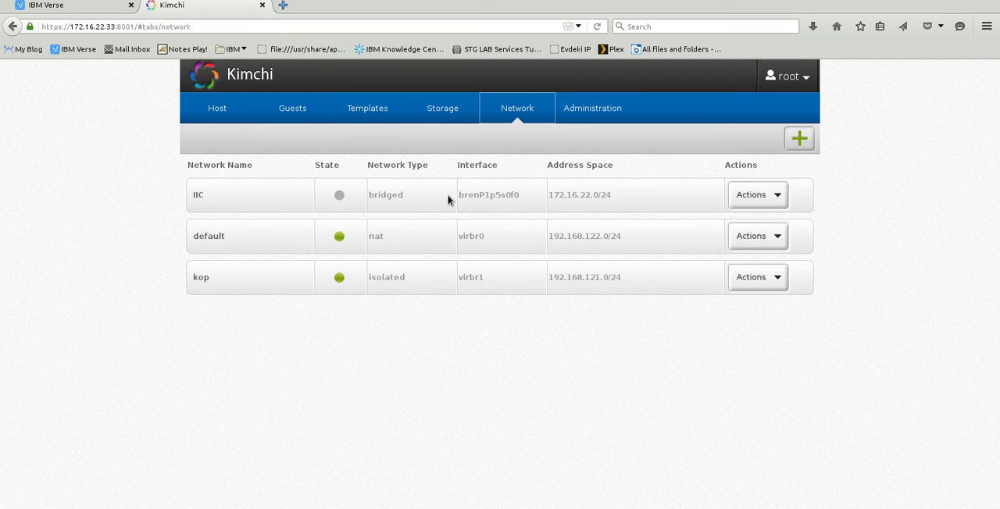
mouse_move(818, 156)
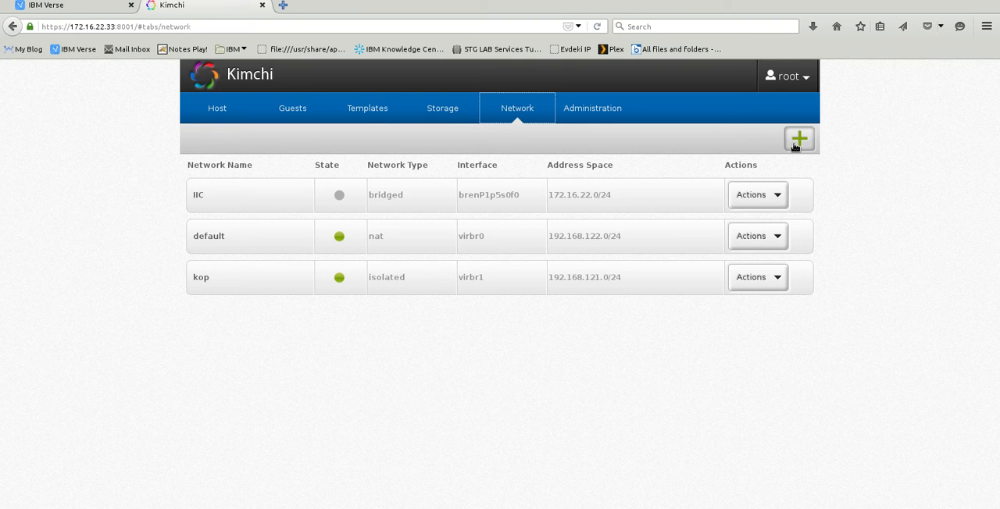
Start a new network named TEST and try the isolated, NAT and bridged types
click(798, 139)
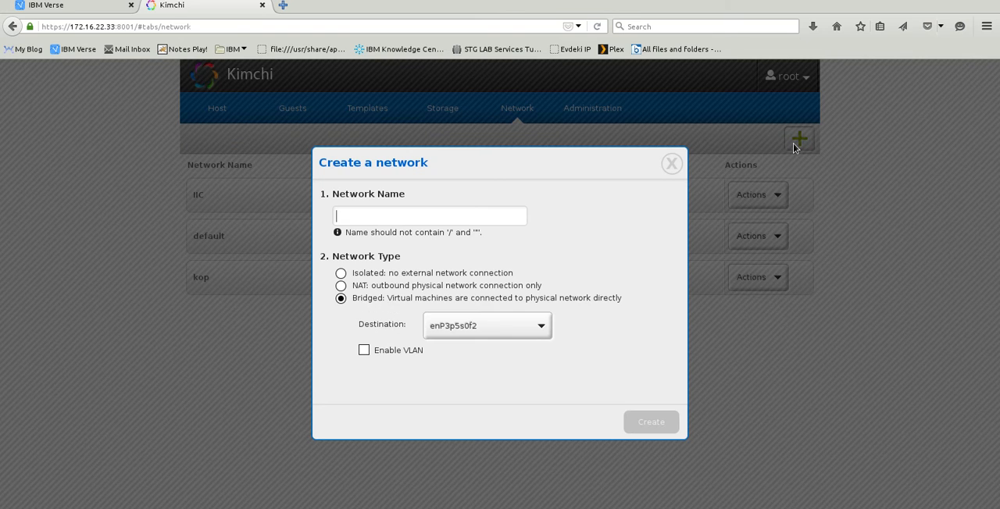
text(TEST)
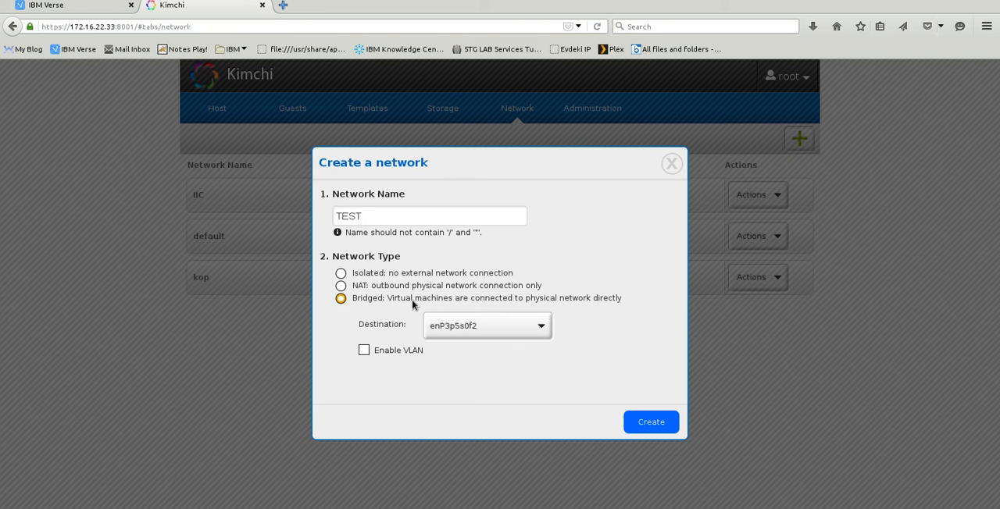
click(341, 273)
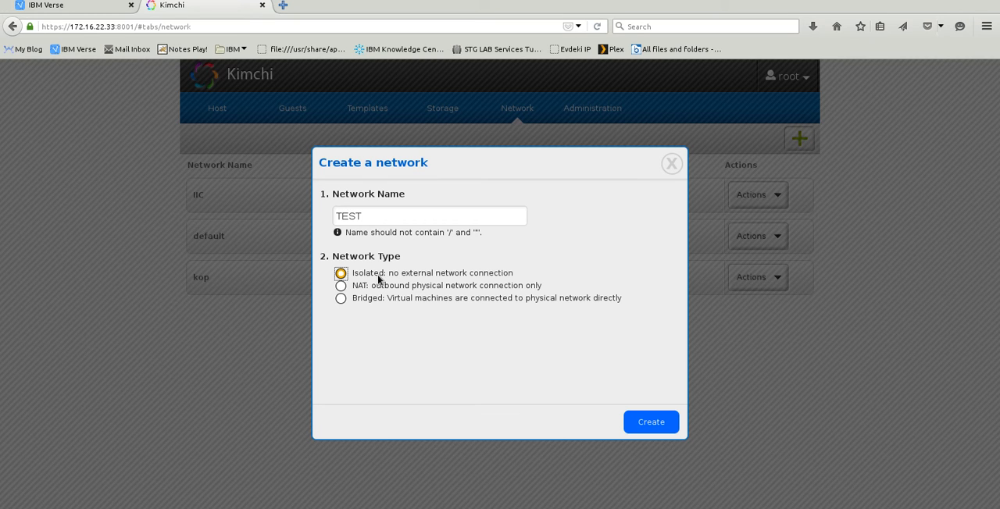
click(341, 273)
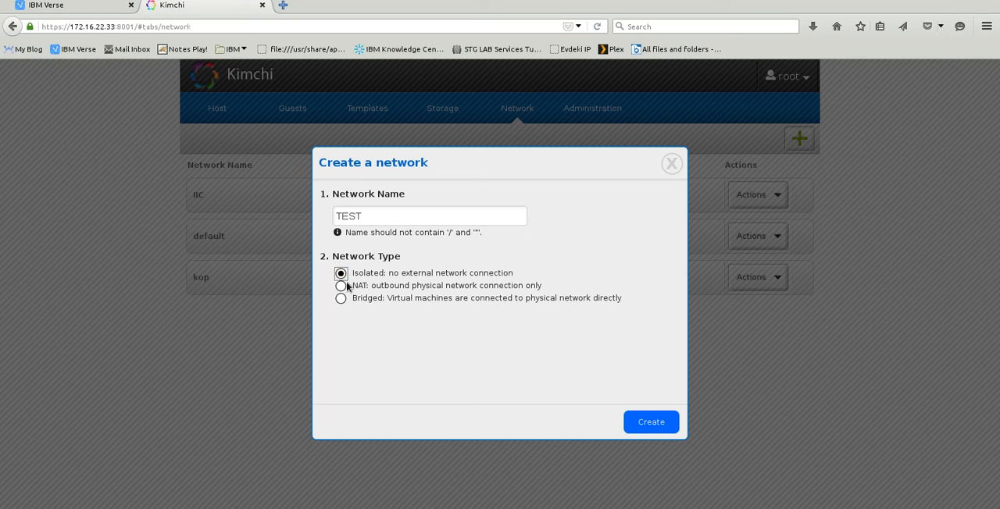
click(340, 284)
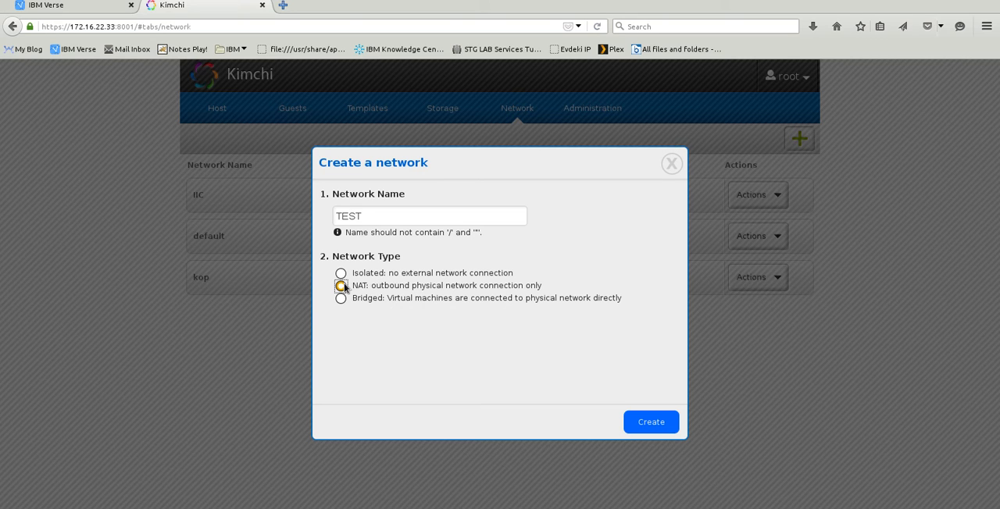
click(341, 297)
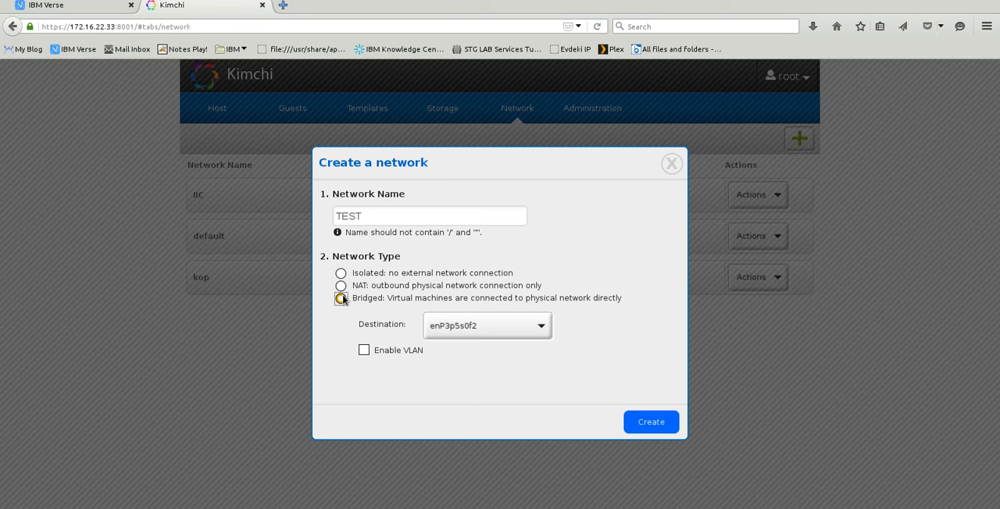
Check the physical interfaces for bridging, discard the form and begin a fresh one
click(486, 325)
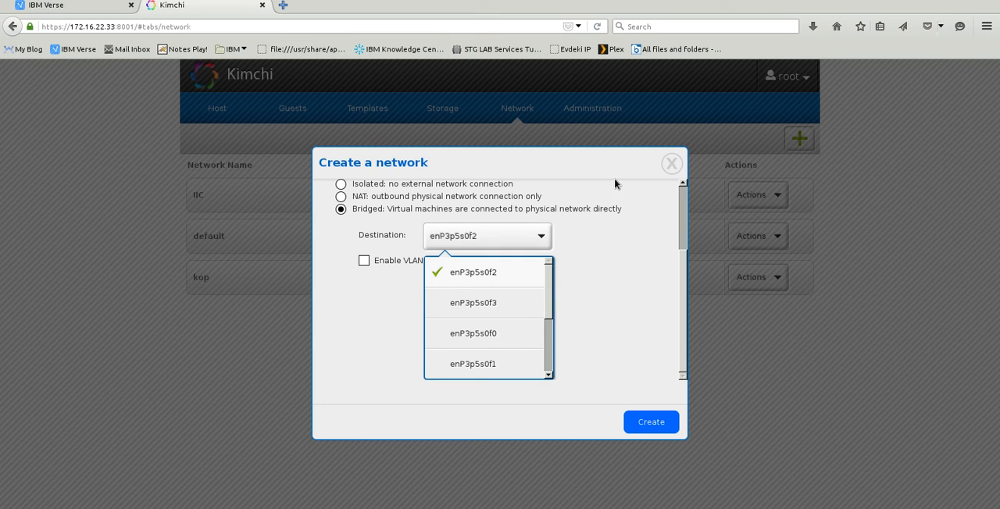
click(671, 163)
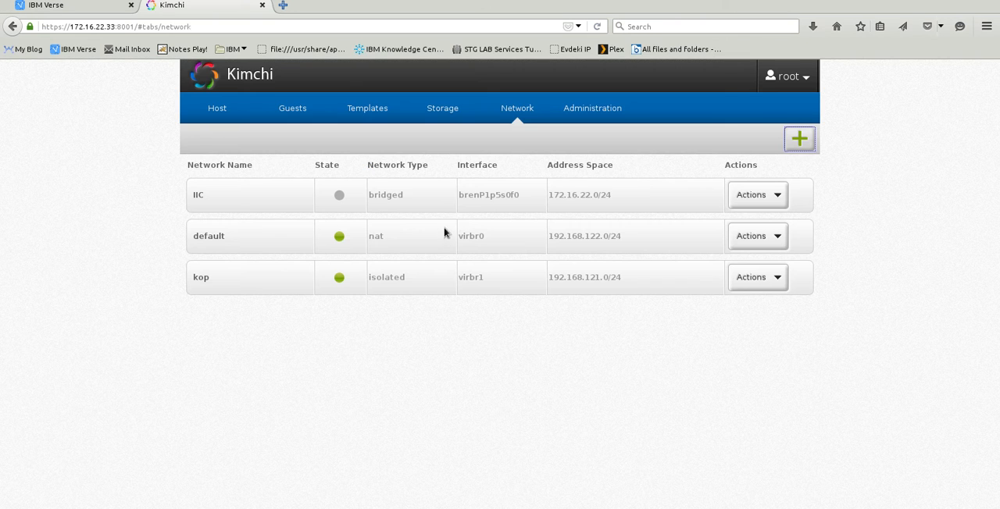
mouse_move(508, 197)
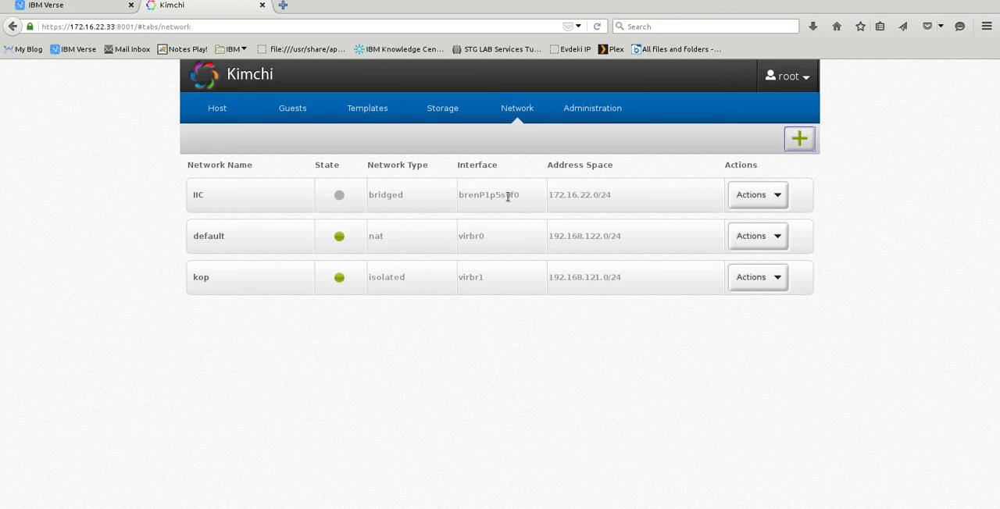
mouse_move(481, 206)
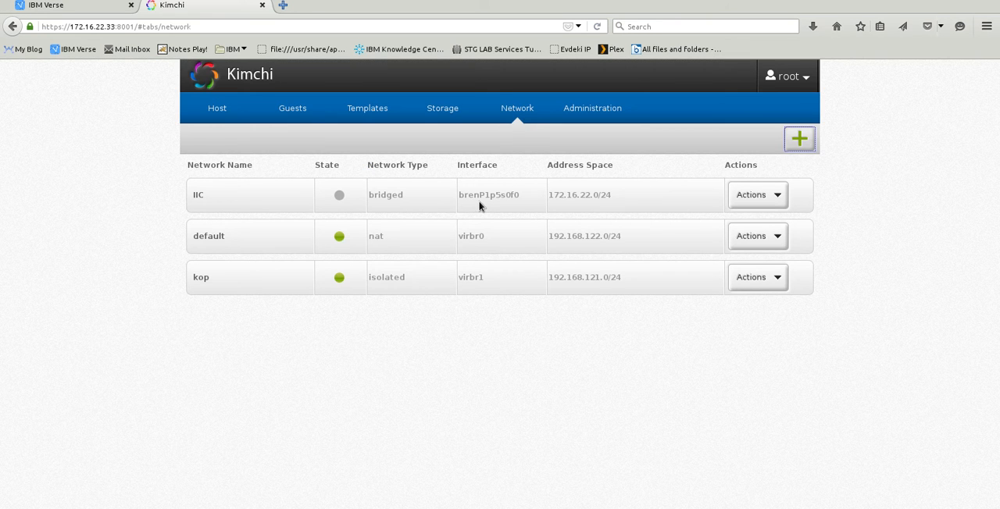
click(756, 193)
text(jkjdf)
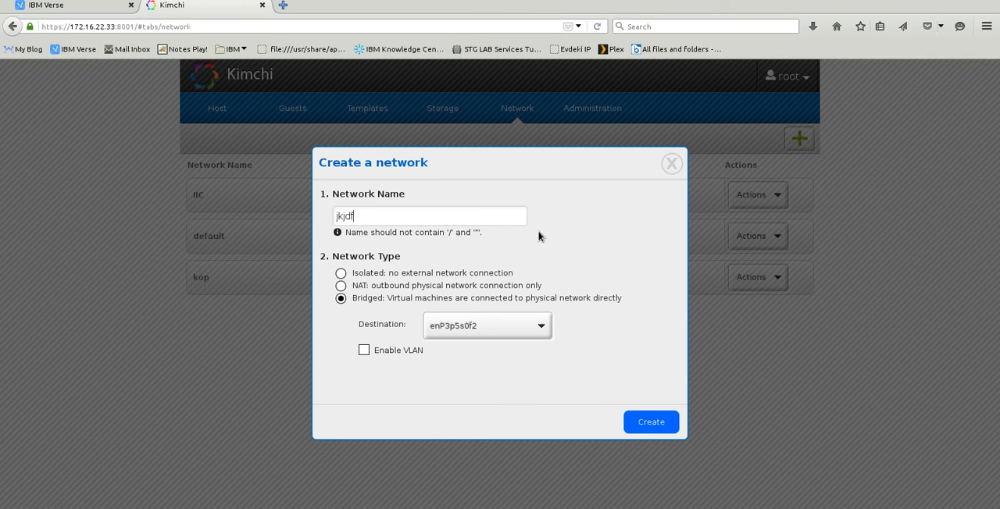
Create bridged network 'test' on enP3p5s0f2 with VLAN tagging enabled, VLAN ID 101
text(test)
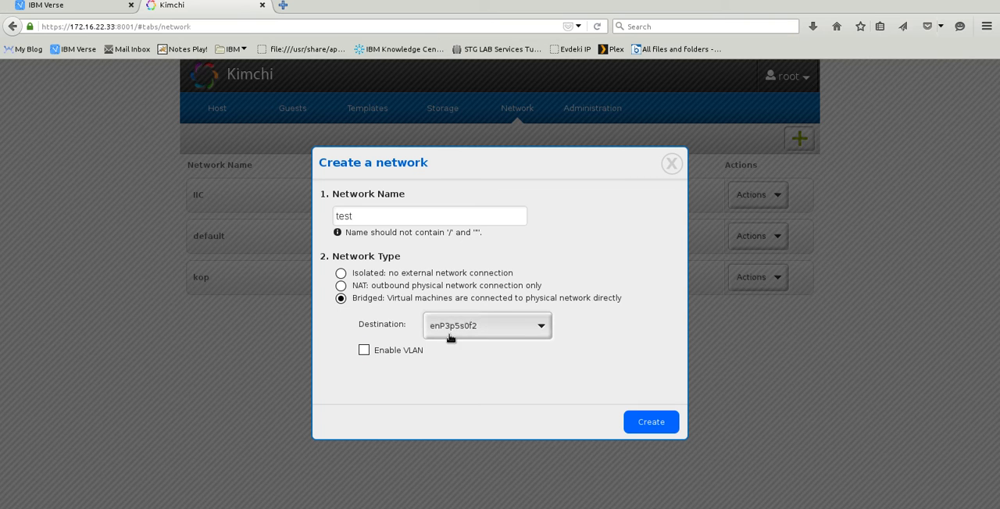
click(362, 349)
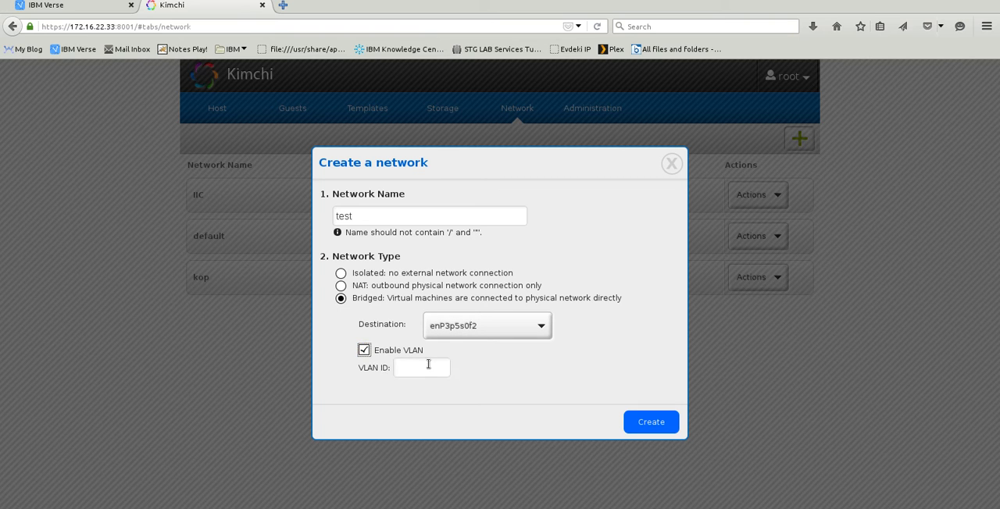
text(101)
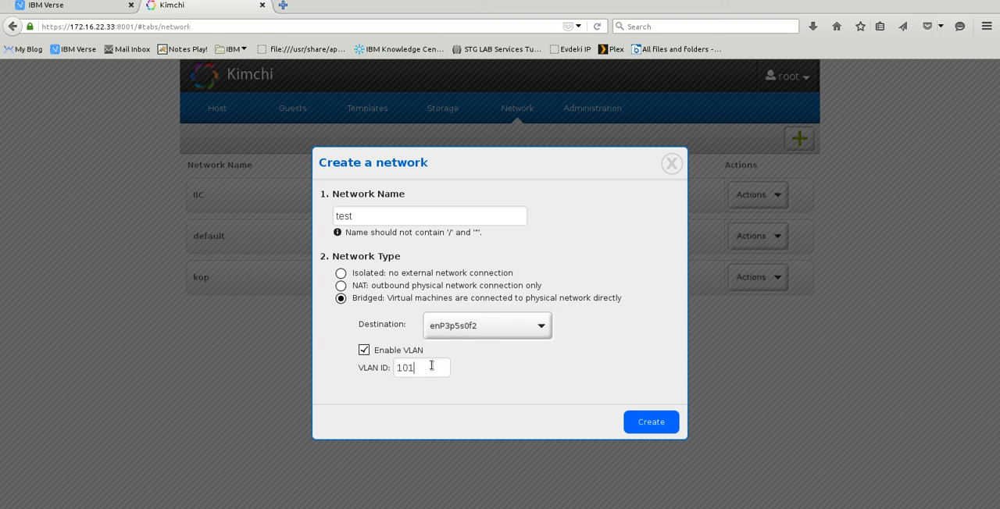
mouse_move(596, 394)
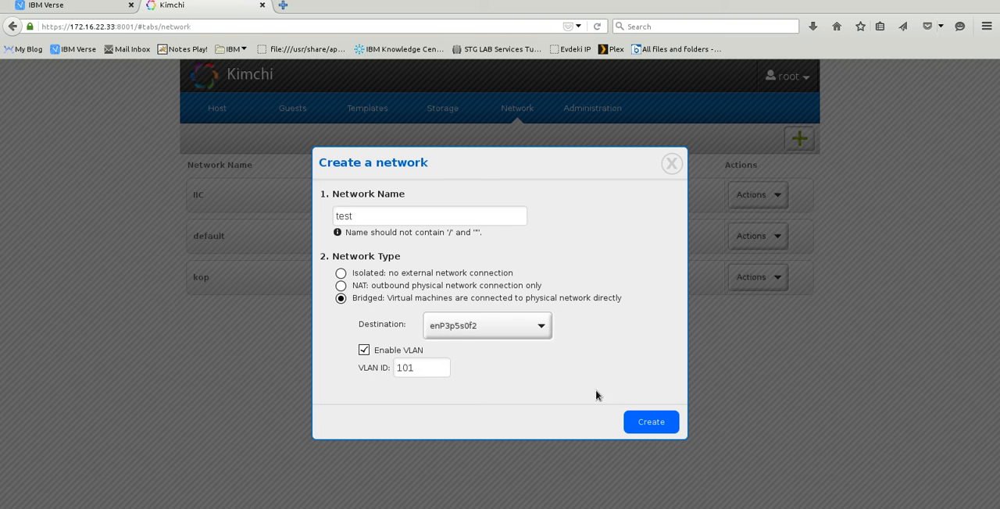
click(649, 421)
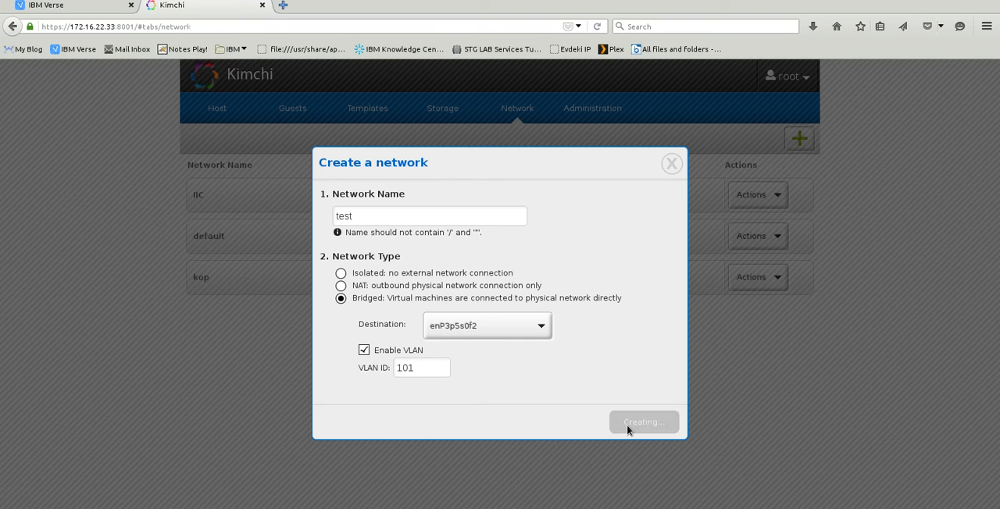
click(644, 422)
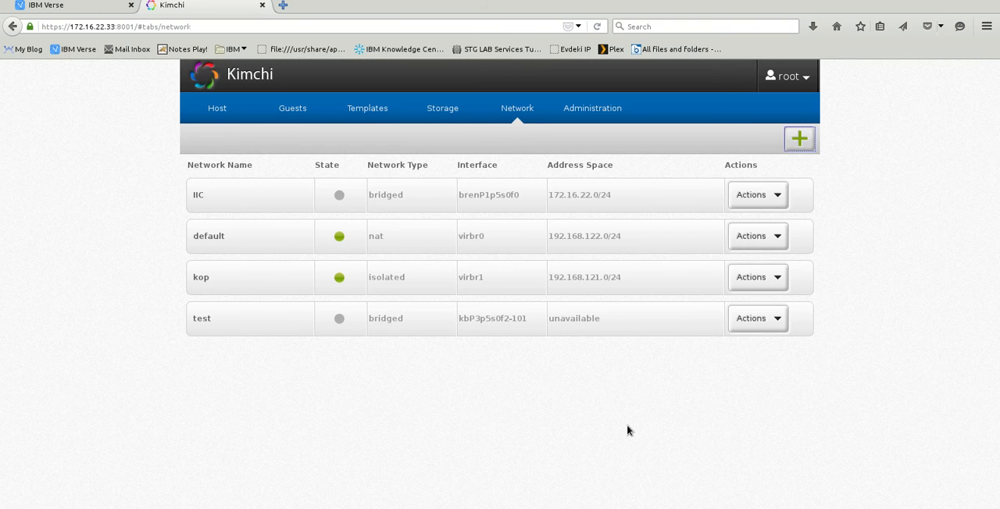
mouse_move(519, 359)
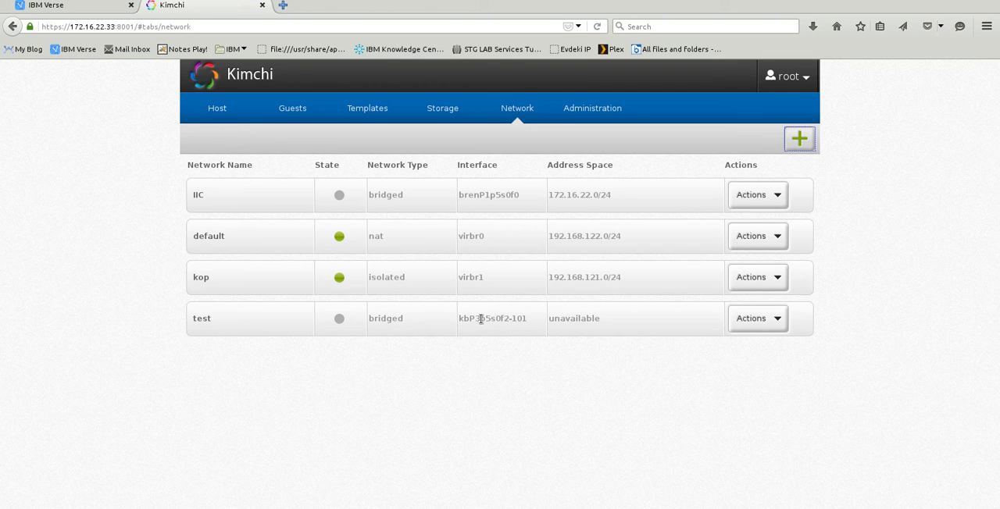
mouse_move(204, 200)
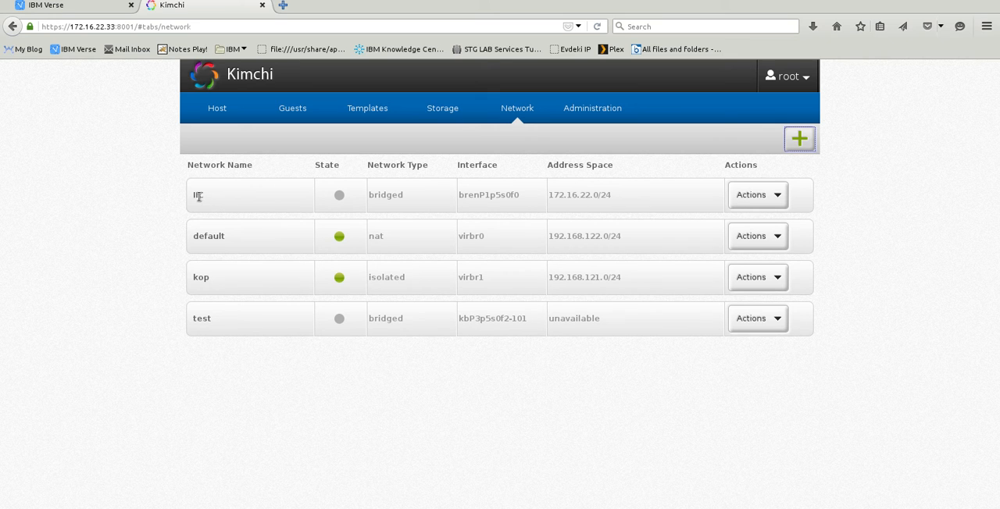
mouse_move(216, 202)
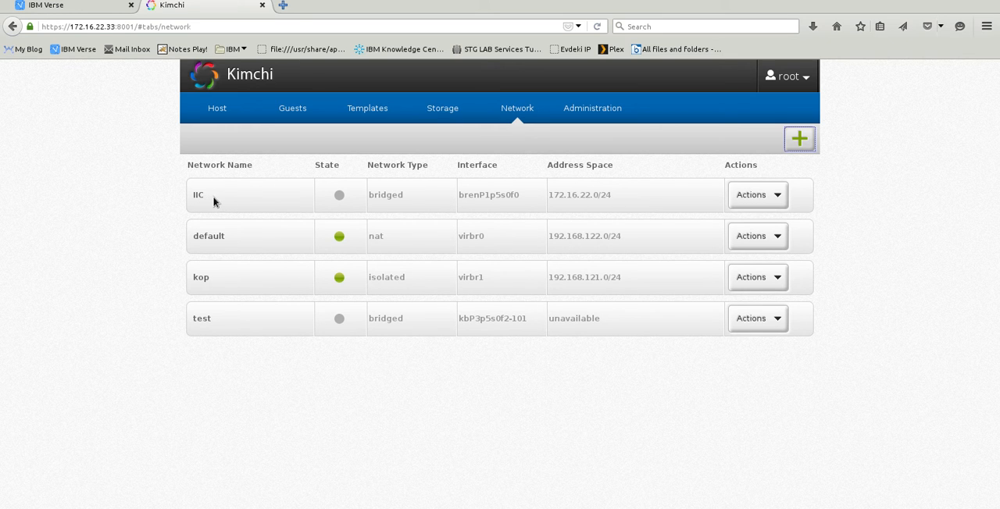
mouse_move(756, 194)
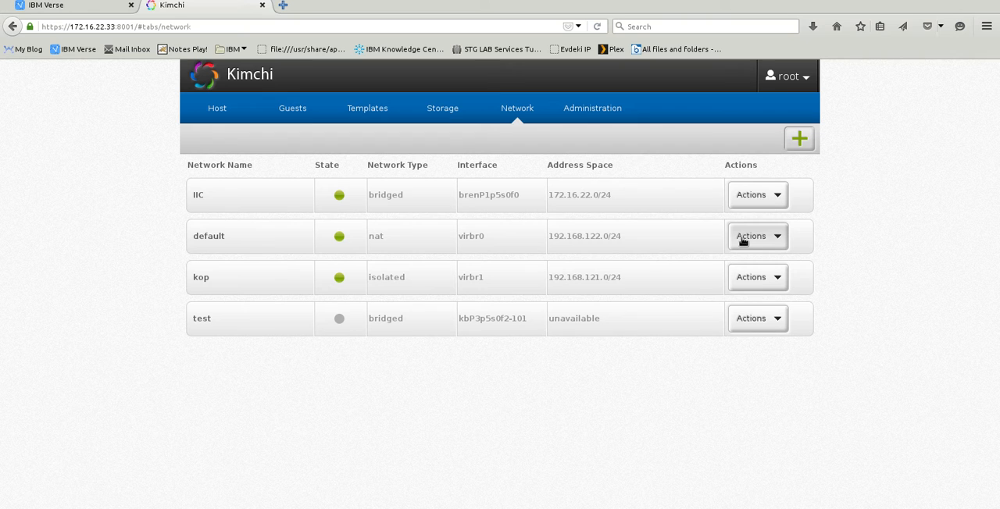
mouse_move(512, 187)
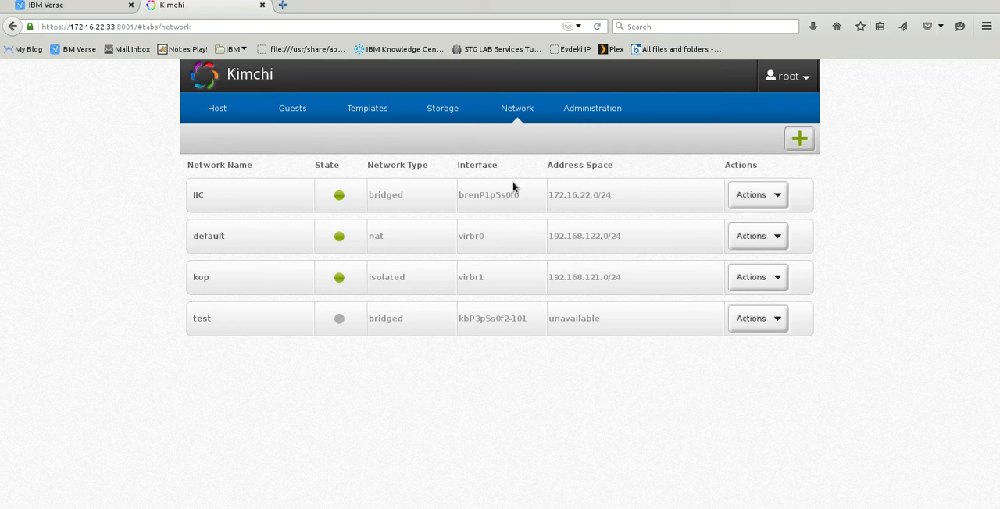
Show the Storage page listing the ISO, default and v7000 pools
click(442, 108)
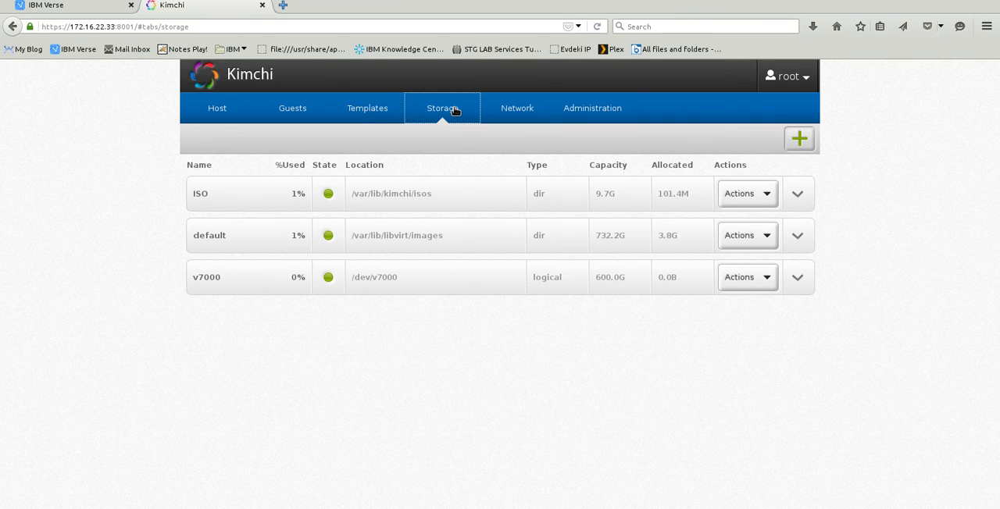
Select the default storage pool row to inspect its path
click(234, 192)
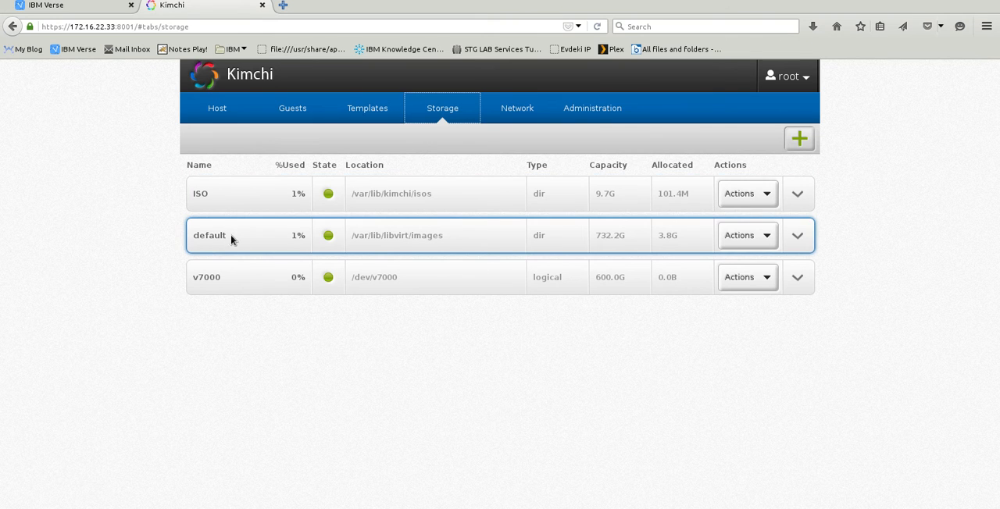
mouse_move(397, 241)
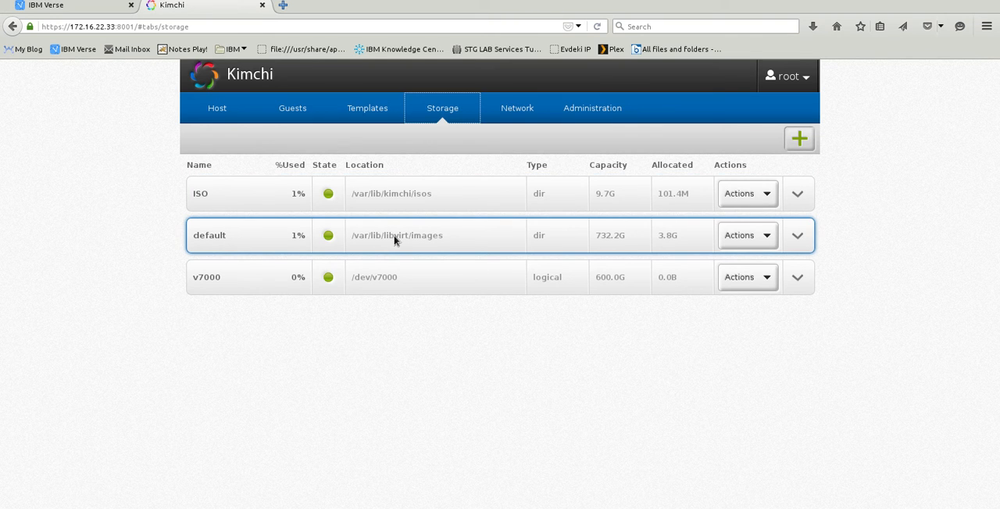
mouse_move(550, 243)
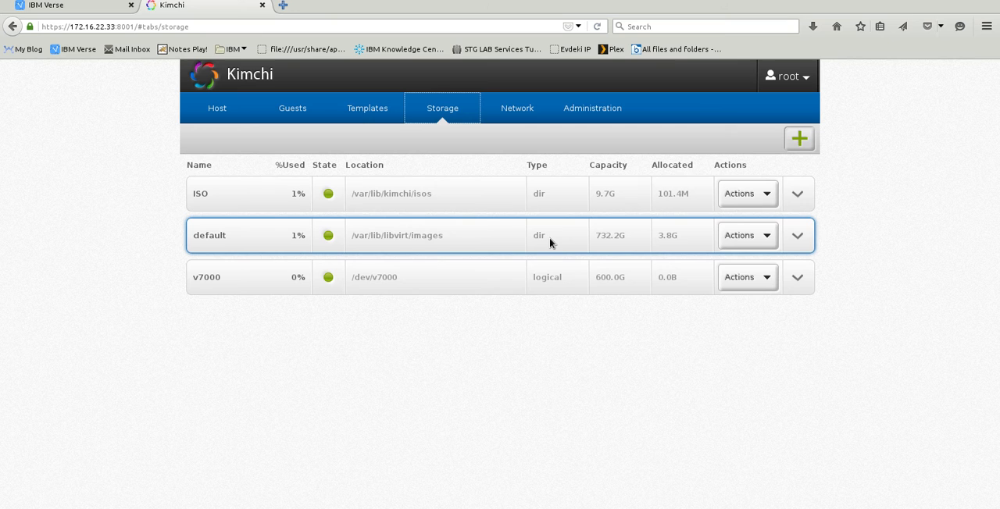
mouse_move(491, 246)
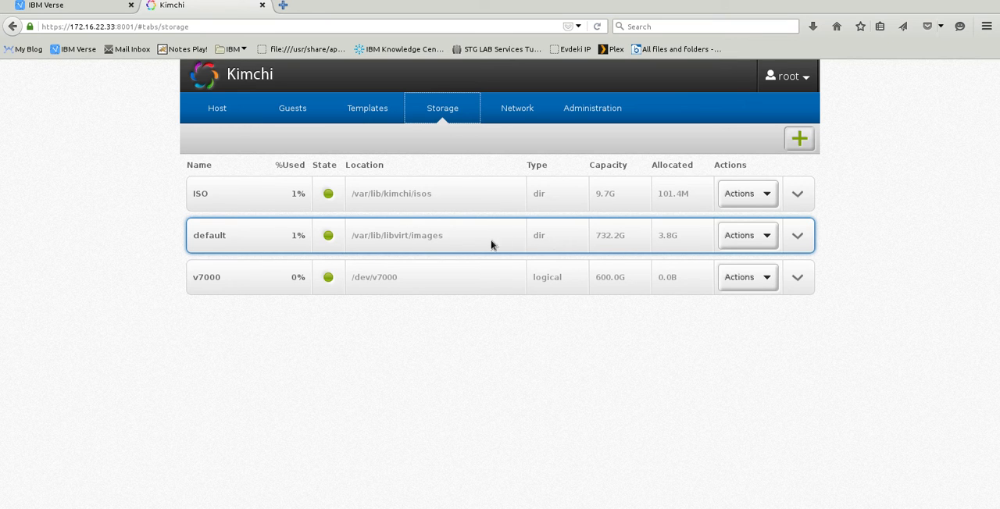
mouse_move(437, 250)
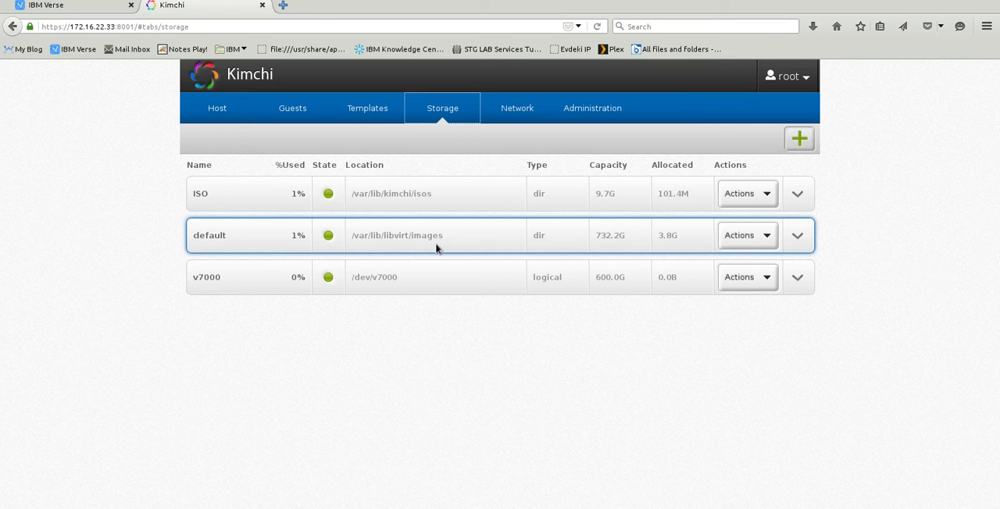
mouse_move(388, 239)
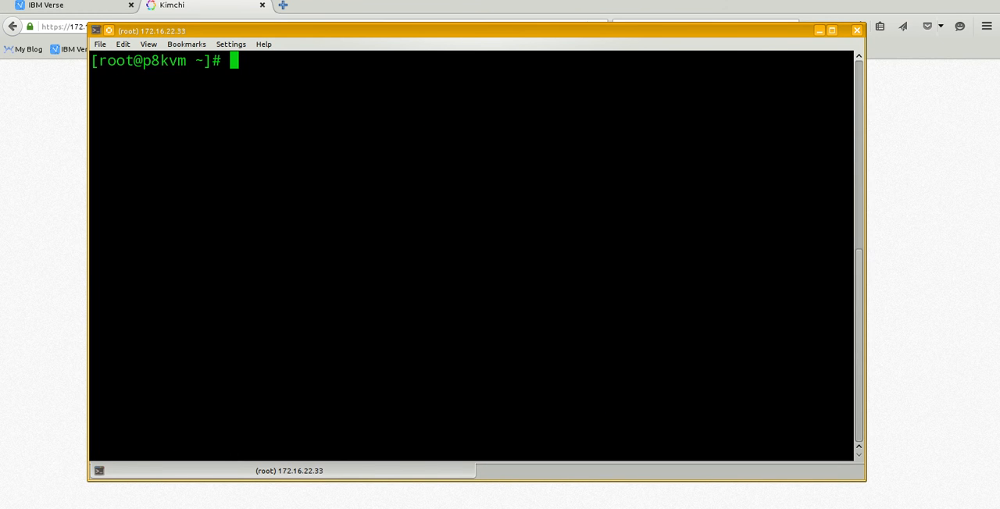
Run df in Konsole to check free disk space, then return to Kimchi's Storage page
text(df -h)
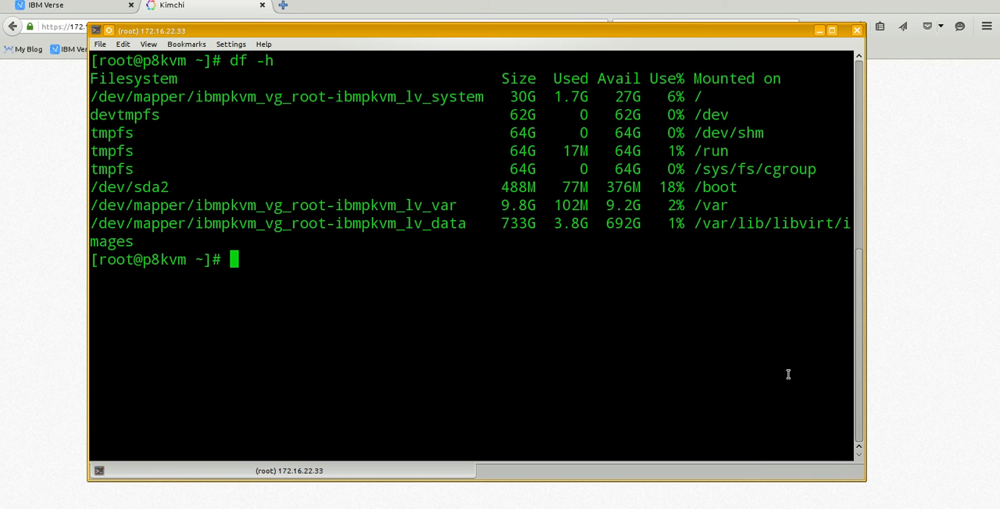
mouse_move(868, 488)
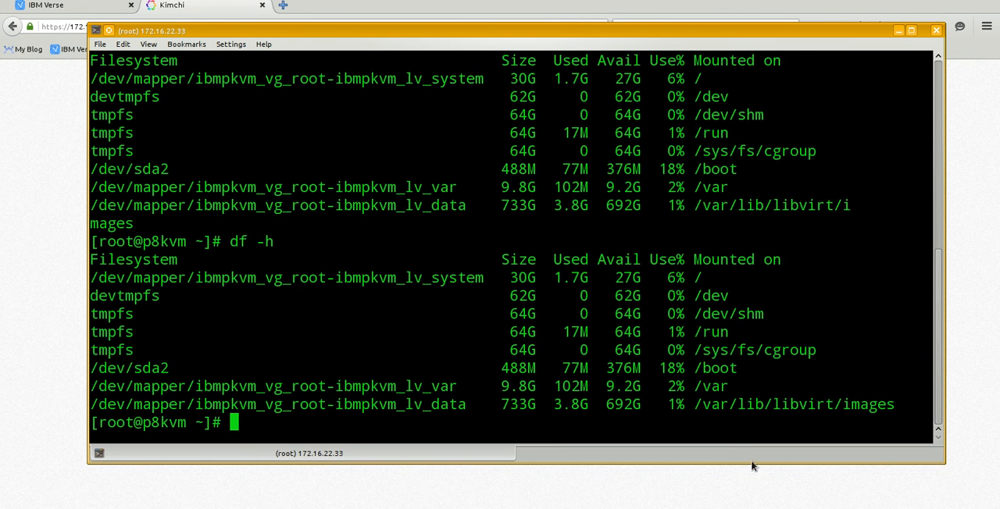
mouse_move(778, 412)
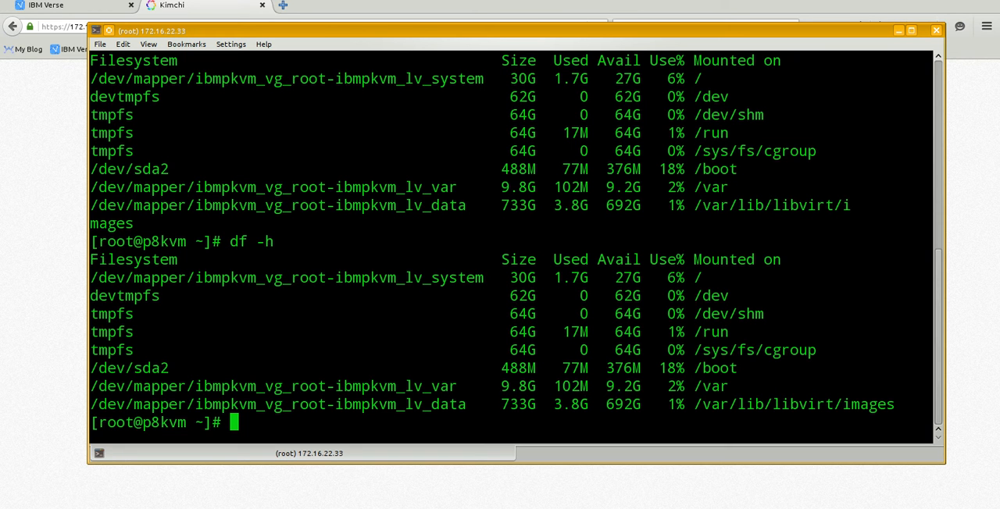
click(182, 6)
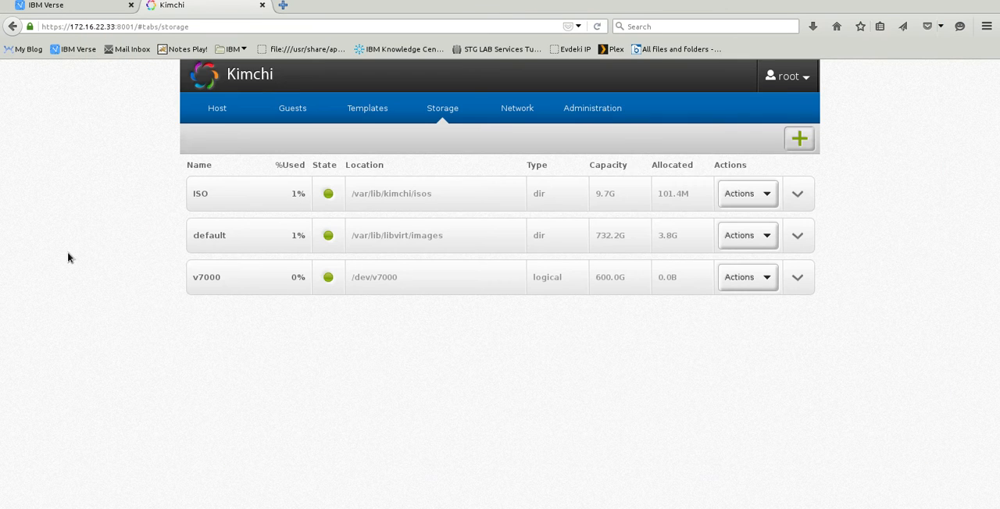
click(798, 137)
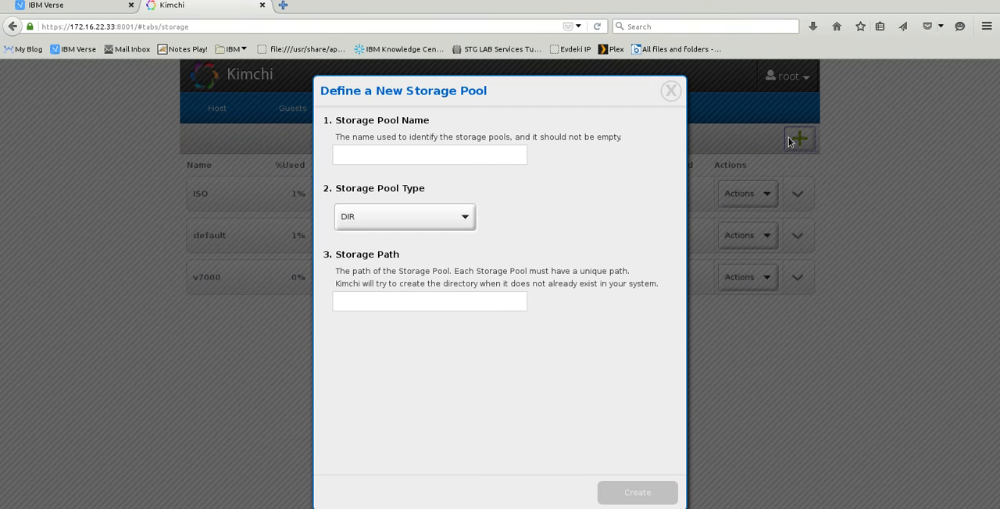
click(428, 153)
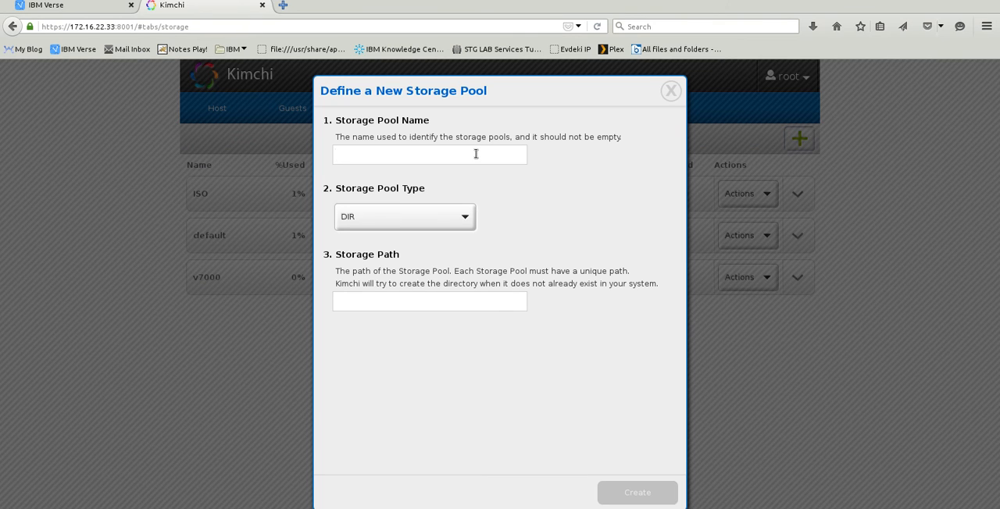
text(demo1)
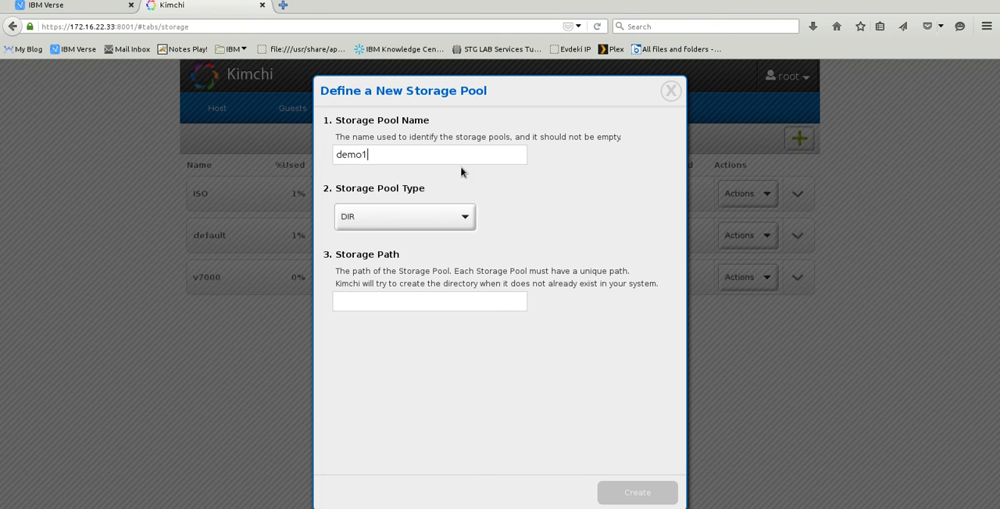
click(403, 216)
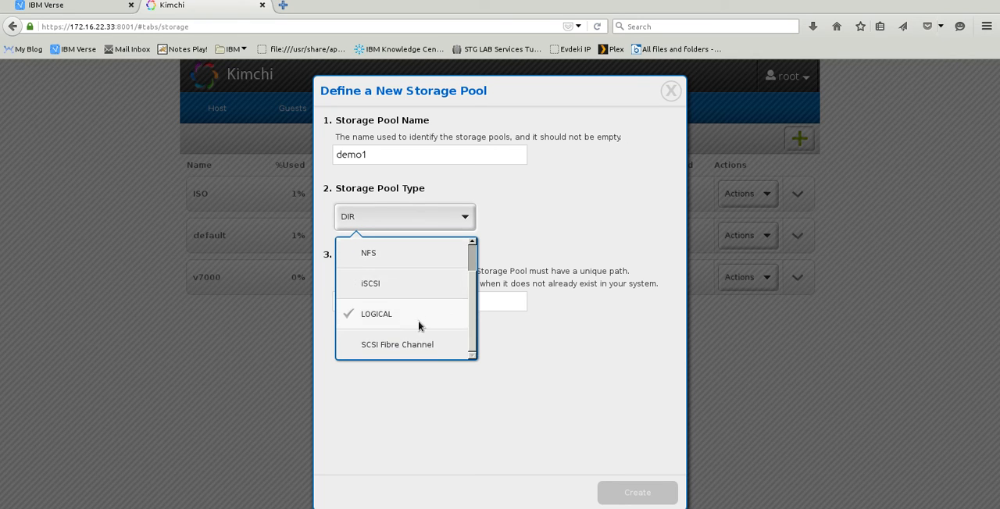
click(375, 312)
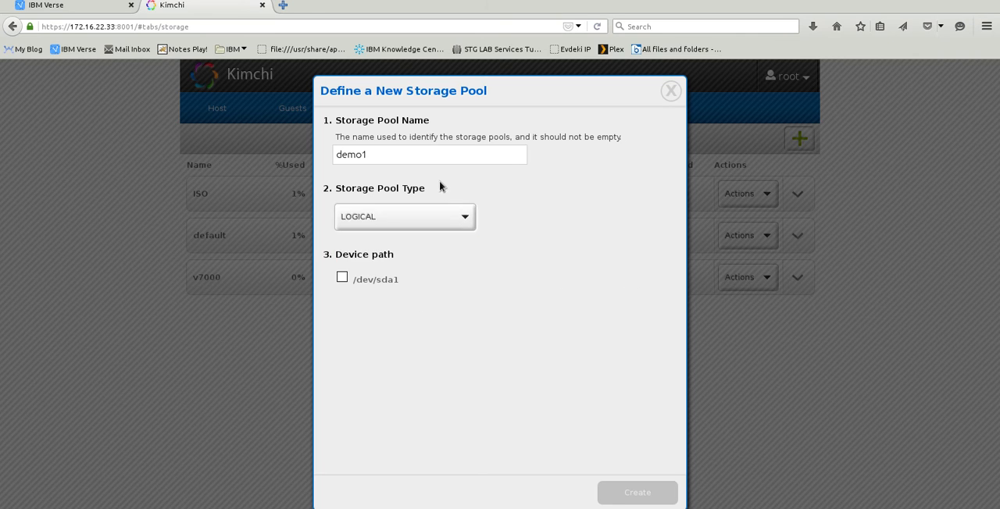
click(404, 215)
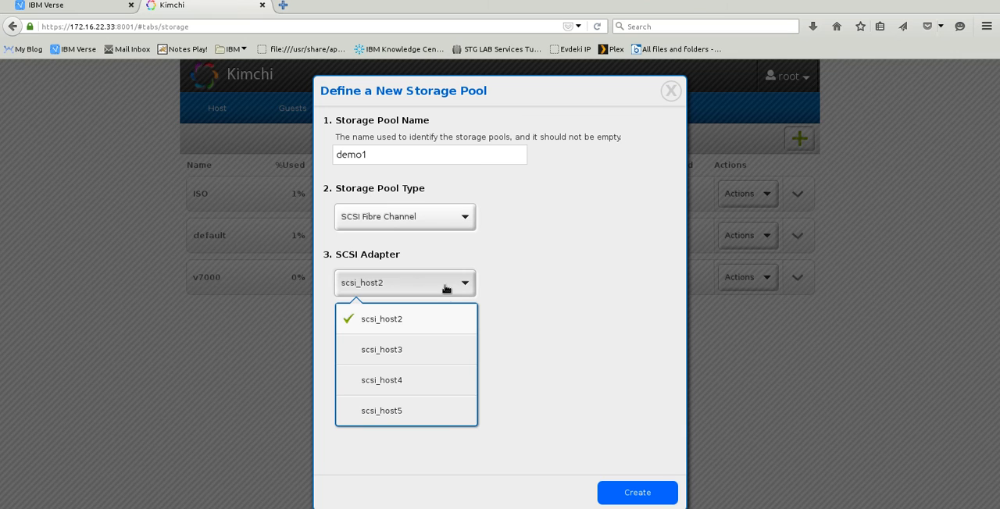
click(403, 216)
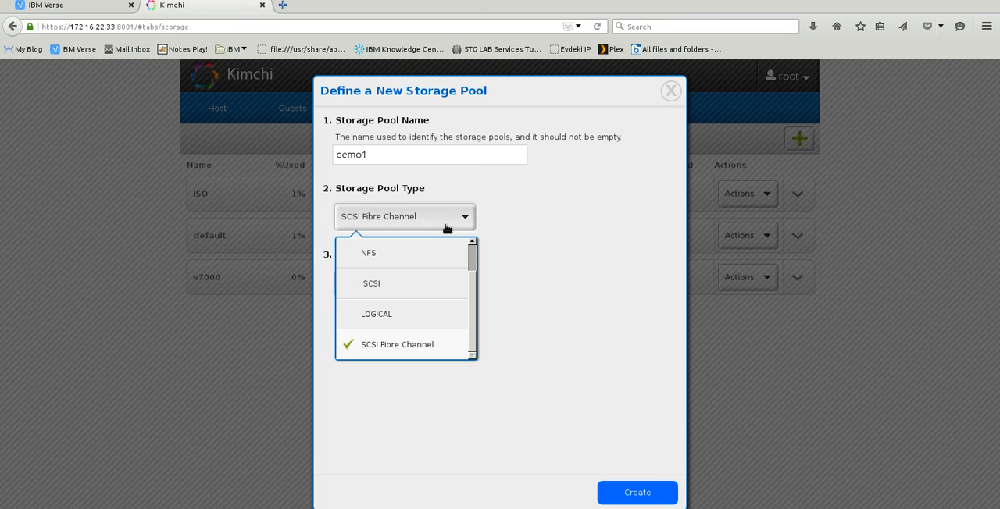
click(374, 312)
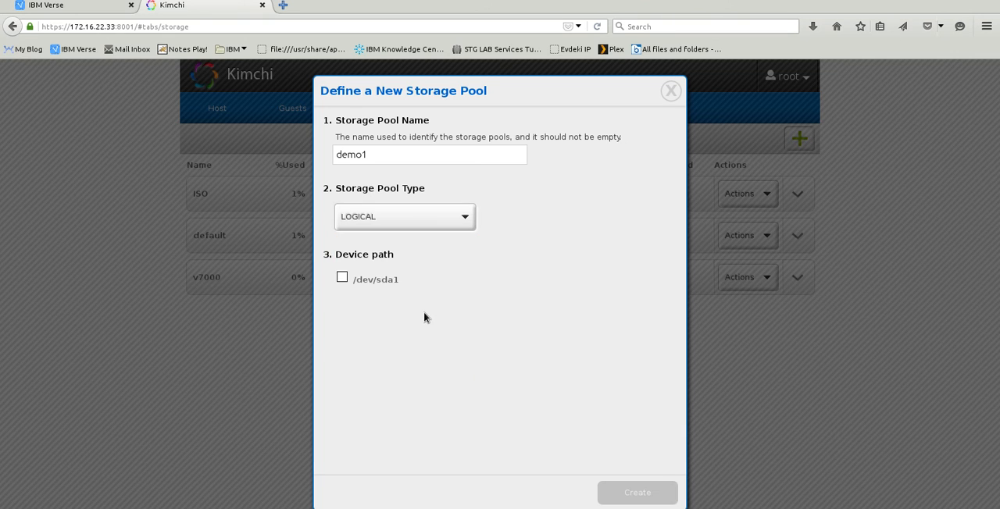
click(670, 91)
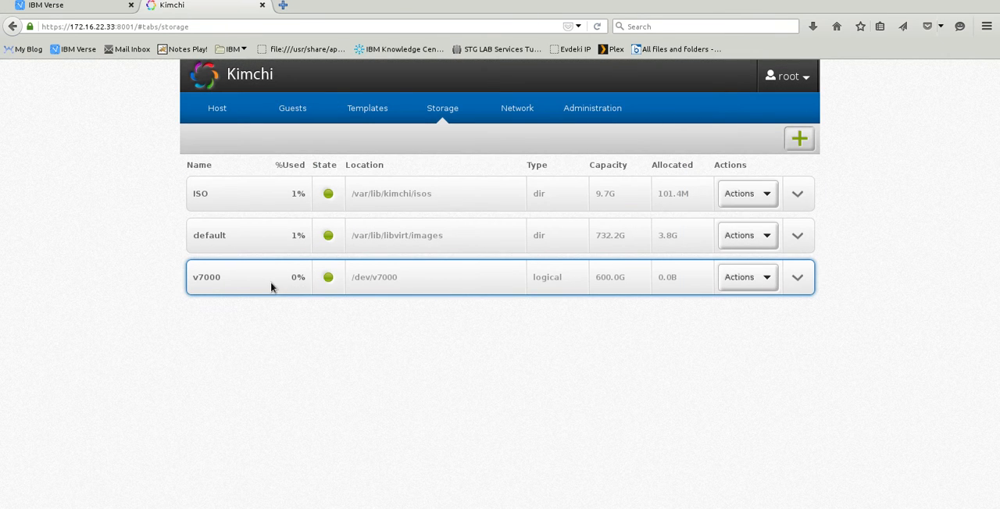
mouse_move(220, 281)
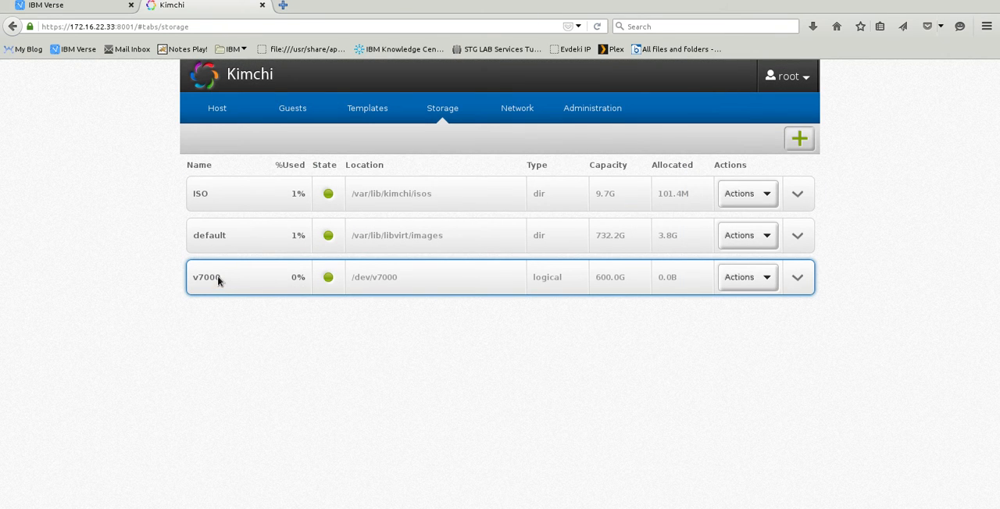
Expand the v7000 pool and glance at its Actions menu without changing anything
click(797, 278)
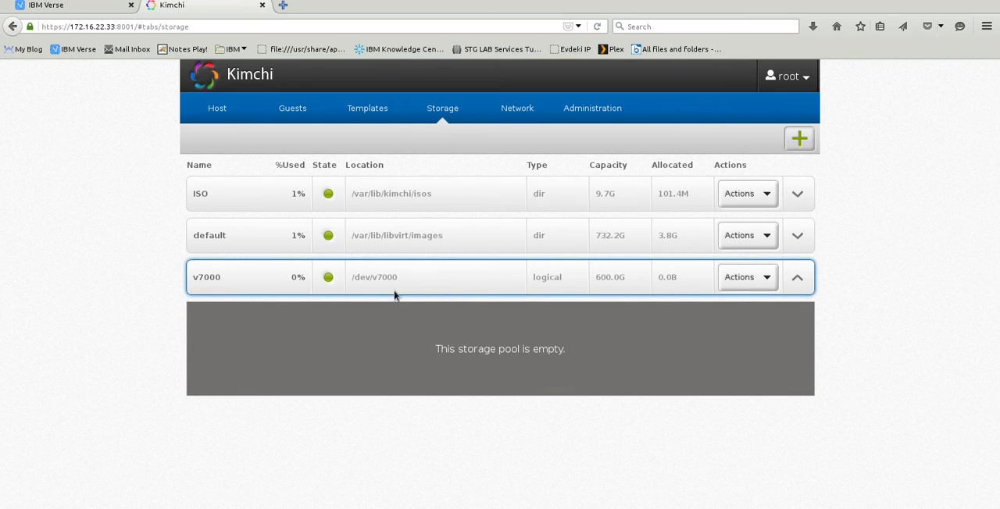
mouse_move(209, 286)
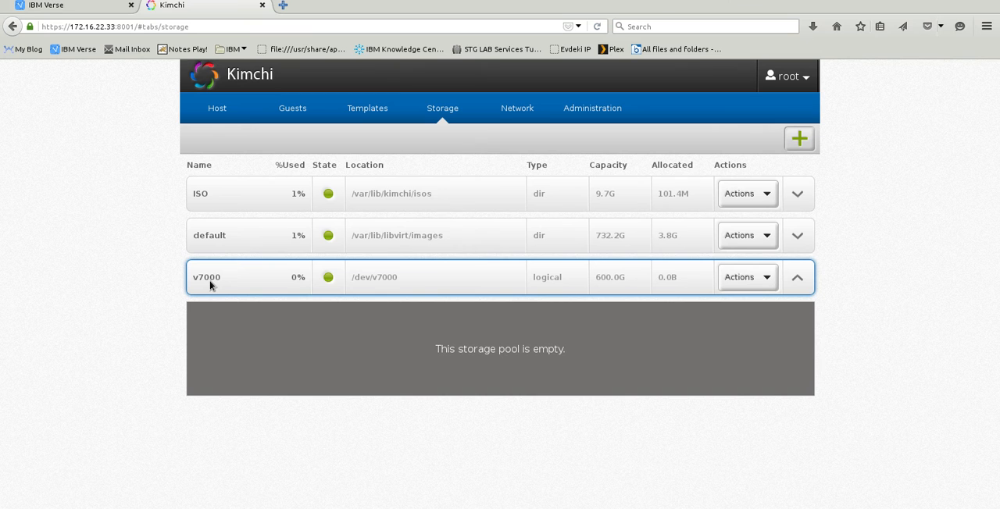
mouse_move(534, 285)
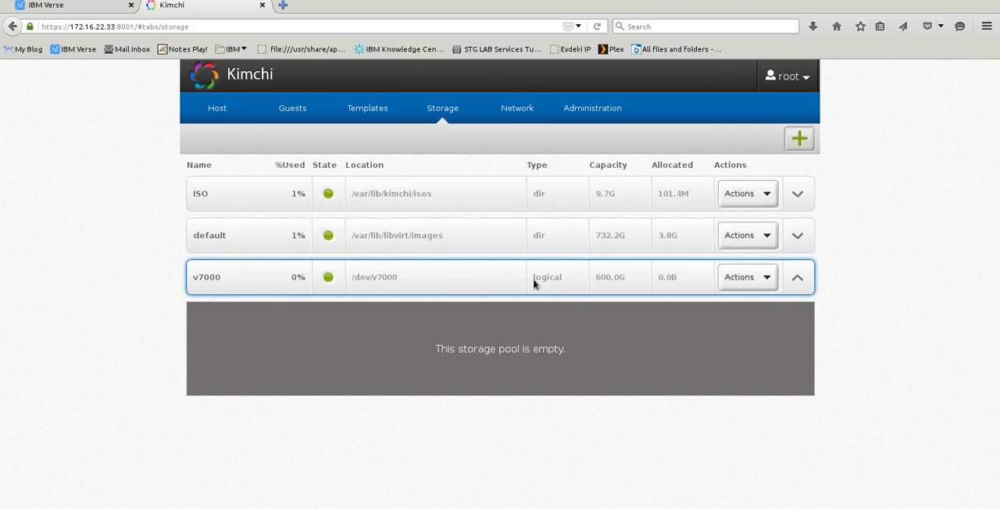
click(742, 276)
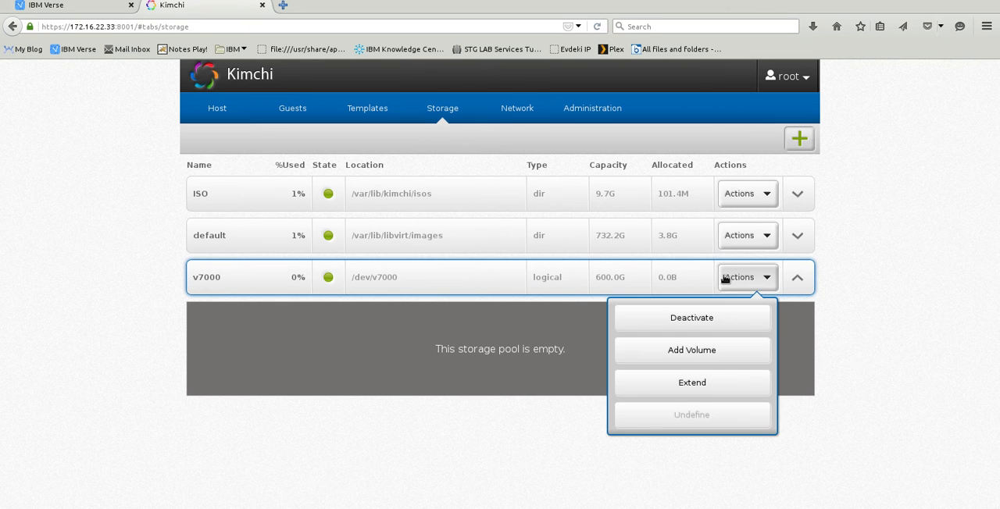
click(491, 285)
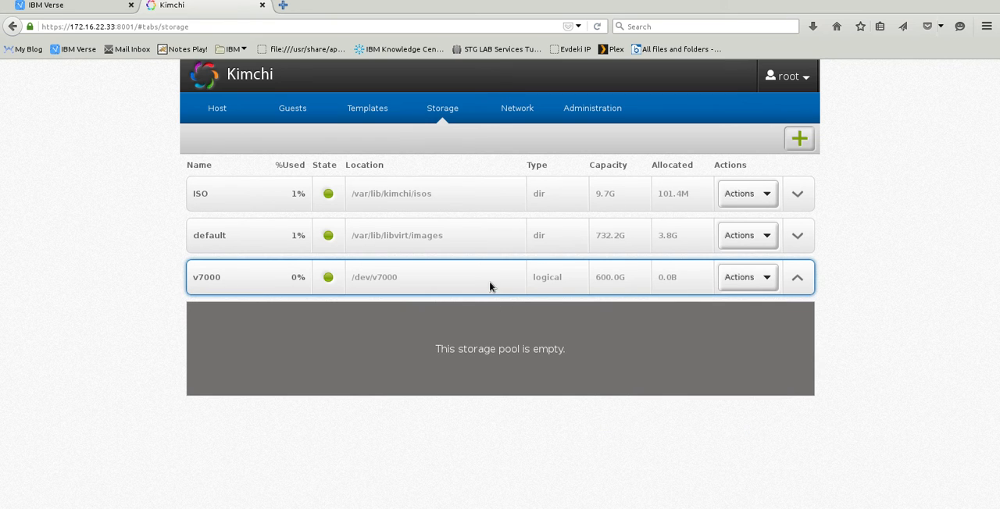
mouse_move(487, 280)
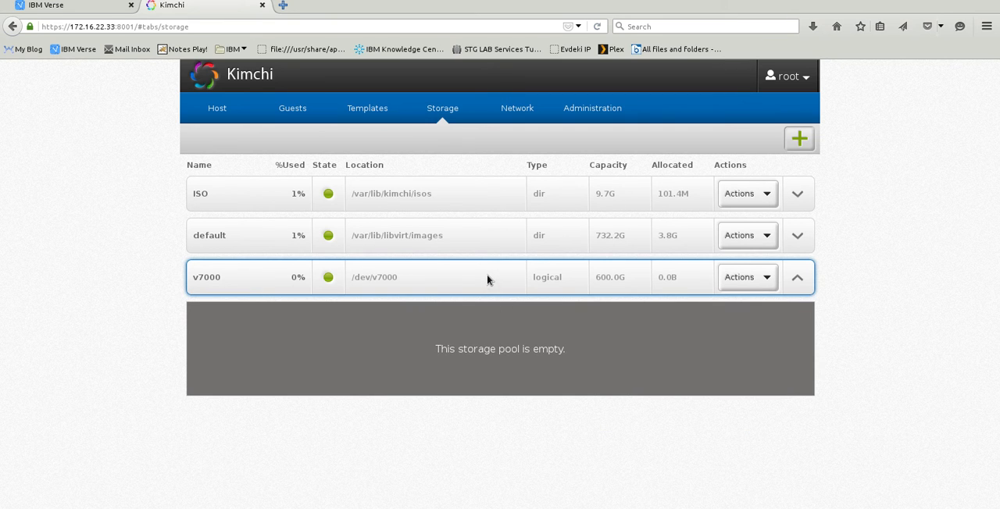
mouse_move(612, 287)
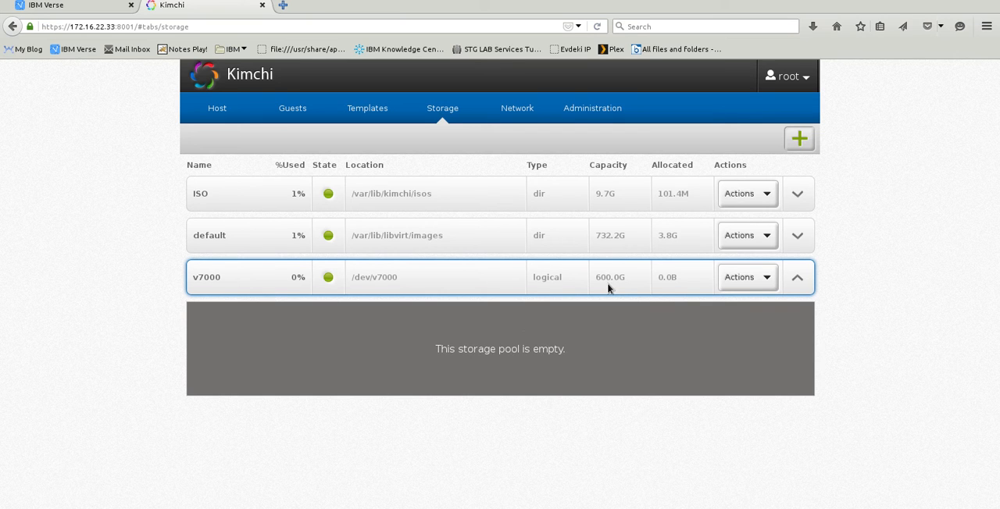
mouse_move(492, 290)
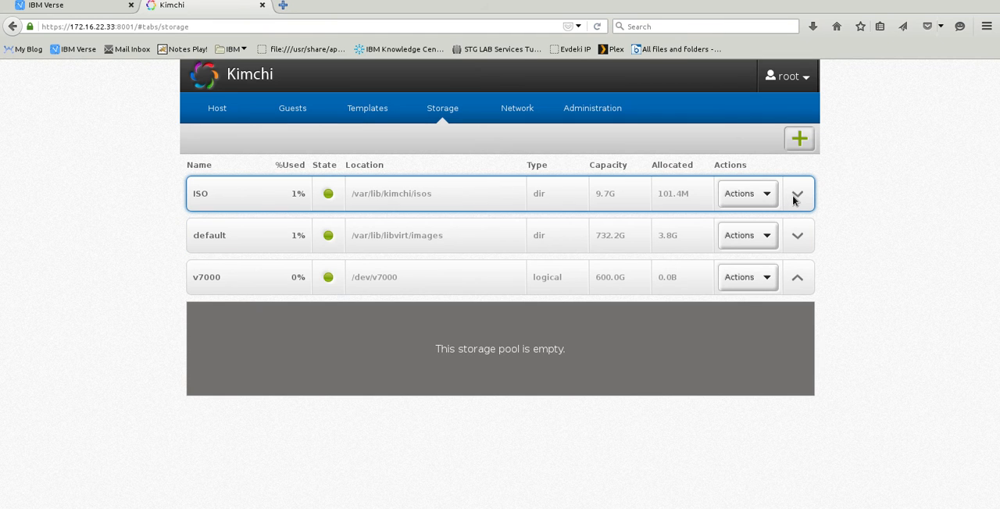
Expand the ISO and default pools, revealing default's three volumes
click(797, 193)
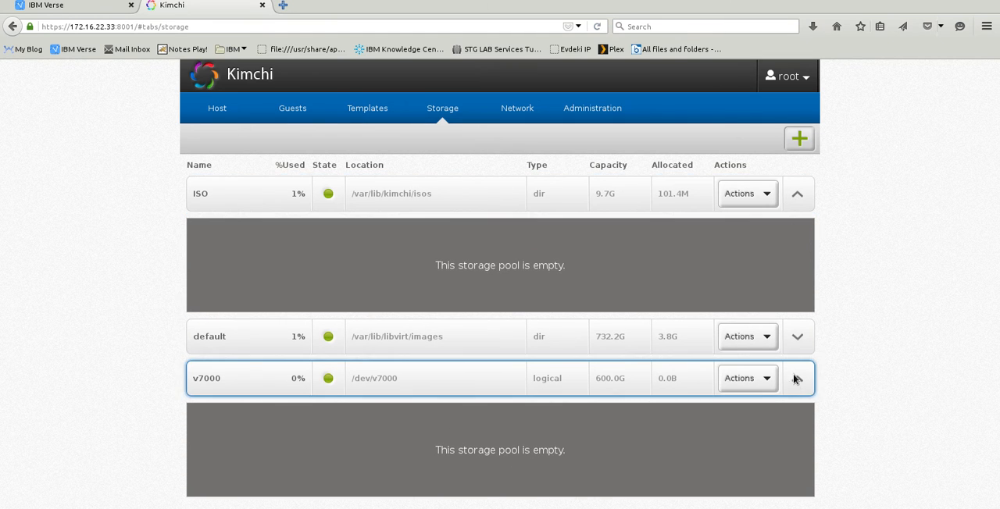
click(796, 337)
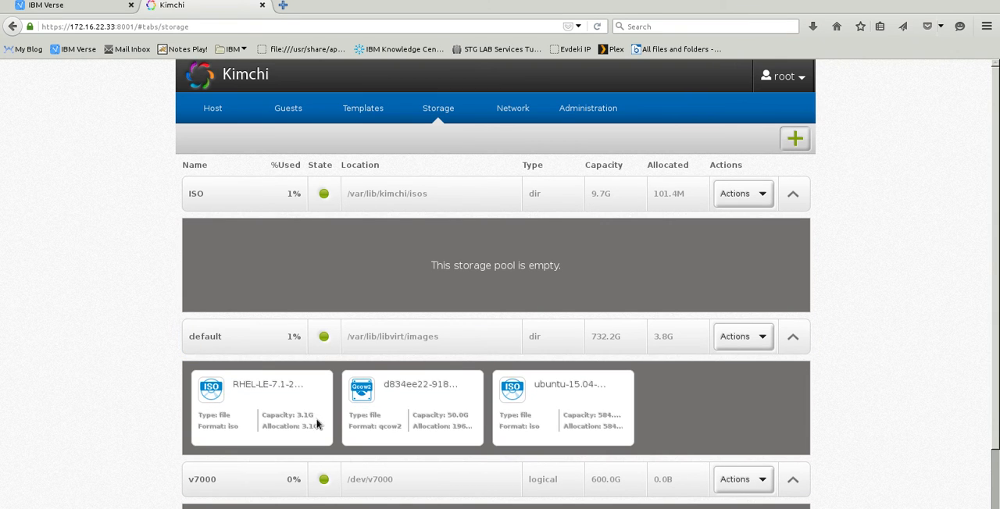
mouse_move(131, 323)
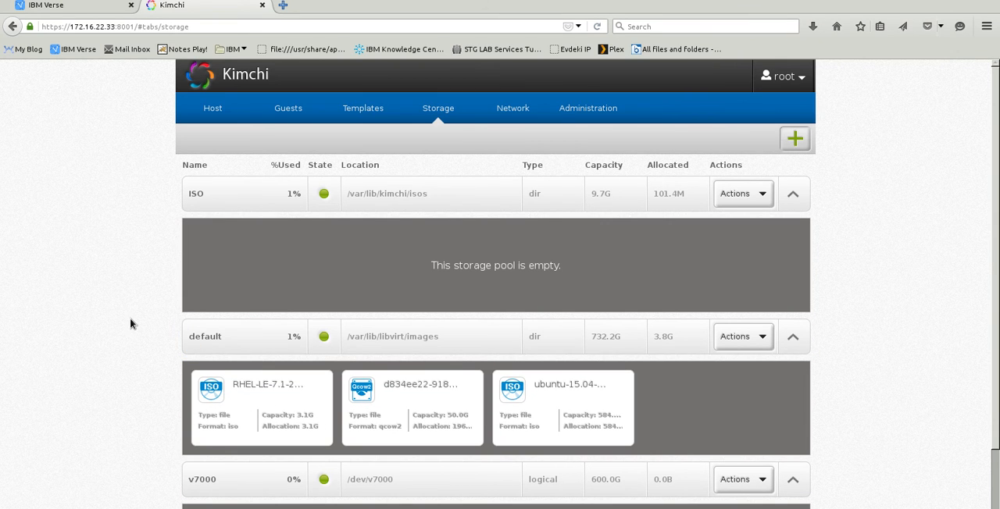
scroll(down, 3)
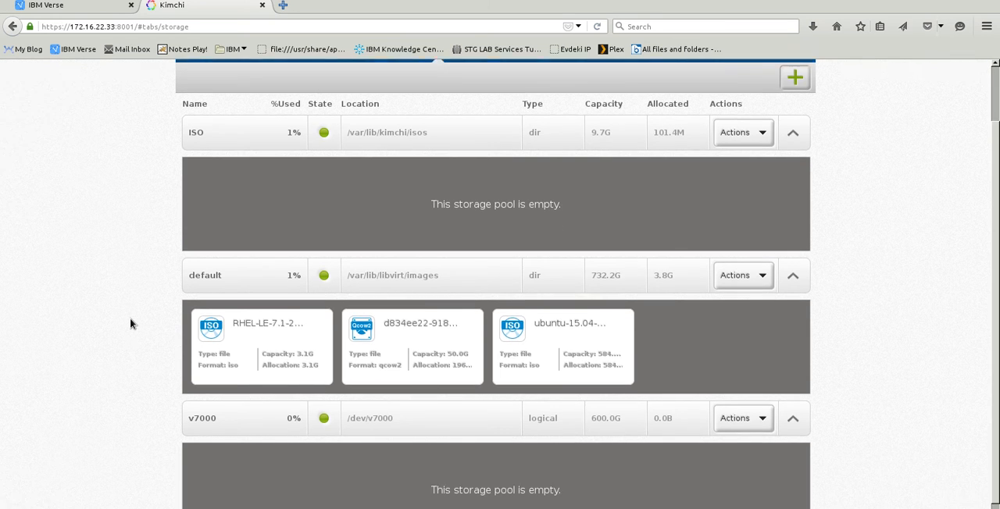
scroll(up, 3)
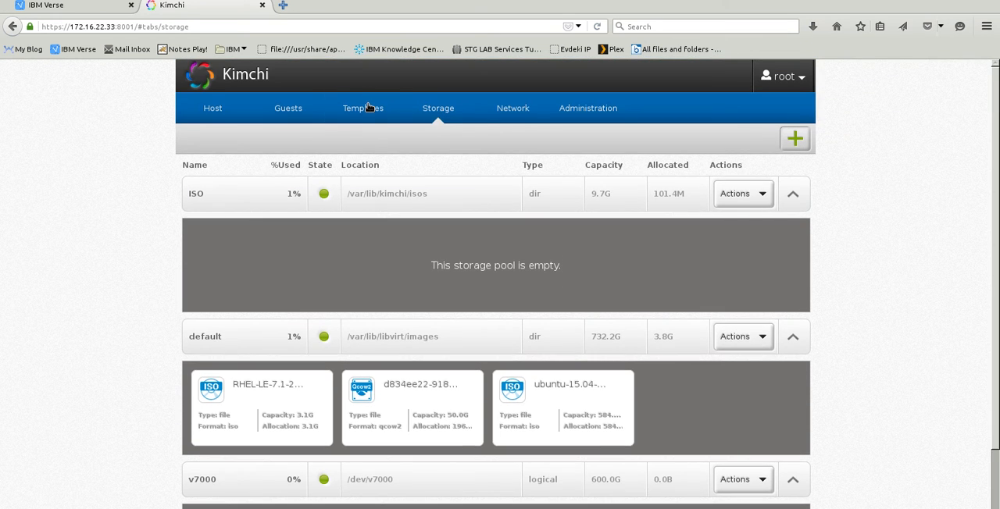
Check the Guests list, return to Templates and start the Add Template wizard
click(363, 107)
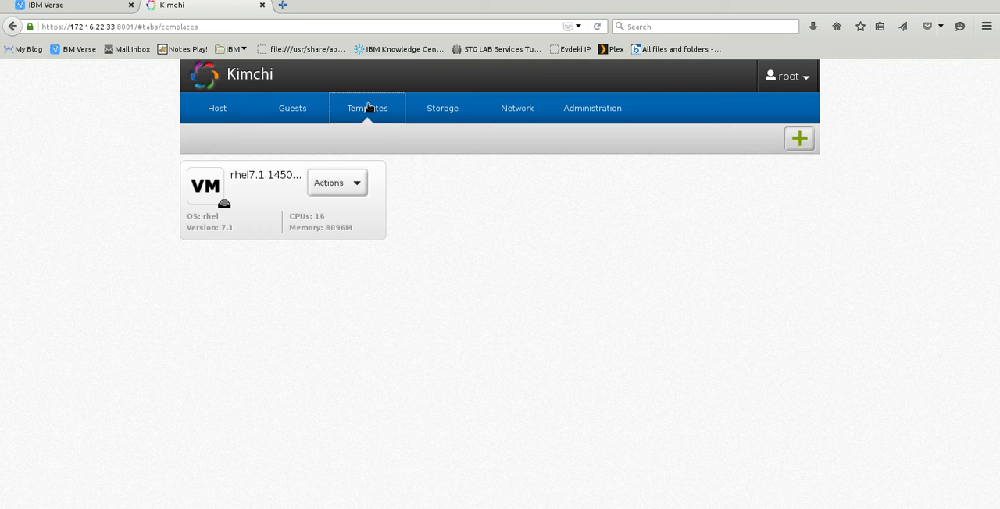
mouse_move(327, 109)
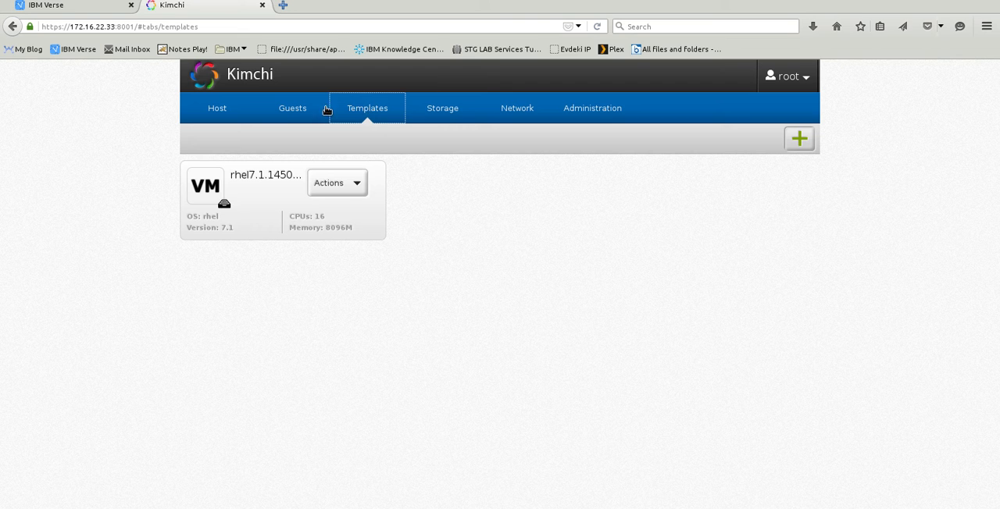
click(292, 107)
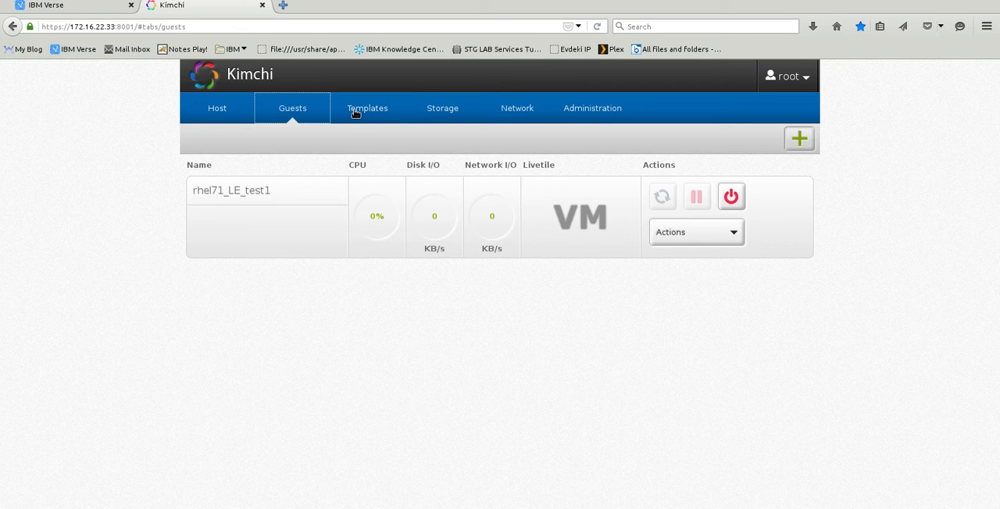
click(367, 108)
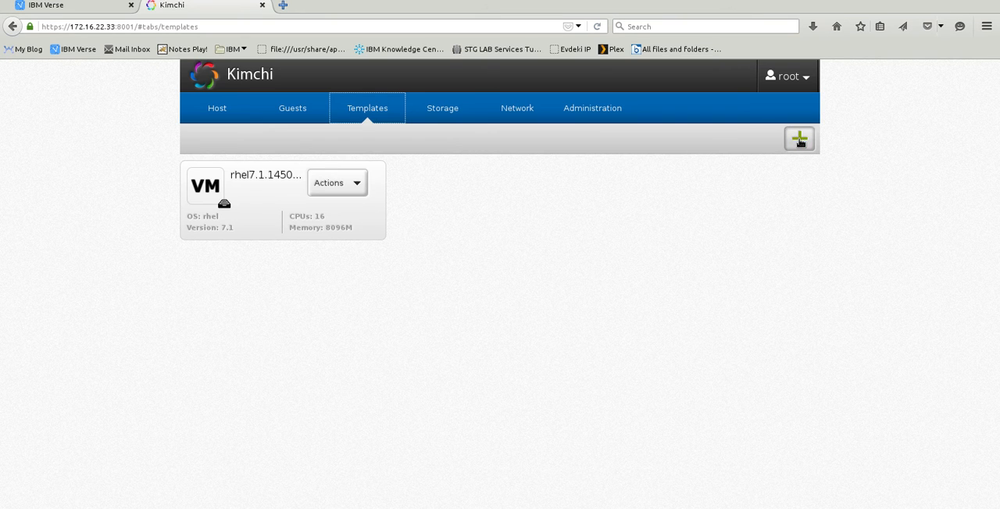
click(798, 139)
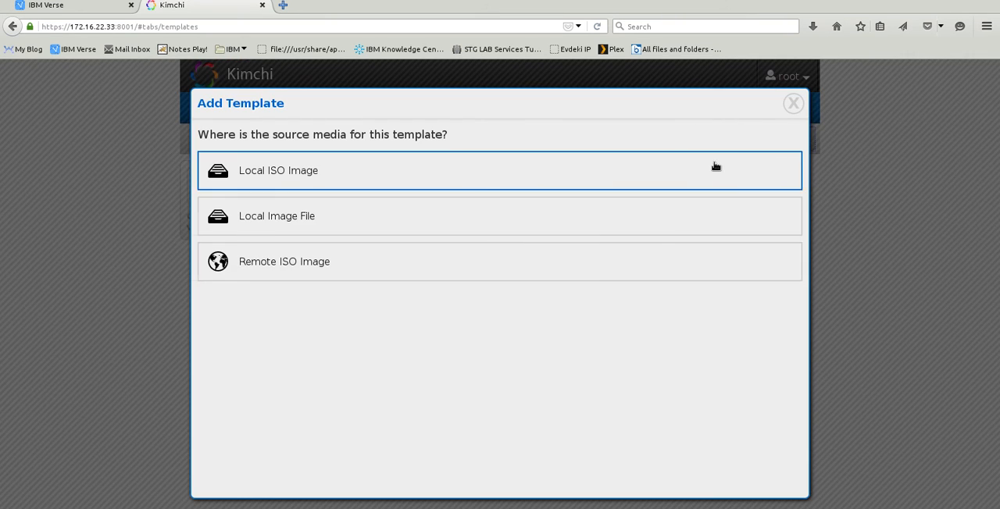
Create a template from the local ubuntu-15.04-server-ppc64el.iso image
click(278, 170)
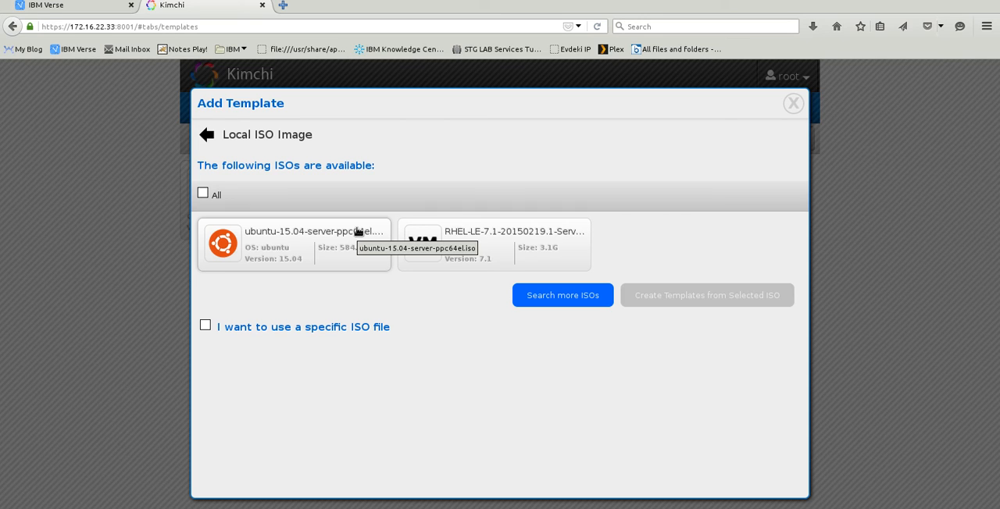
click(294, 243)
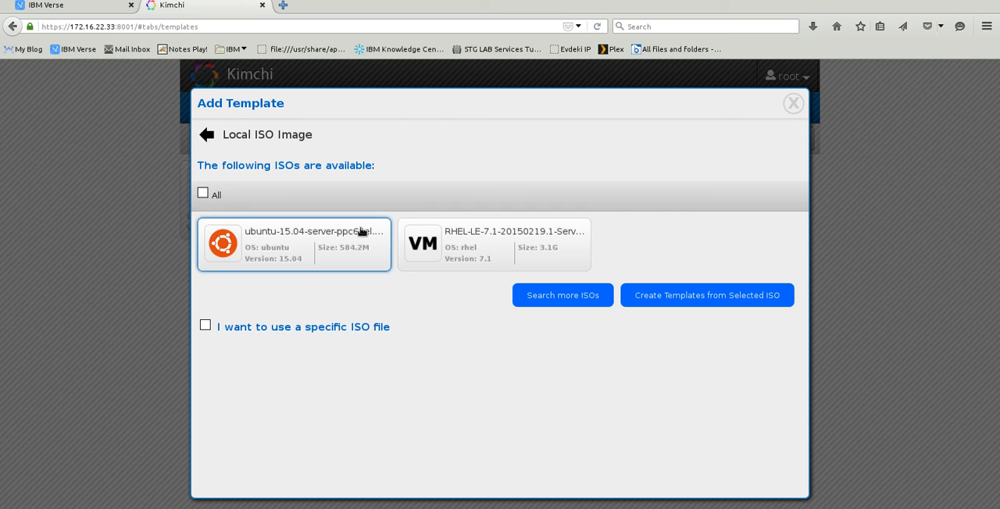
mouse_move(295, 232)
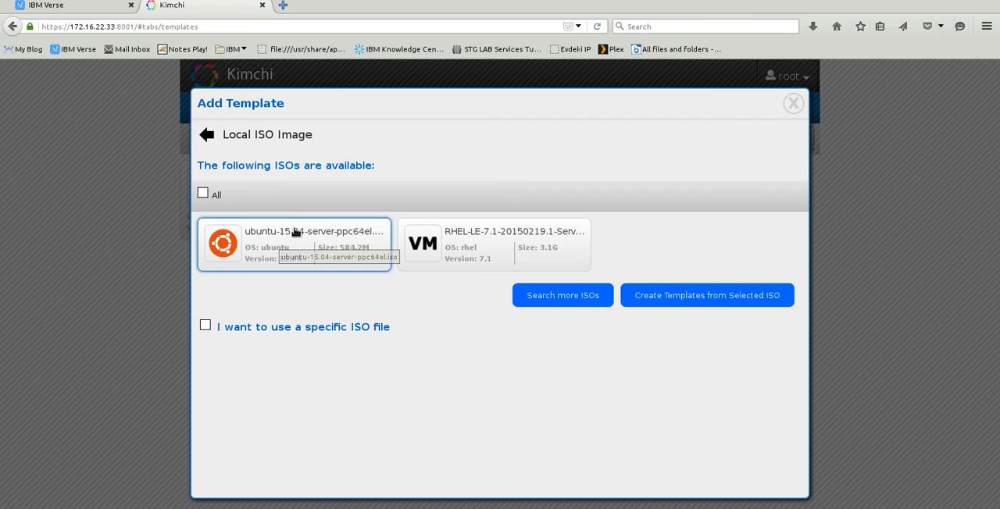
mouse_move(597, 281)
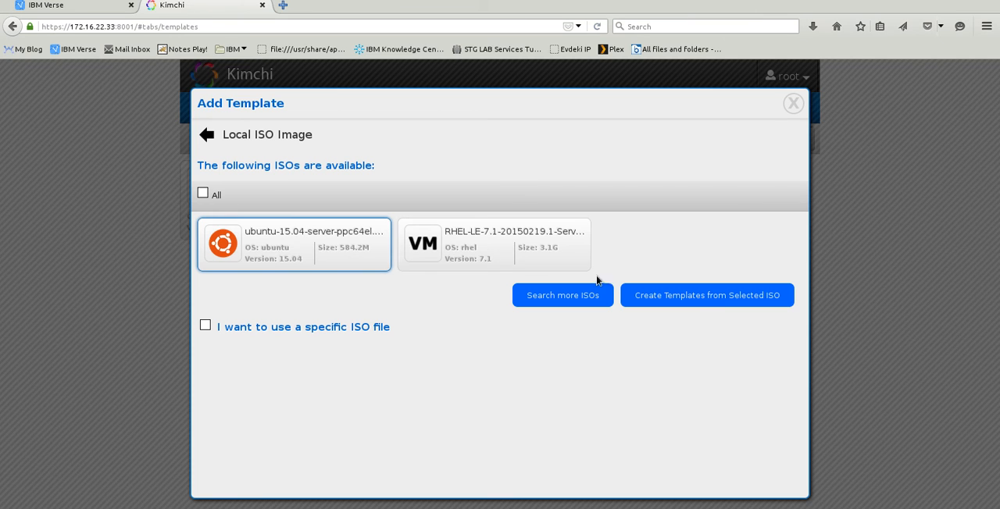
click(706, 295)
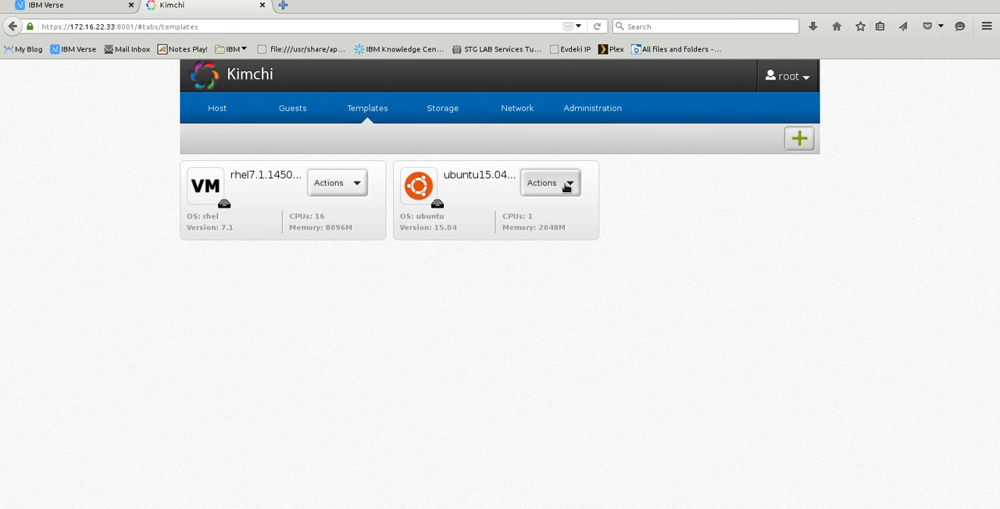
Edit the ubuntu15.04 template and raise its memory from 2048 to 8192 MB
click(549, 181)
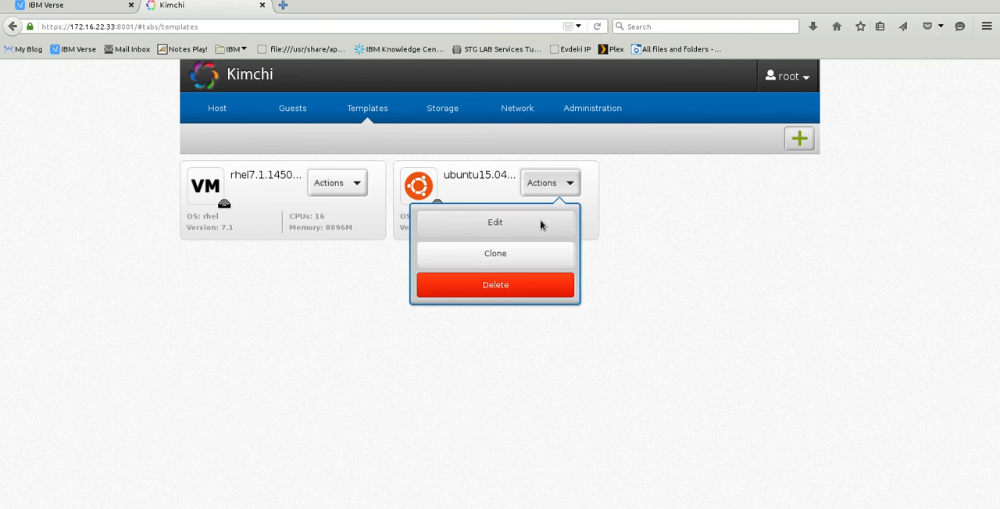
click(495, 222)
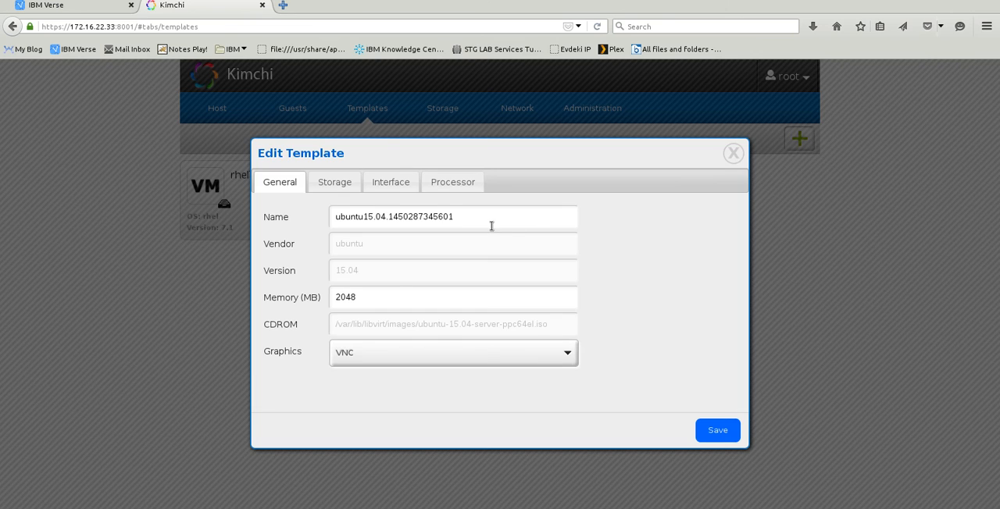
double_click(345, 297)
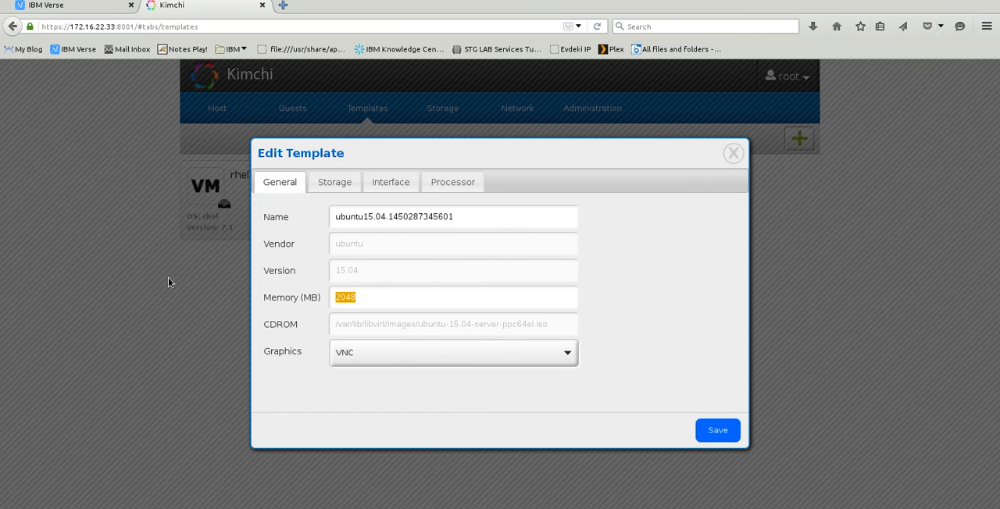
text(8192)
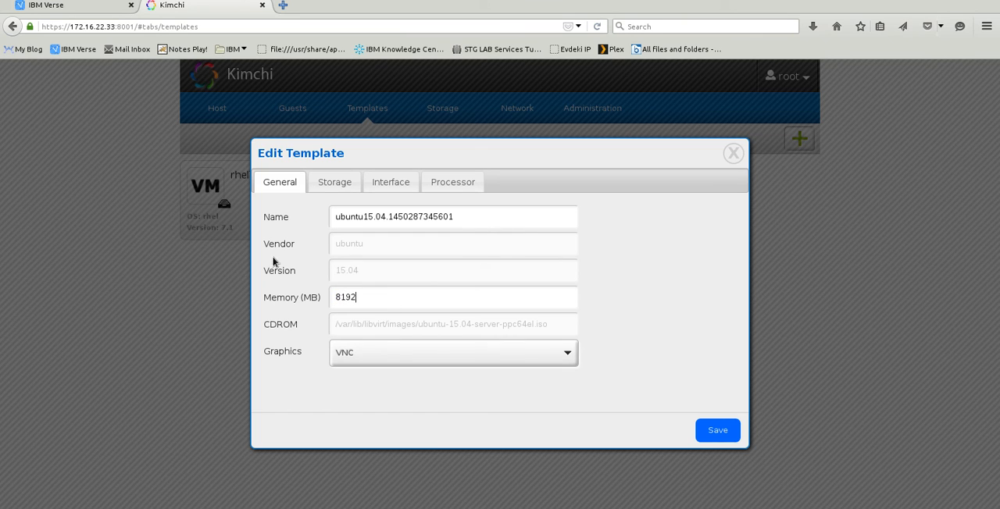
Review the template's storage settings, keeping the default pool and qcow2 disk format
click(334, 182)
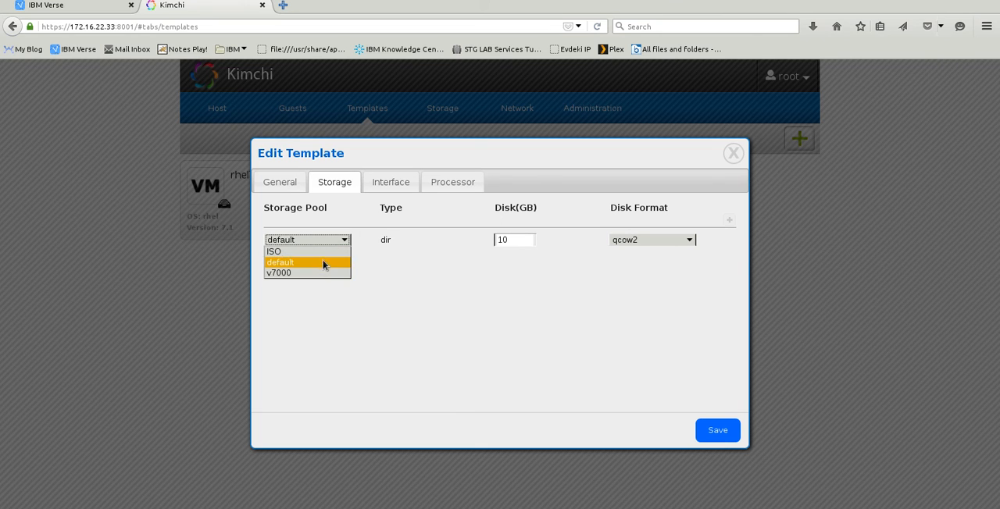
mouse_move(309, 272)
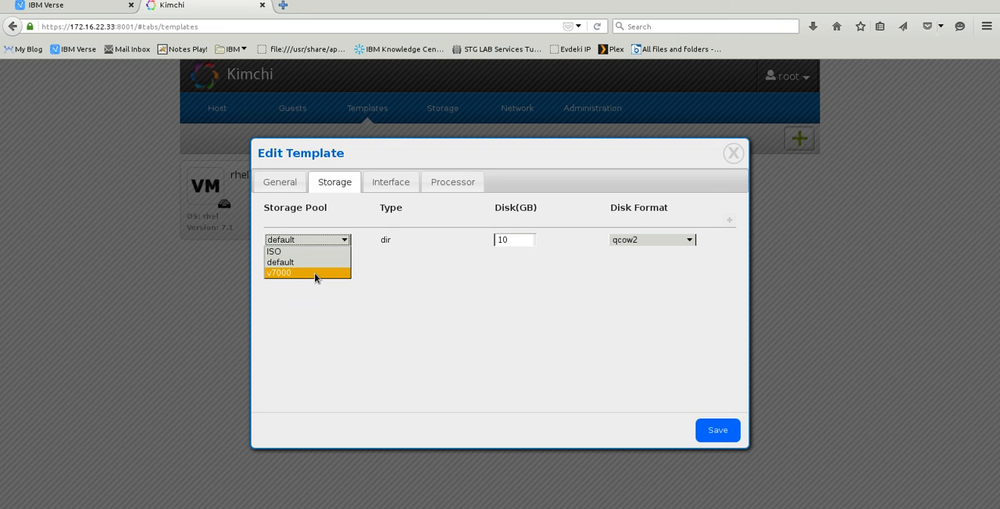
click(279, 262)
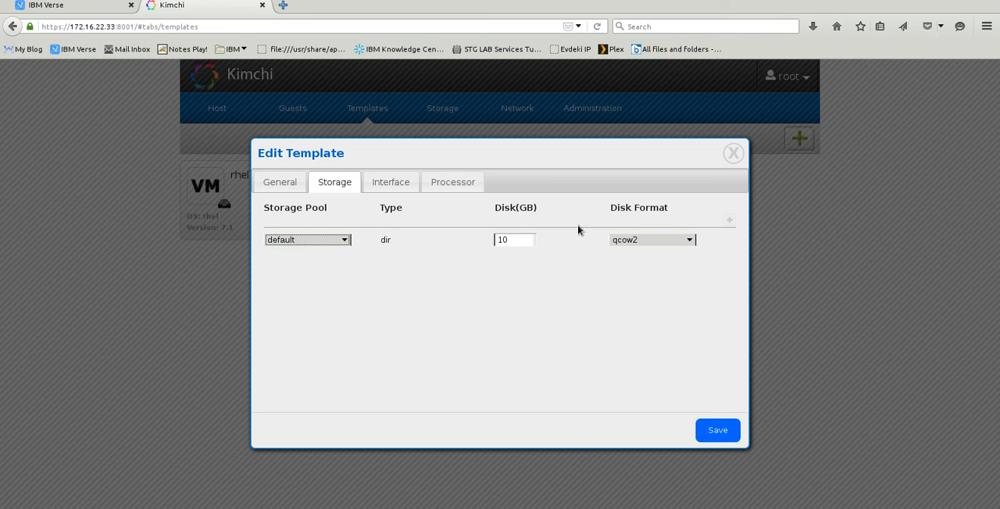
click(651, 240)
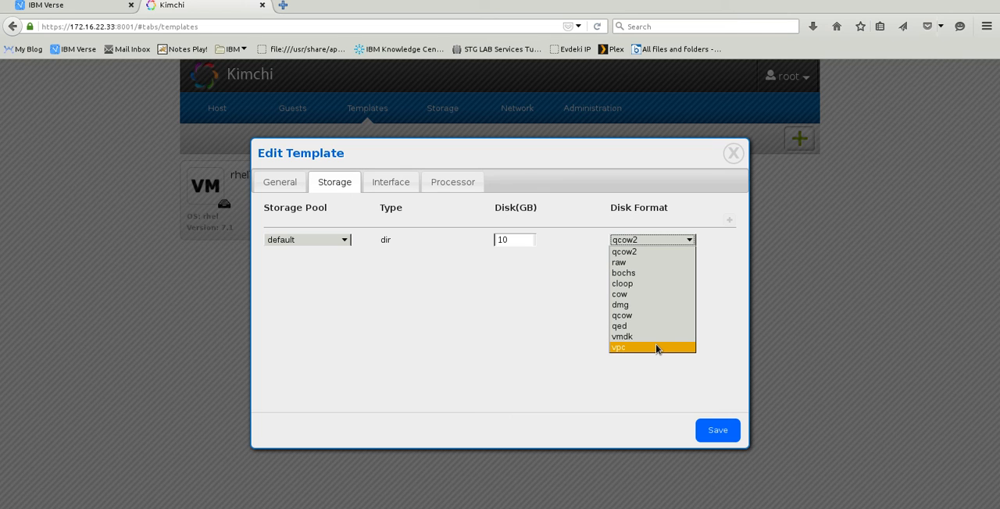
mouse_move(653, 336)
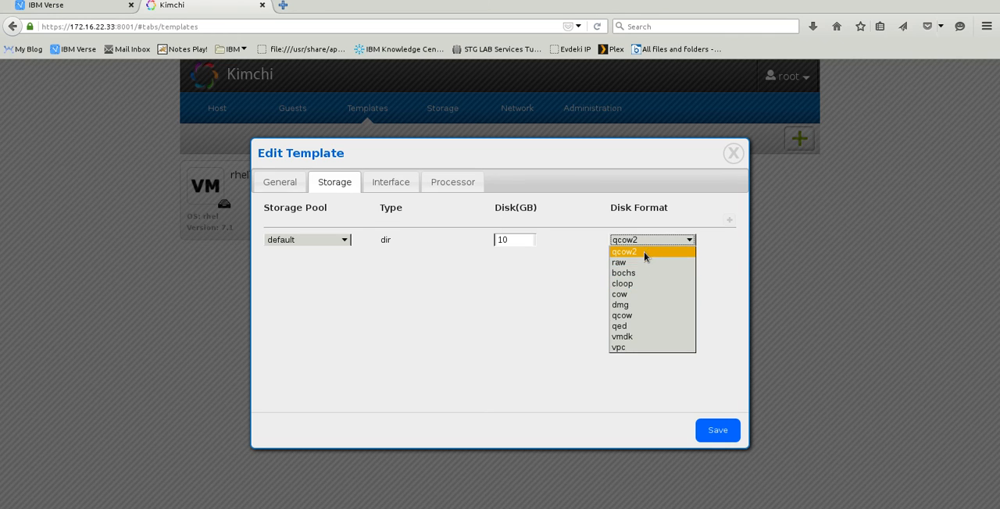
click(624, 252)
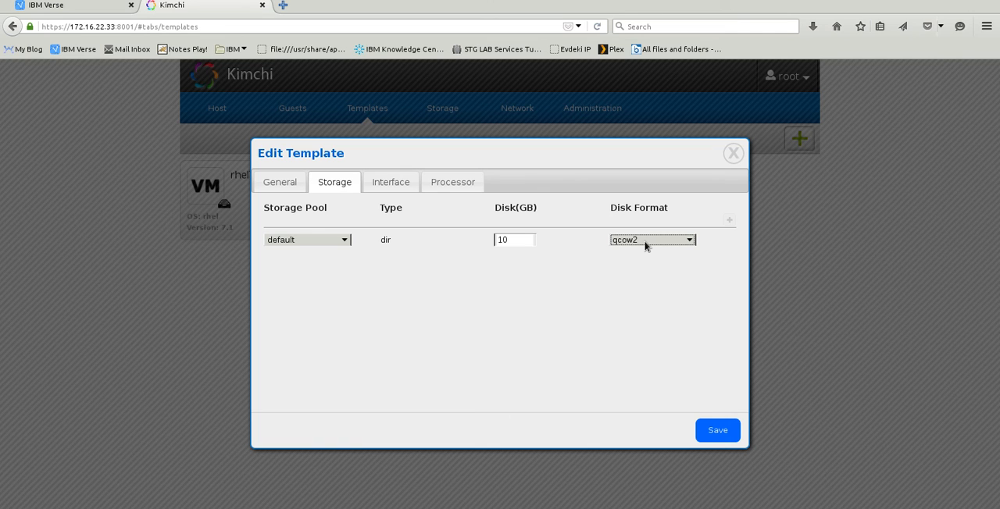
click(653, 240)
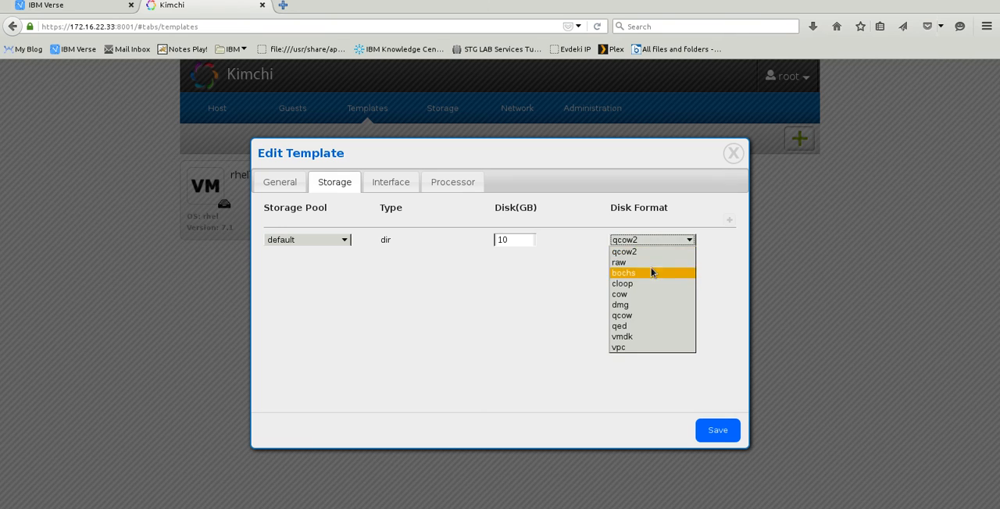
click(624, 251)
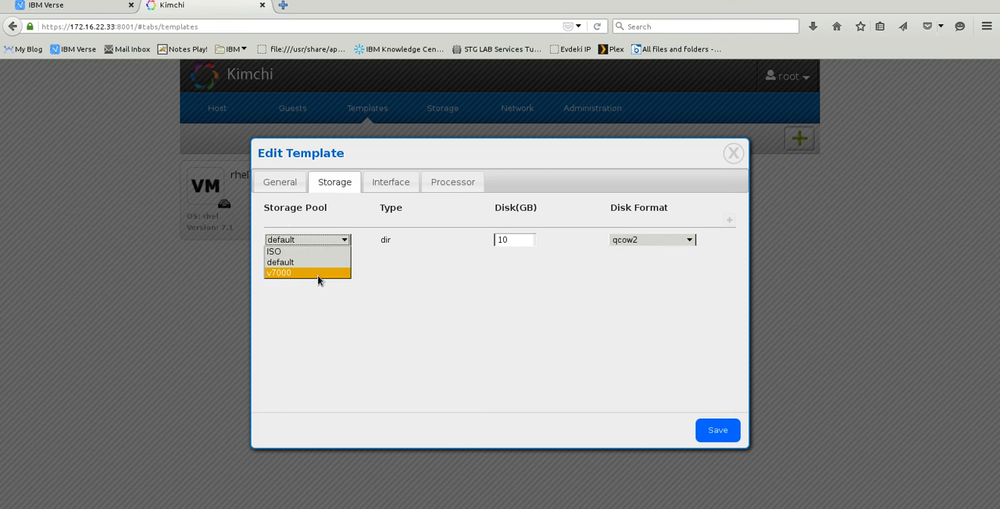
Switch the storage pool to v7000, then set it back to default
click(278, 272)
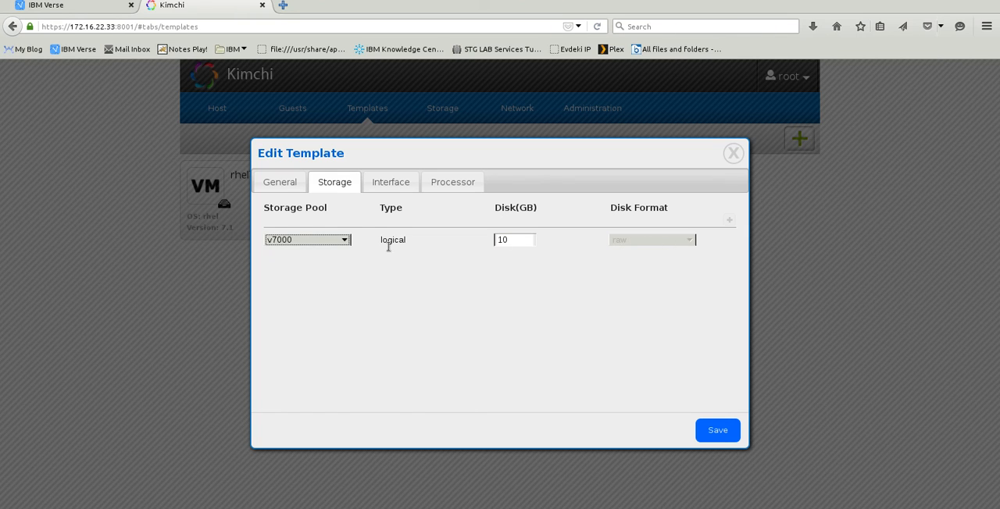
mouse_move(337, 244)
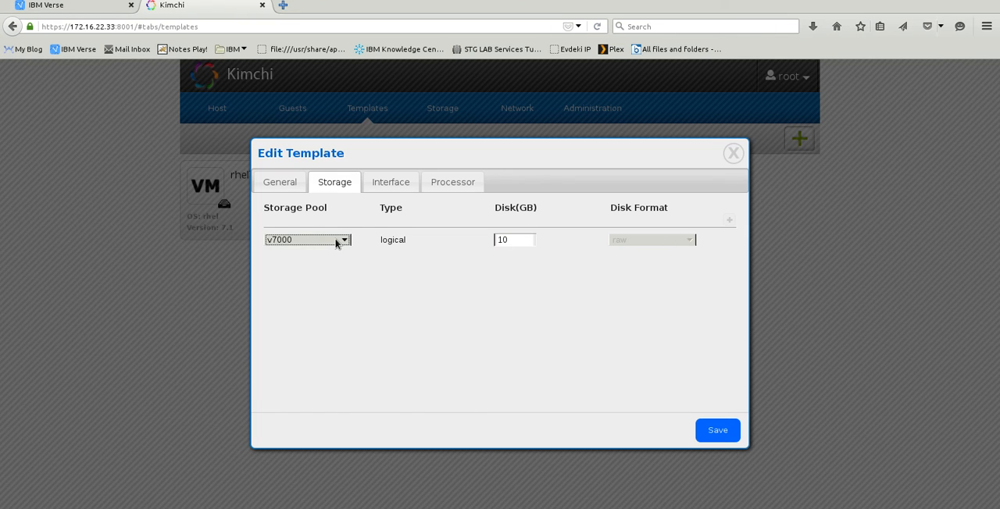
mouse_move(578, 234)
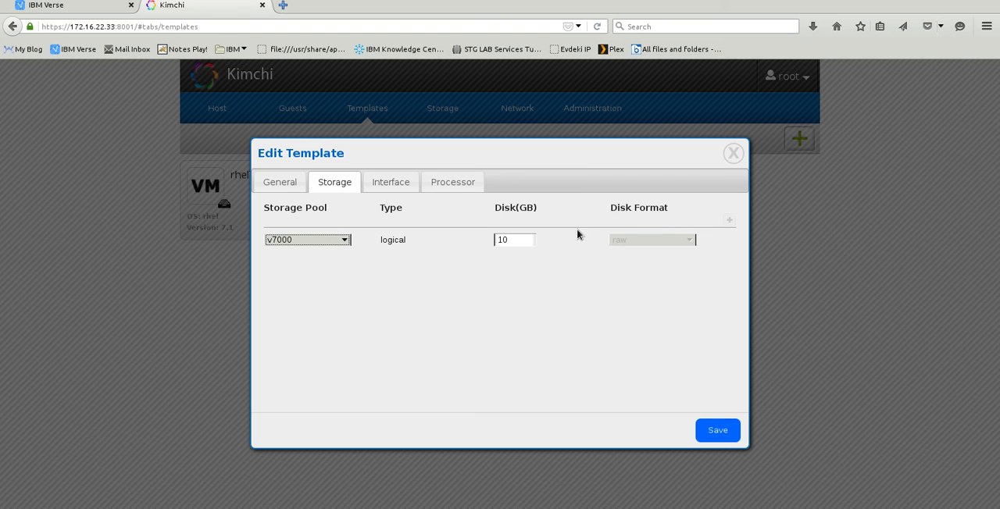
click(306, 240)
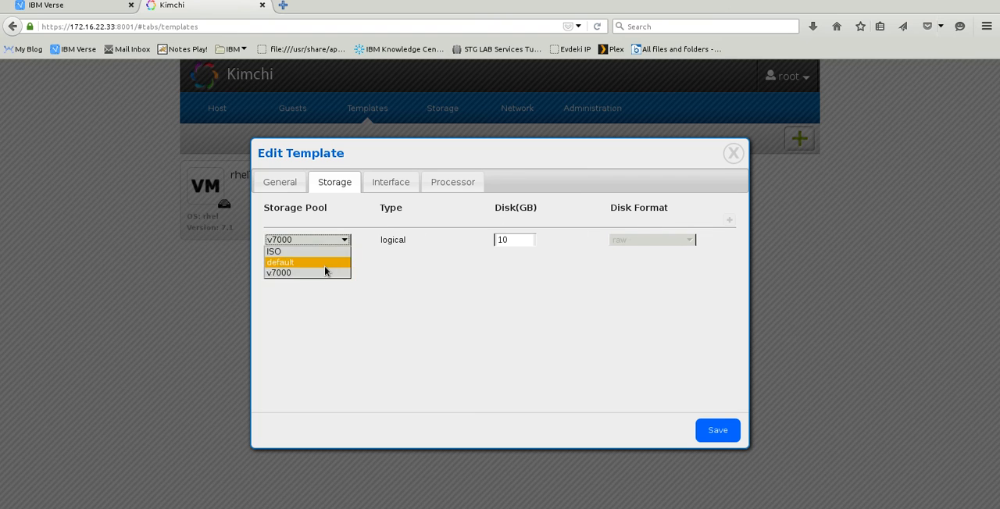
click(280, 262)
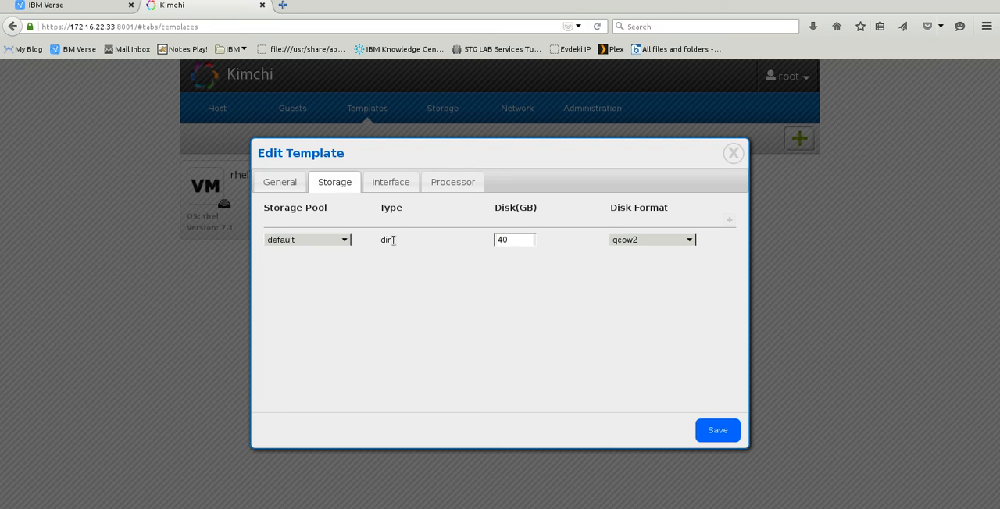
click(390, 181)
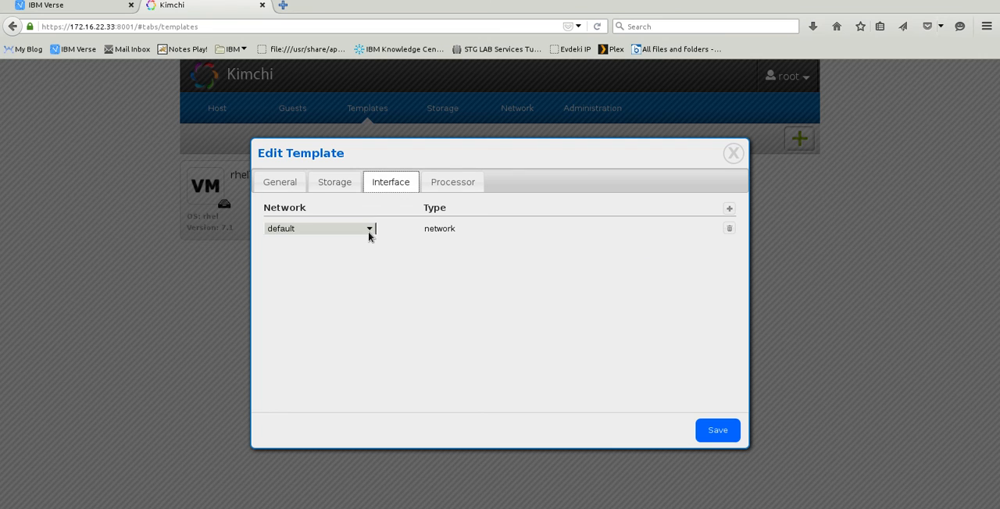
Point the template's interface to the BC network, leaving a single interface row
click(319, 228)
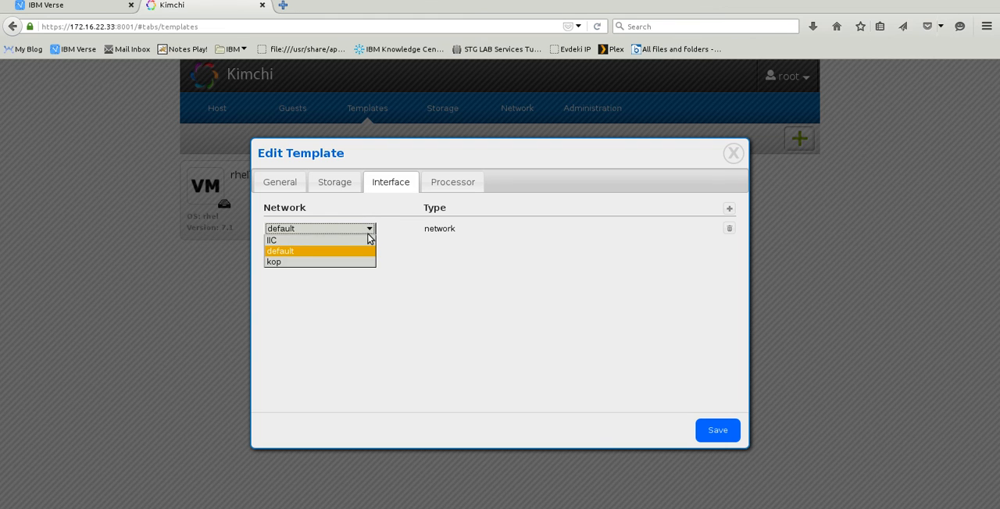
mouse_move(318, 241)
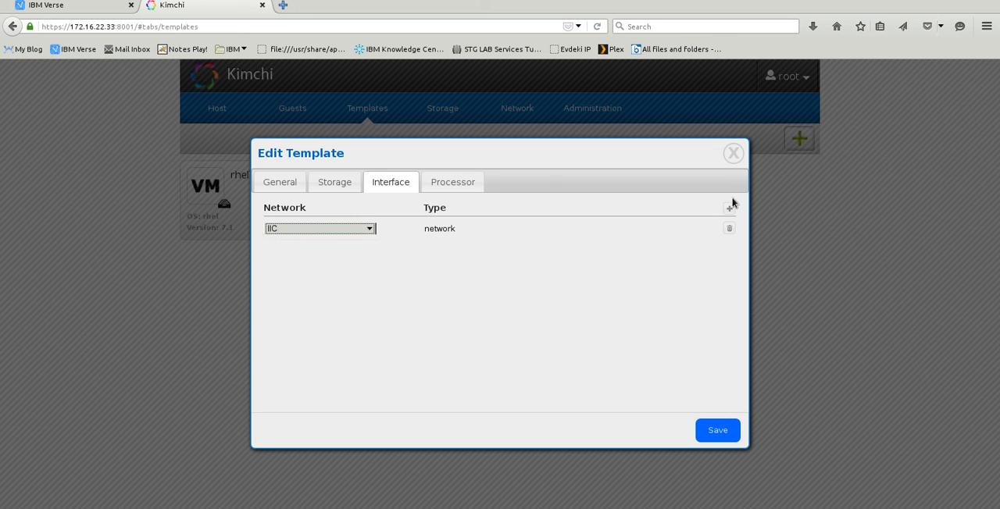
click(728, 210)
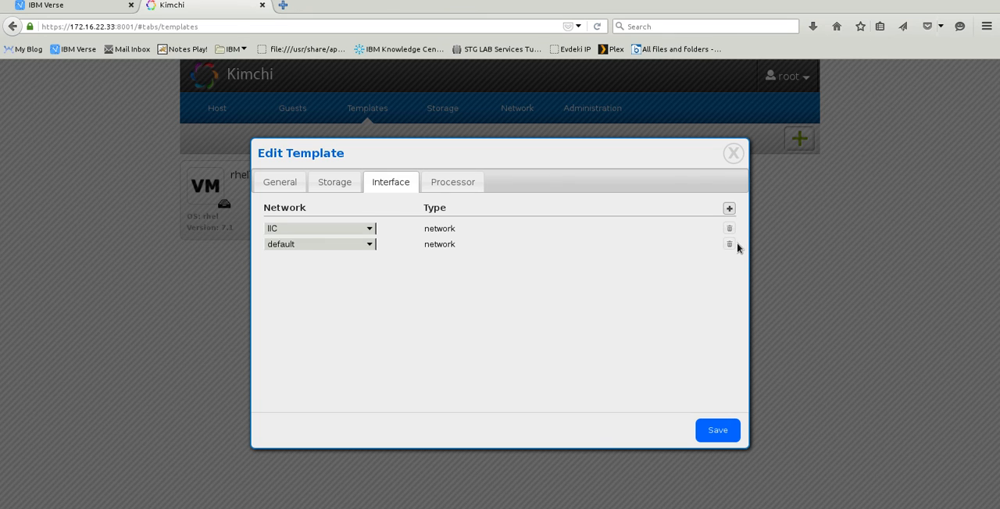
click(728, 244)
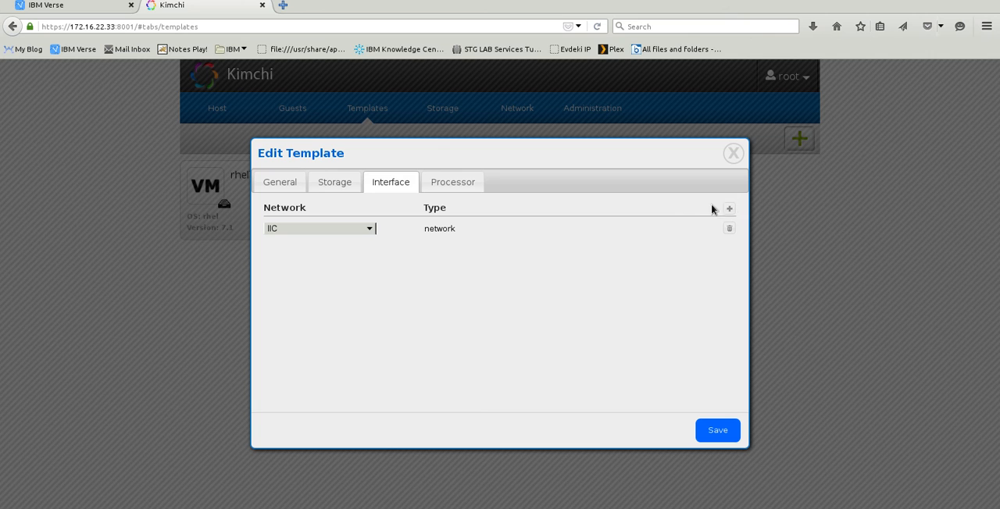
mouse_move(453, 182)
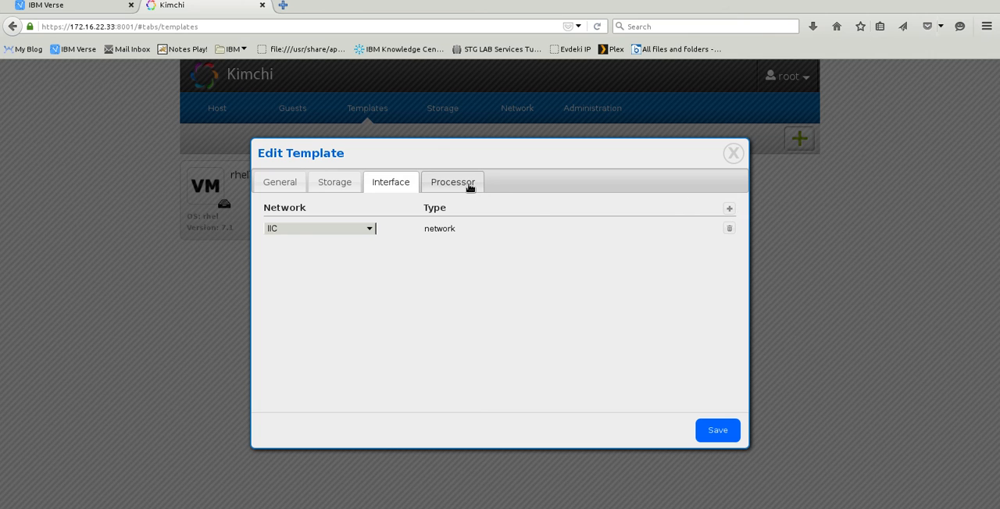
mouse_move(451, 191)
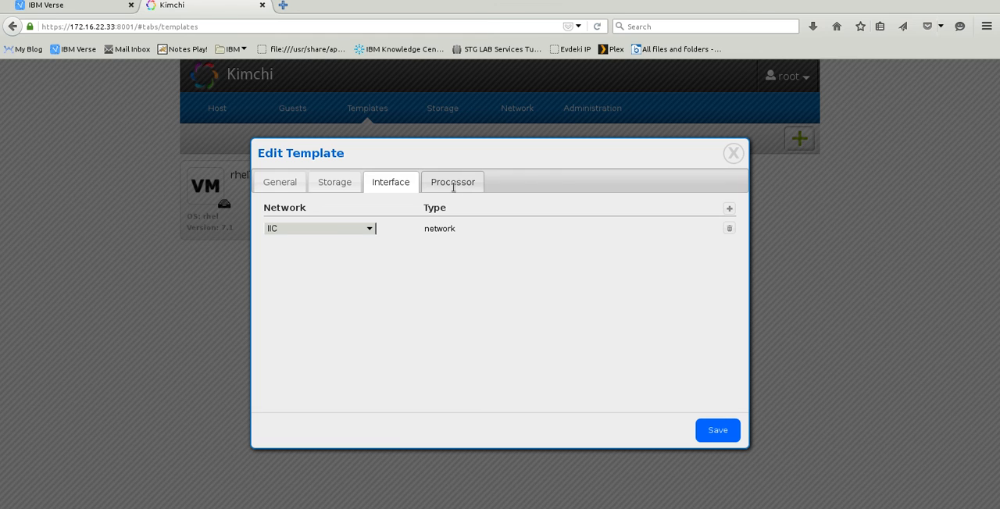
click(453, 182)
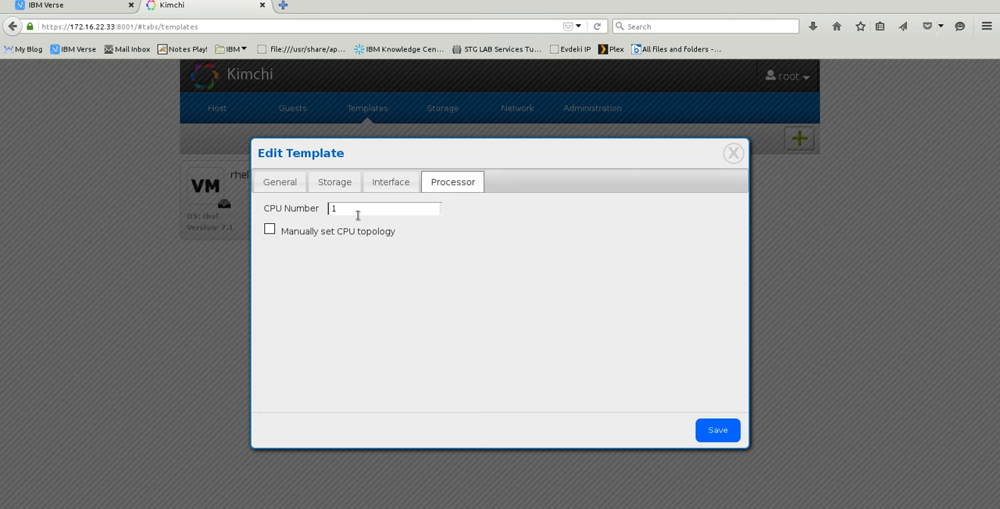
mouse_move(356, 218)
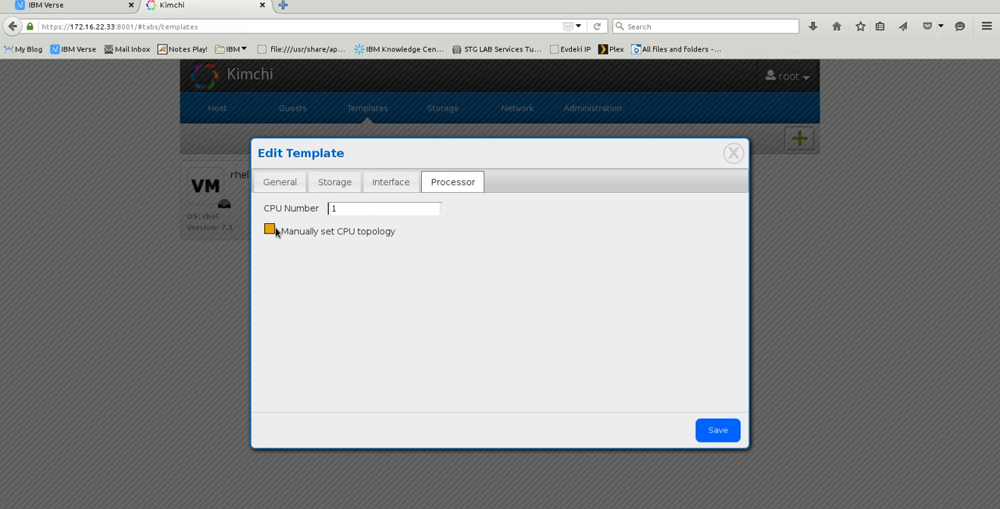
Save the template with manual CPU topology of 2 cores and 8 threads
click(269, 228)
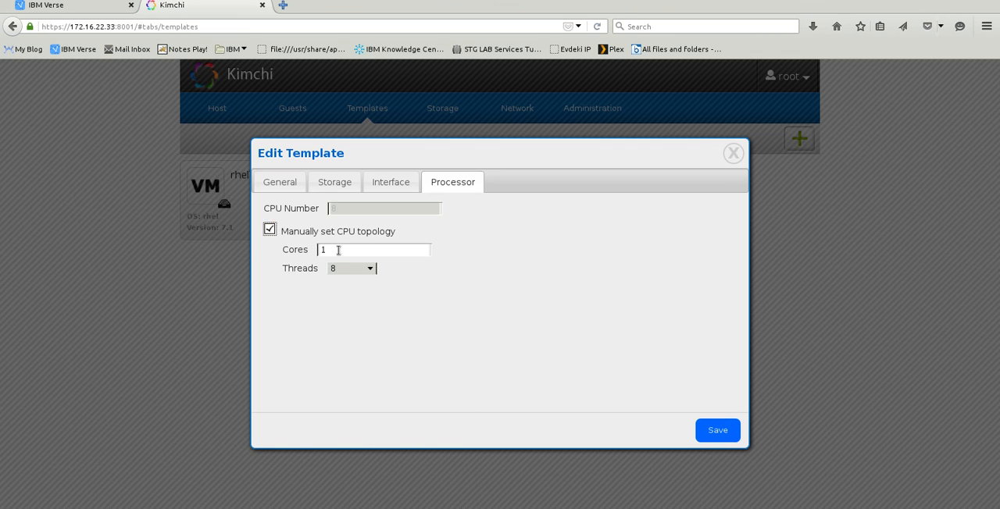
text(2)
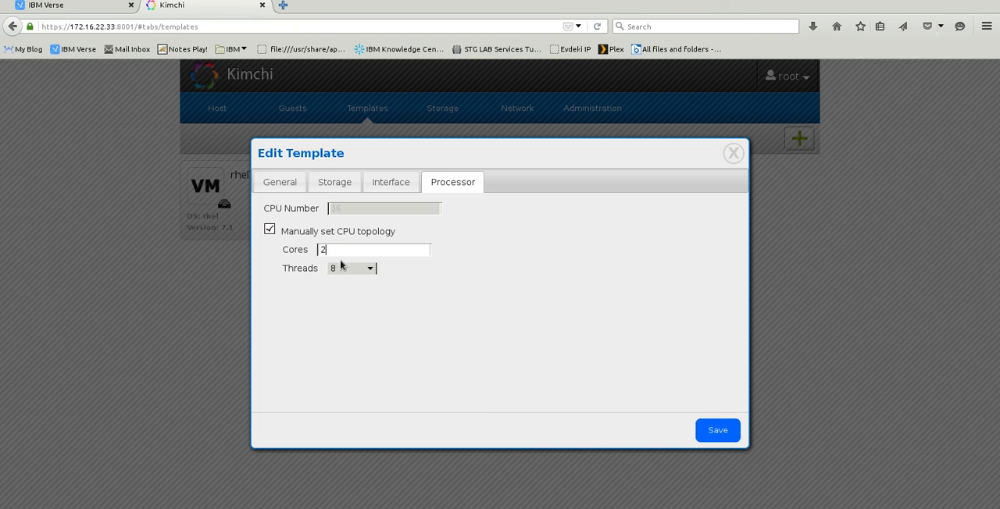
click(350, 268)
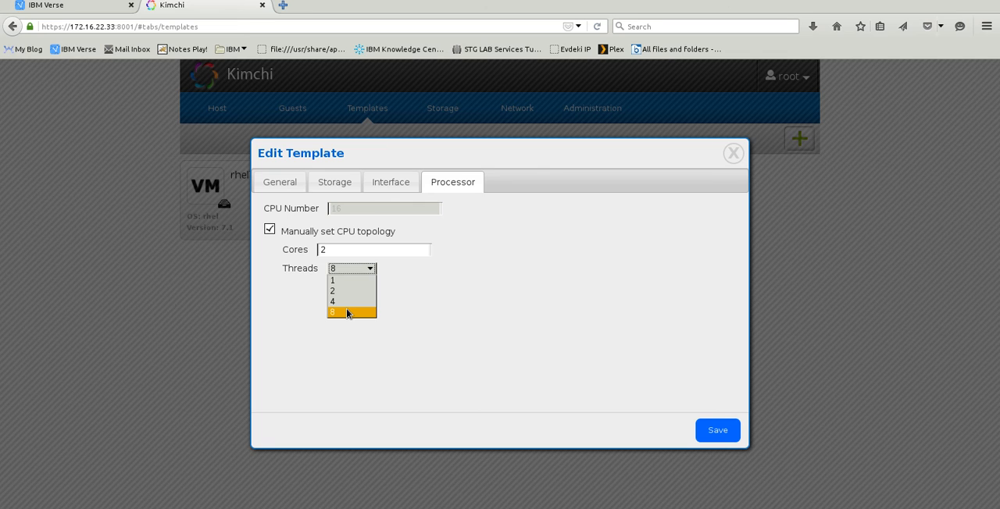
click(332, 312)
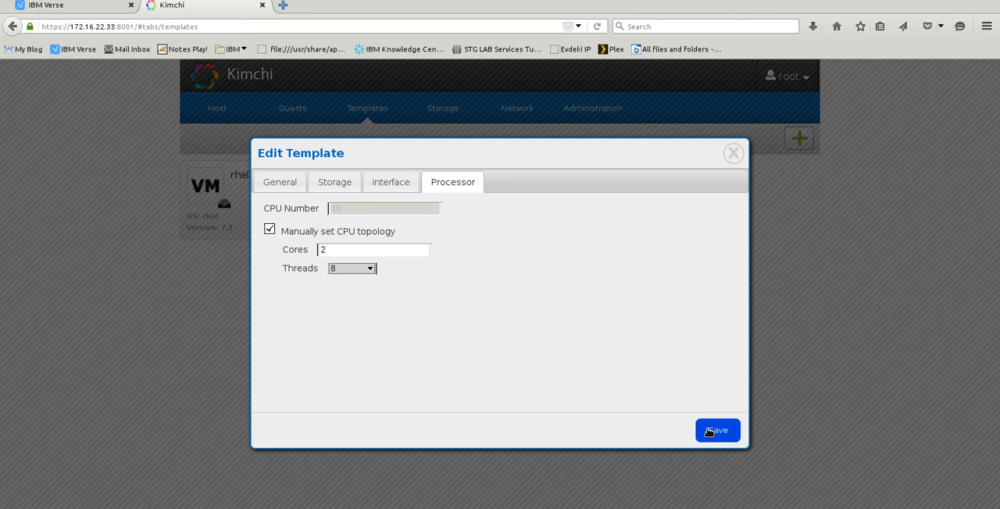
click(715, 432)
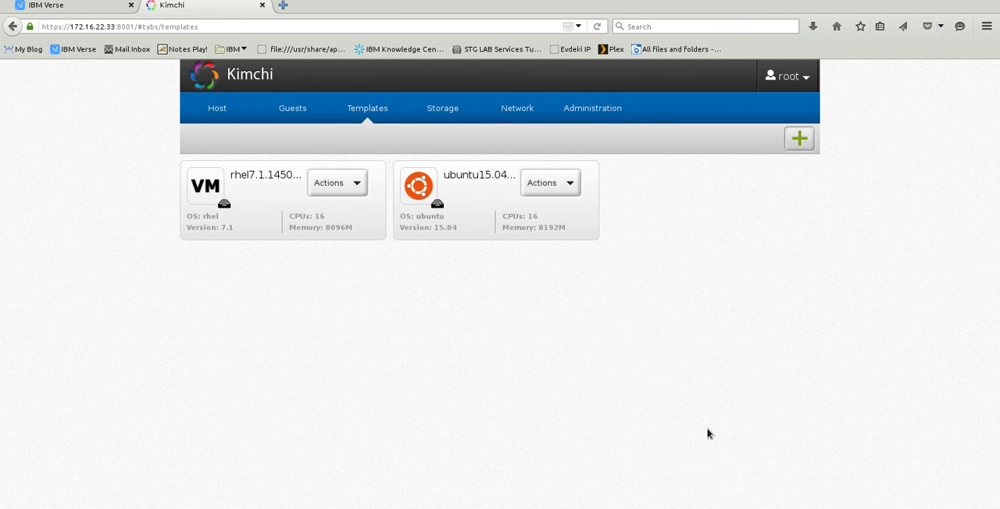
mouse_move(518, 244)
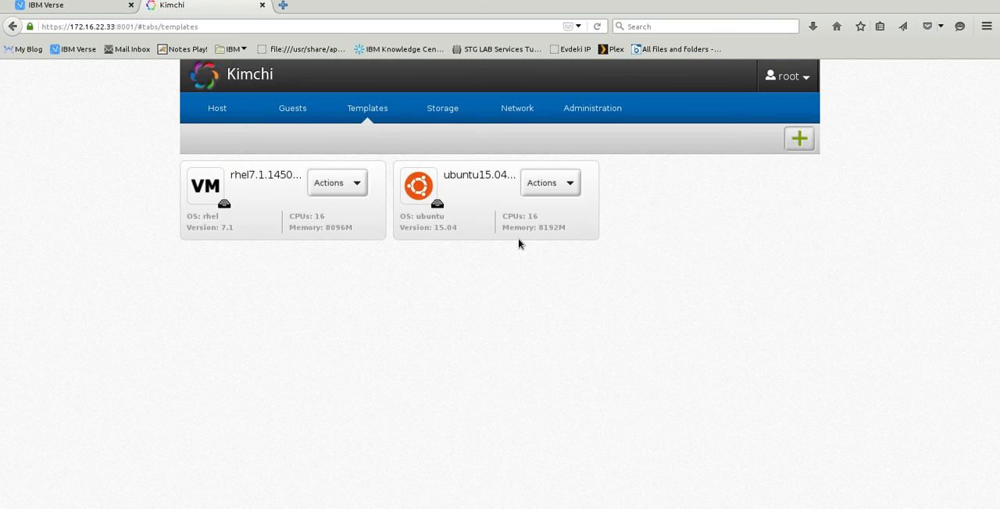
mouse_move(334, 141)
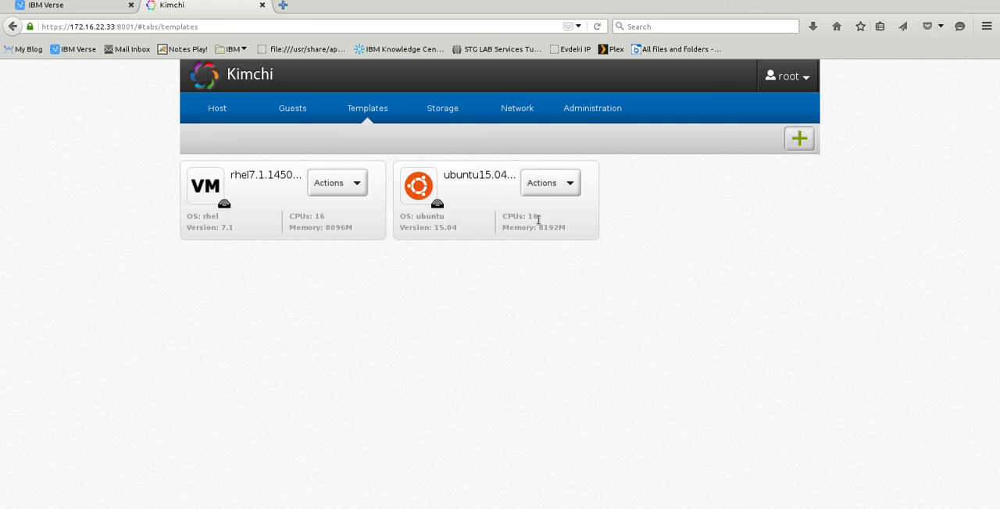
mouse_move(294, 107)
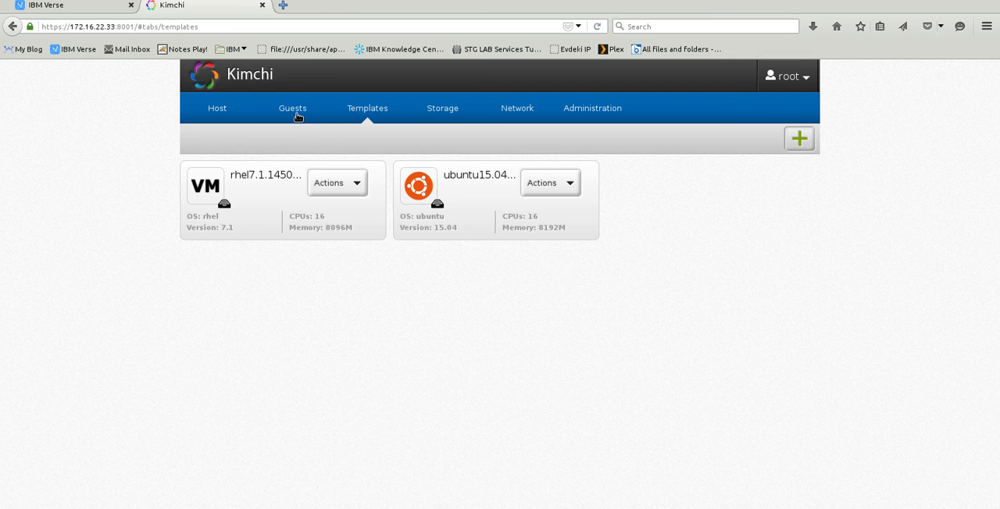
Show the Guests page listing rhel71_LE_test1
click(292, 108)
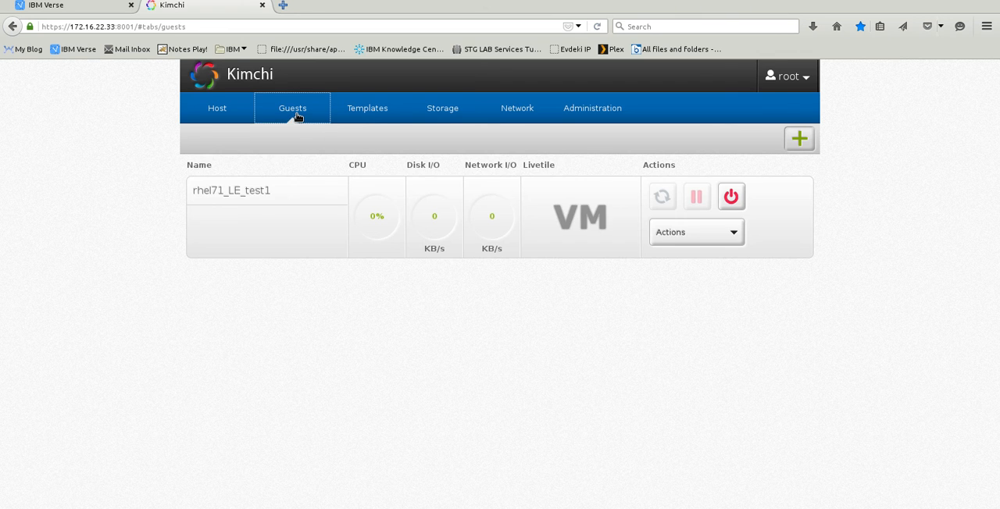
mouse_move(550, 178)
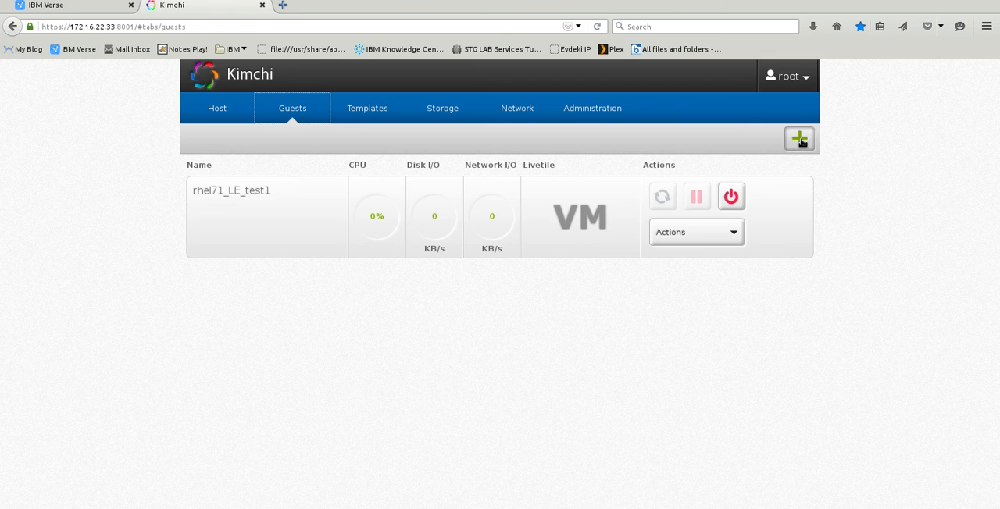
Create guest ubuntu_test_15 from the ubuntu15.04 template
click(800, 139)
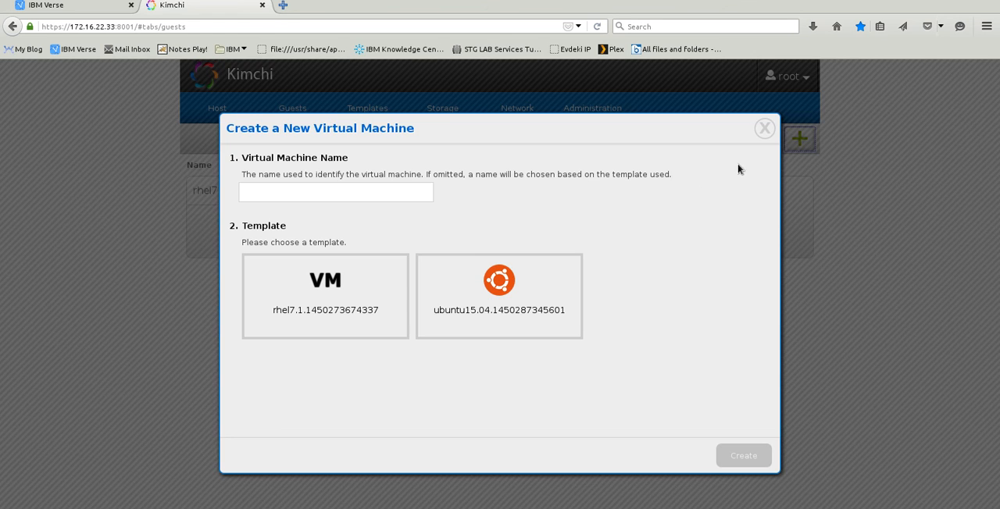
text(u)
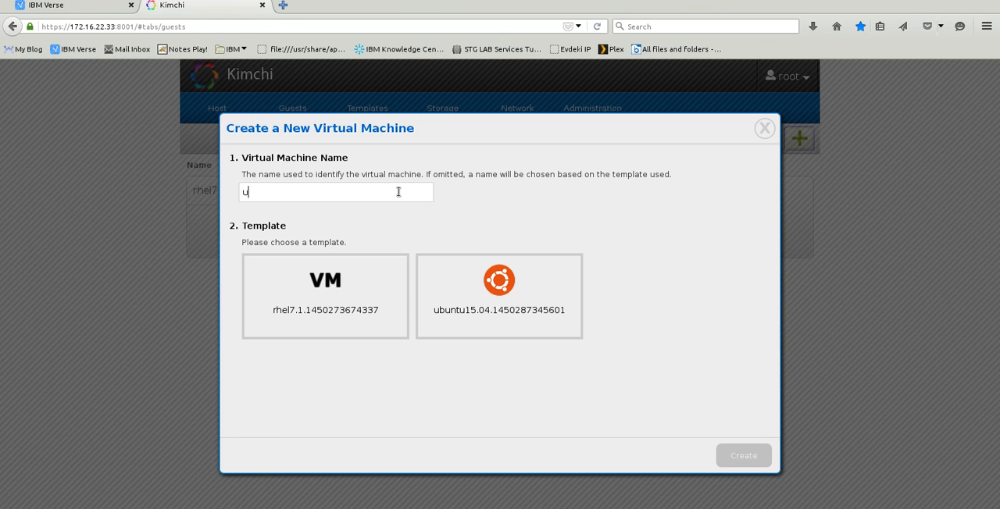
text(buntu)
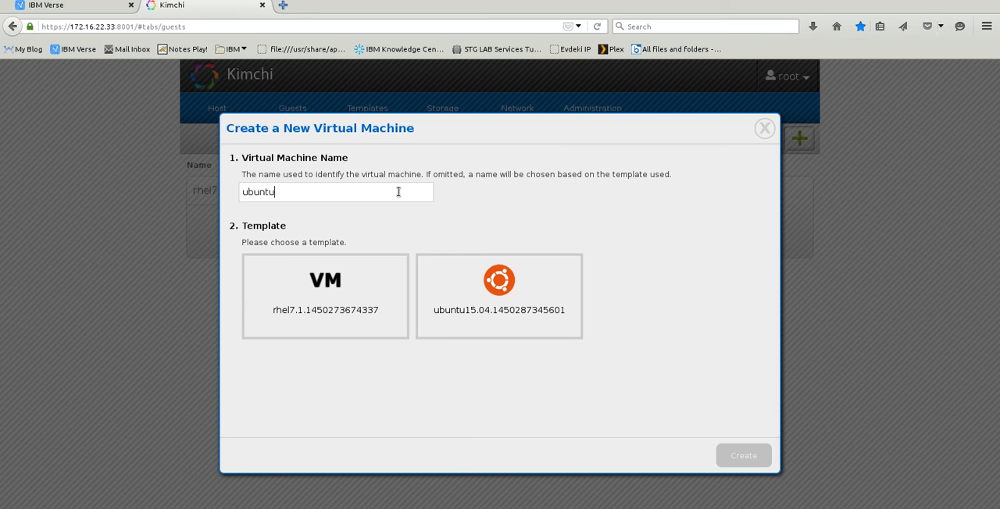
text(_test_)
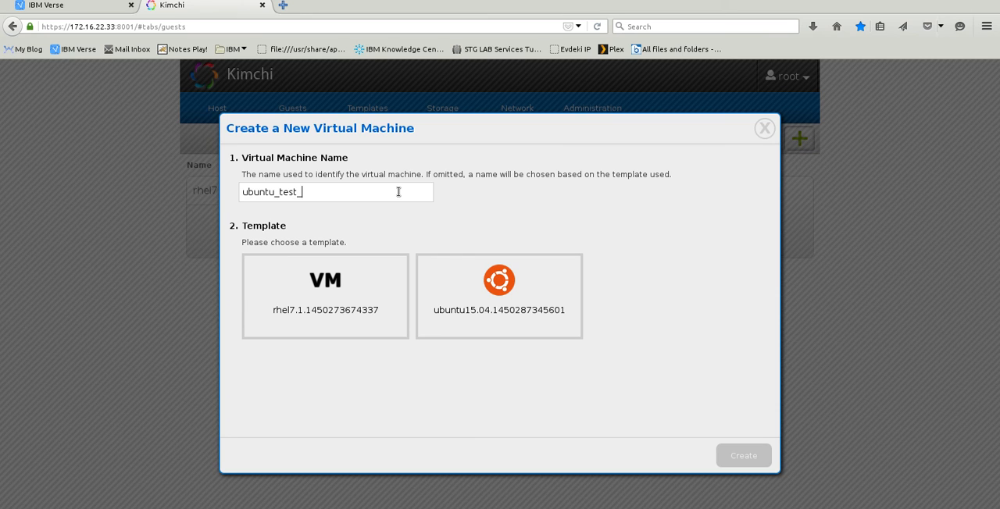
text(15.)
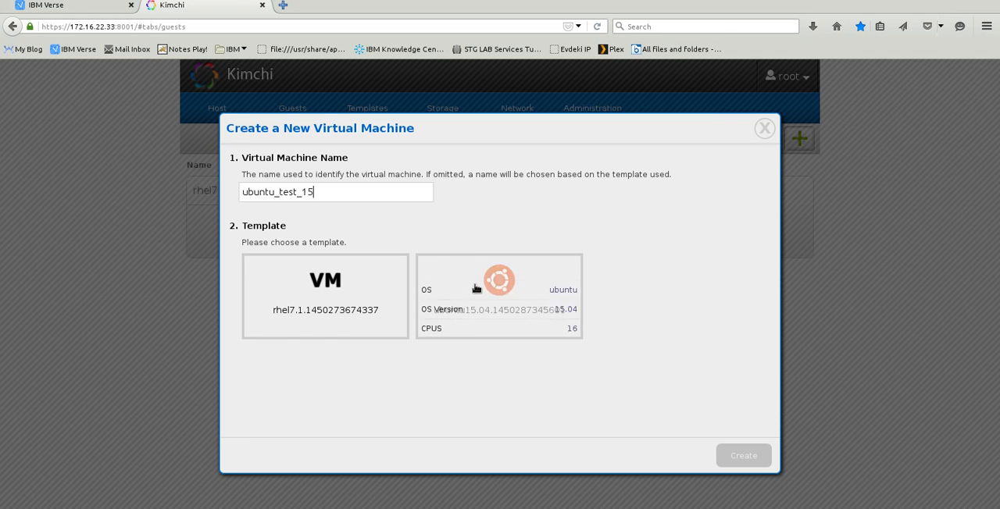
click(498, 295)
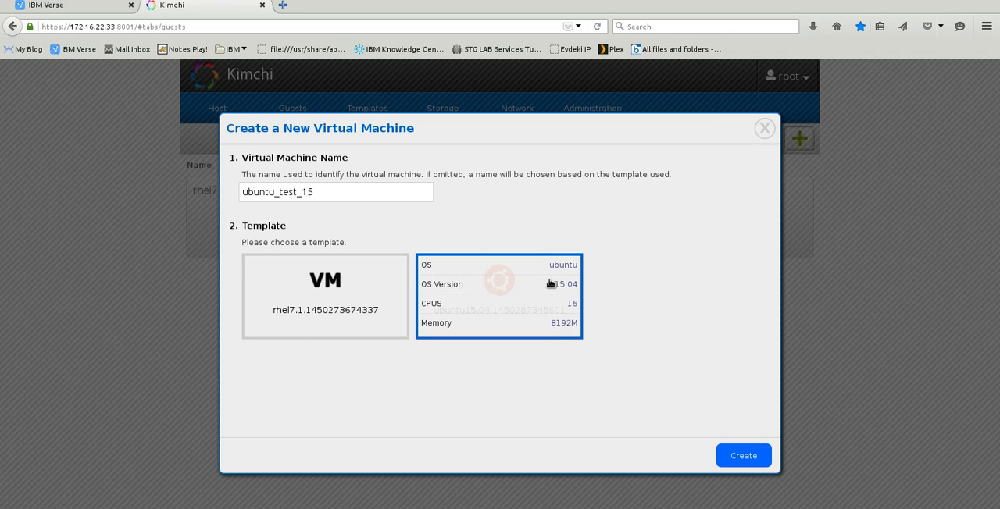
click(742, 456)
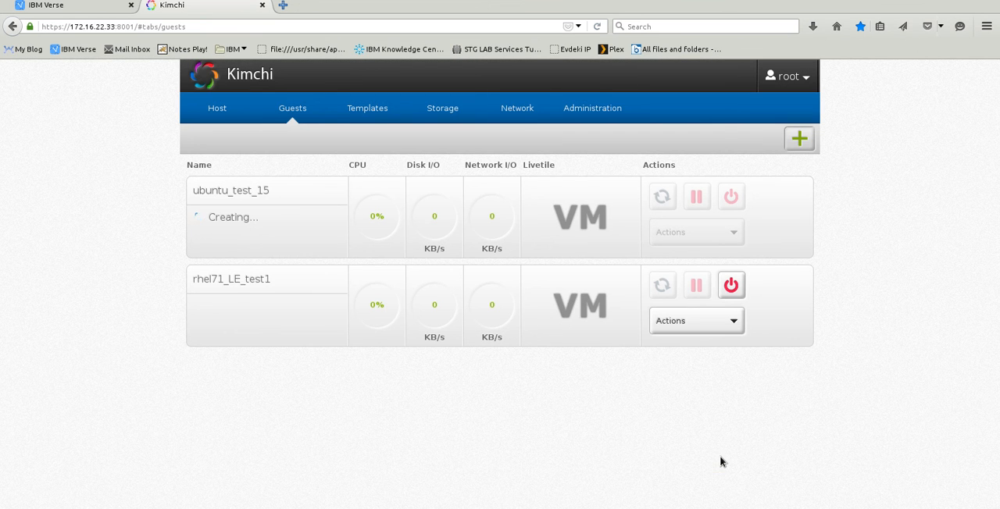
mouse_move(287, 243)
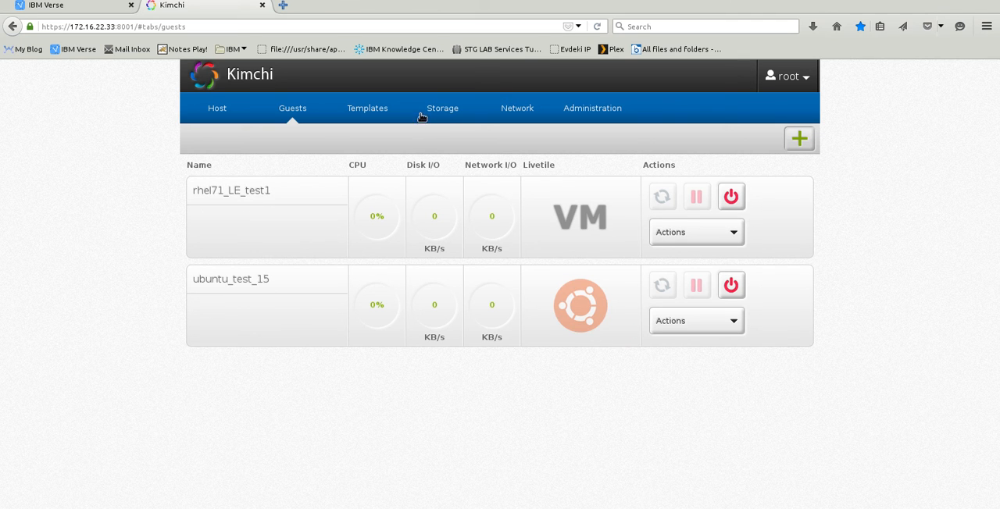
Inspect the default storage pool's volumes, then return to the templates list
click(442, 108)
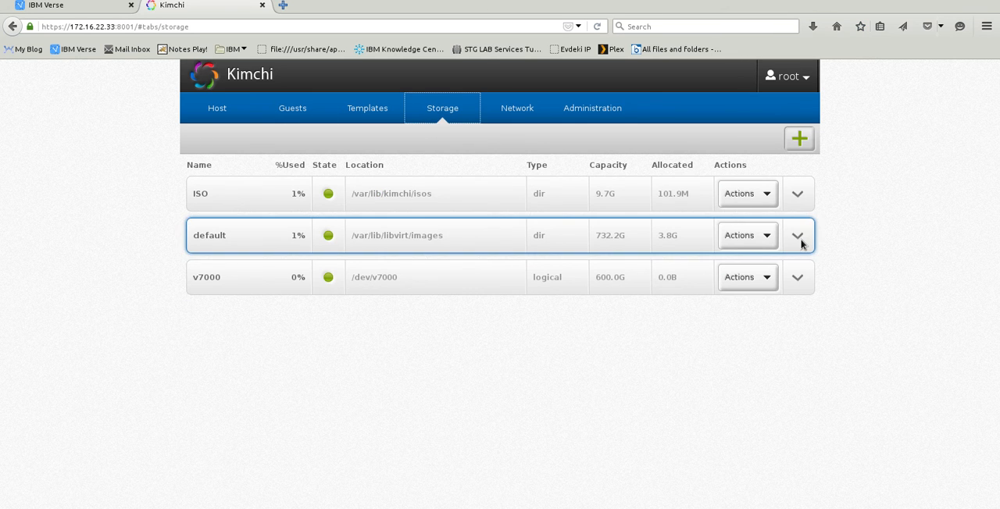
click(796, 234)
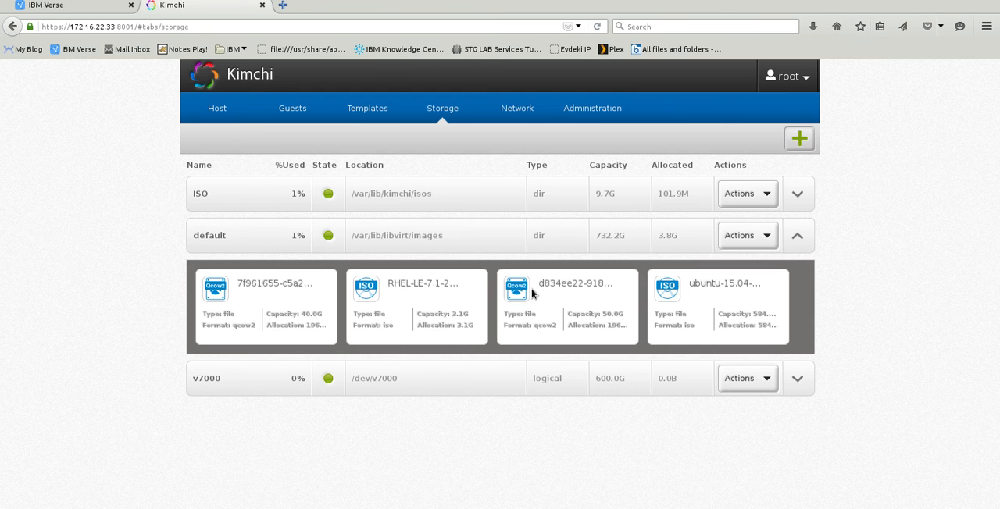
mouse_move(263, 327)
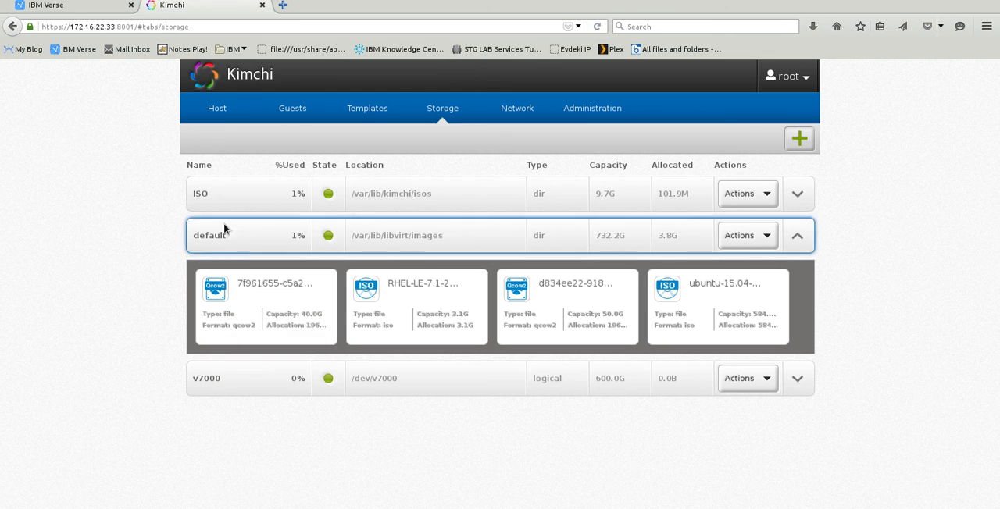
click(367, 108)
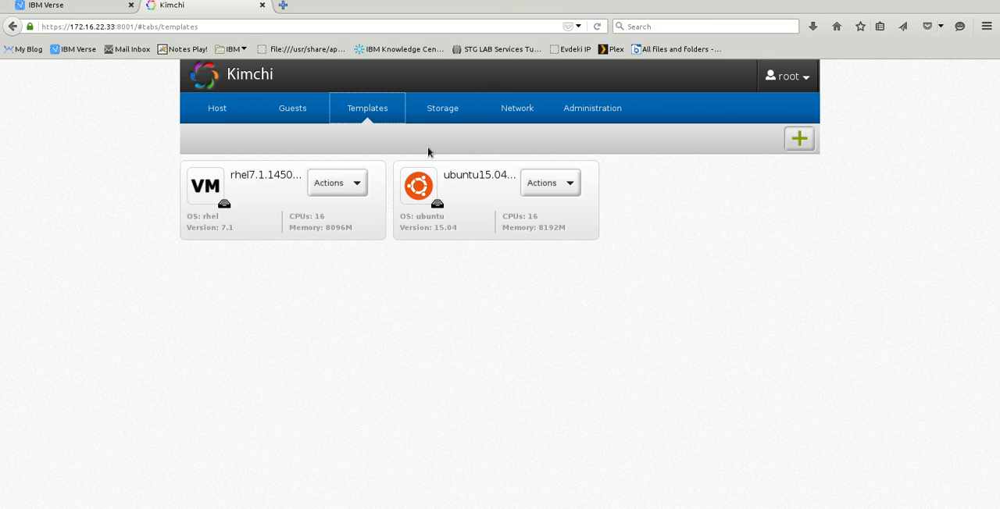
Start the ubuntu_test_15 guest and launch its graphical console
click(292, 108)
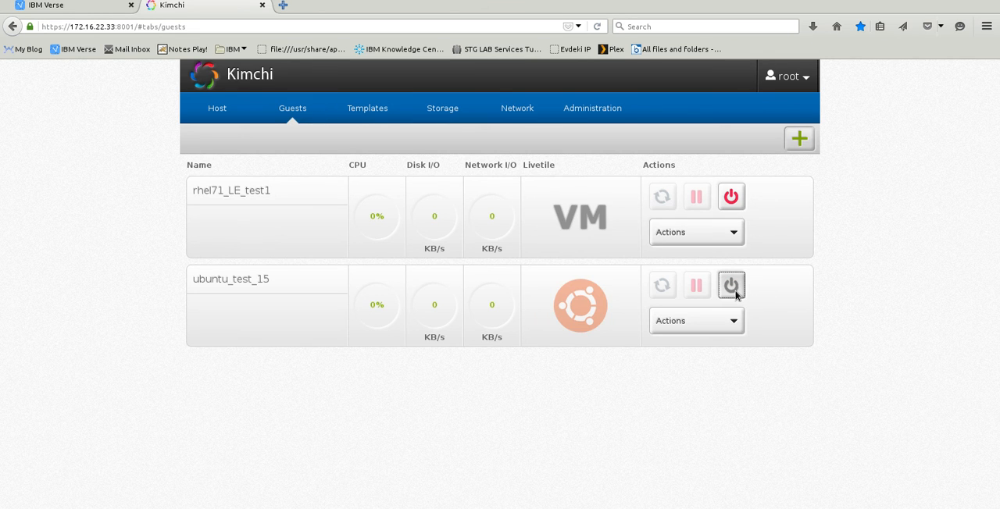
click(731, 284)
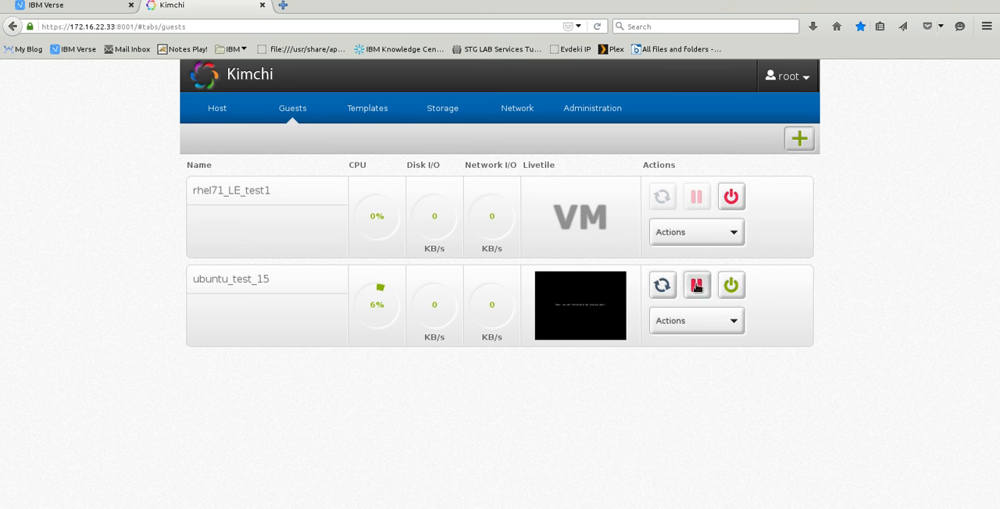
click(697, 285)
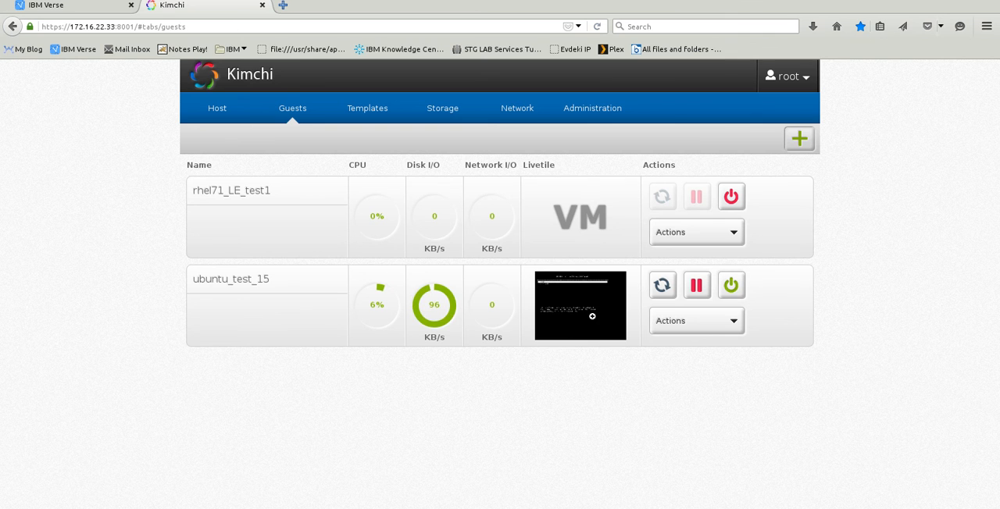
click(581, 306)
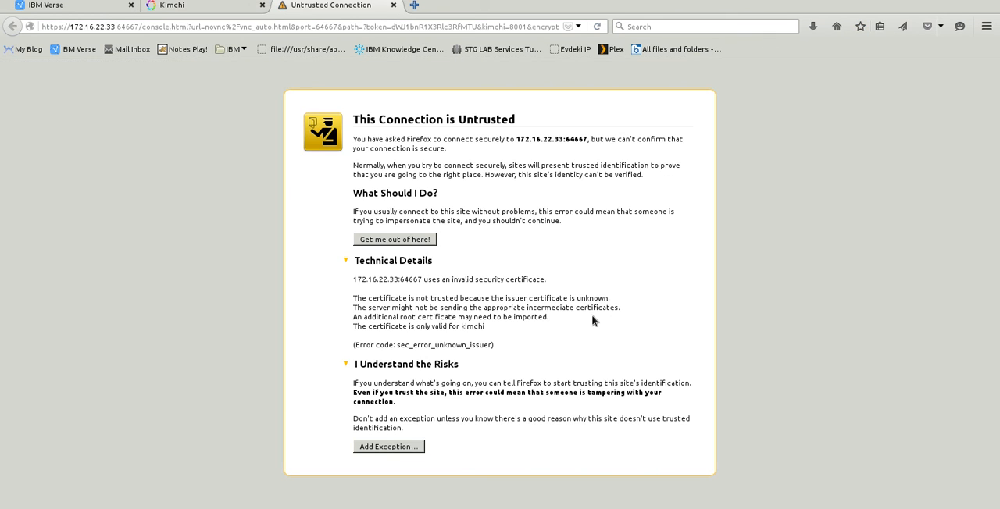
Accept the certificate exception so noVNC shows the Ubuntu installer
click(387, 447)
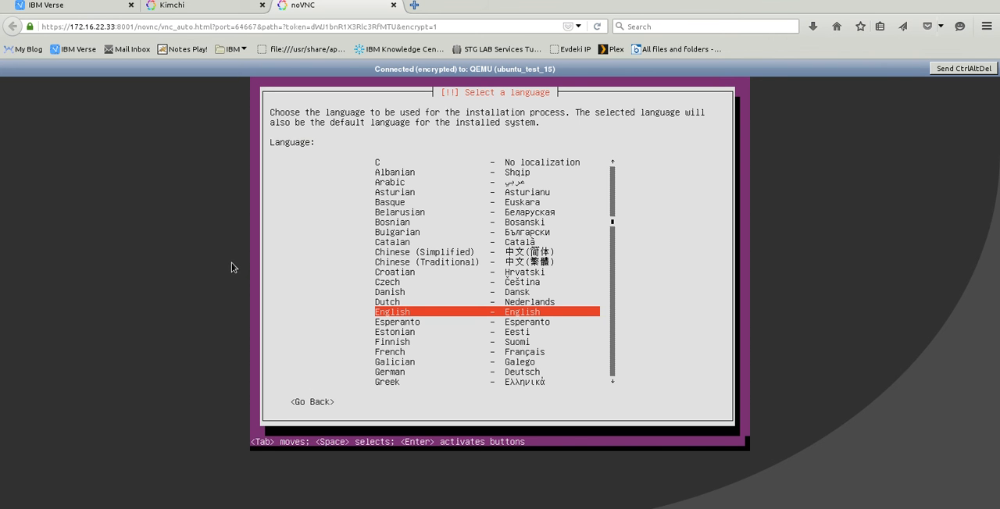
mouse_move(422, 216)
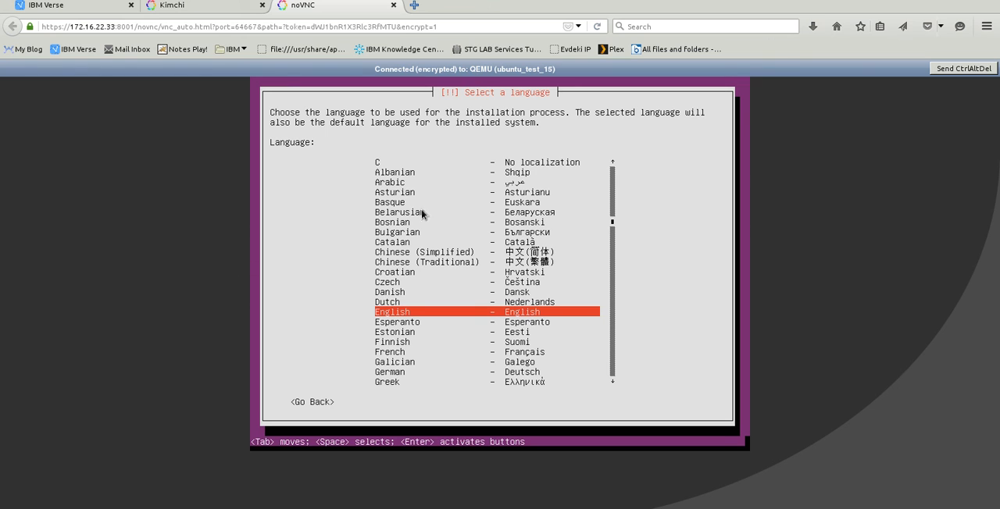
mouse_move(500, 312)
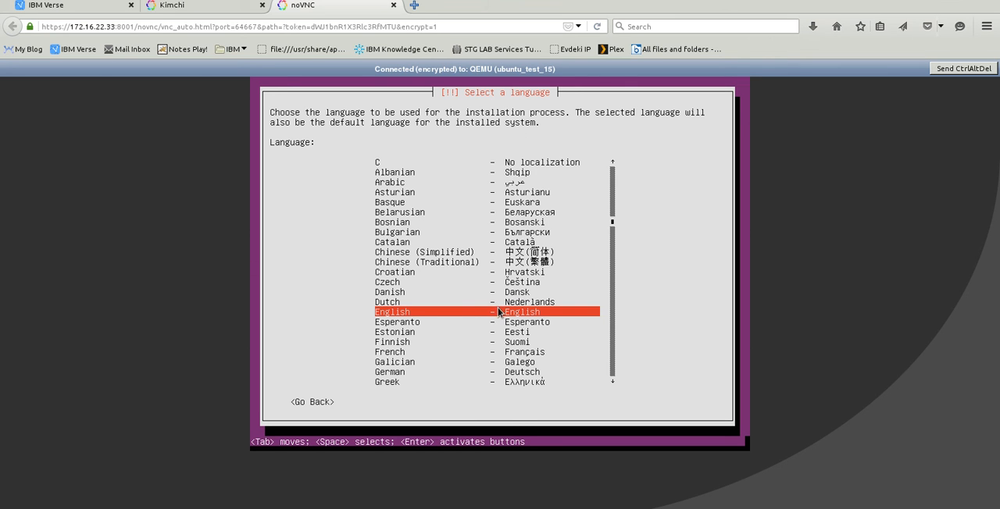